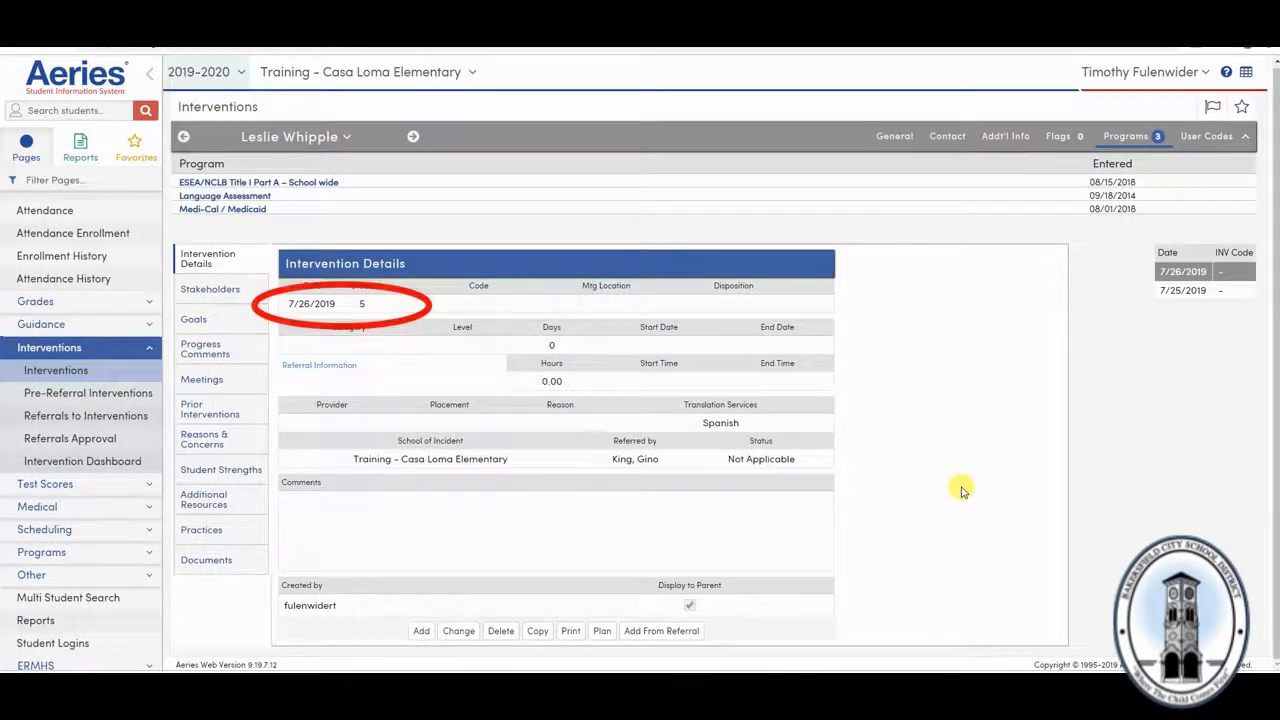
pyautogui.moveTo(660, 655)
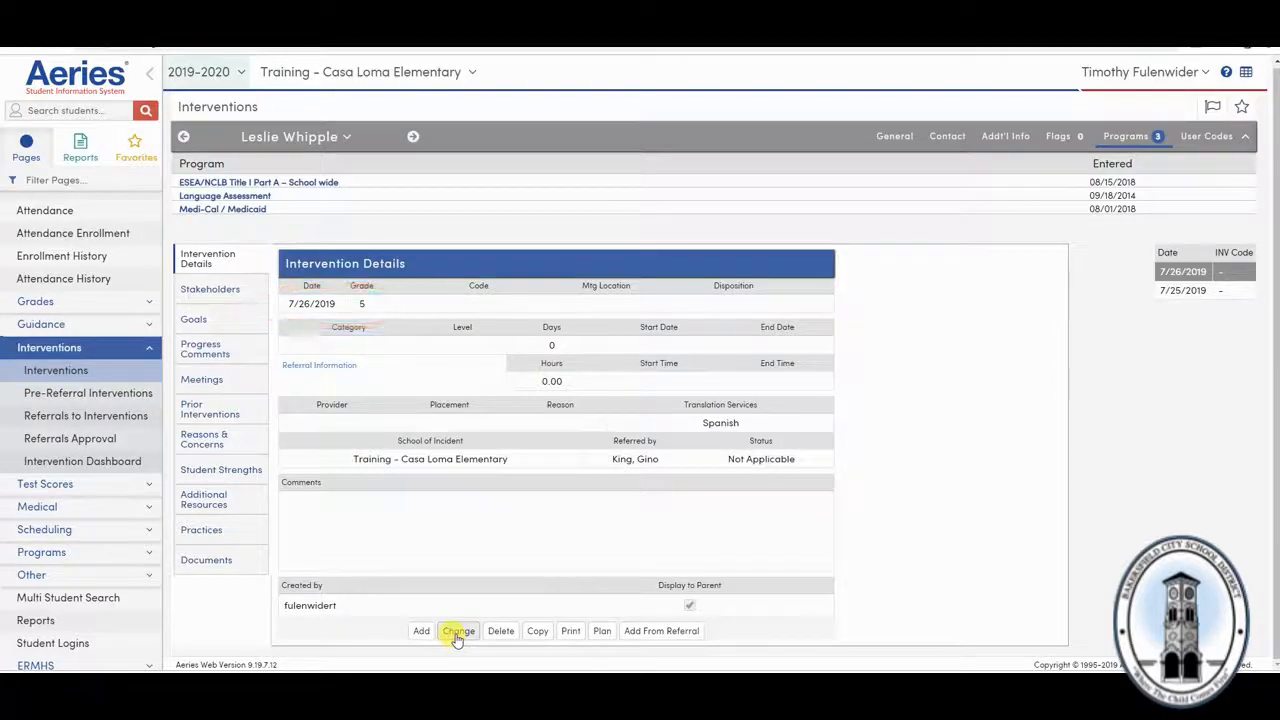
# Edit the intervention record, choosing code Check In/Check Out (CICO) and disposition In Progress
pyautogui.click(458, 630)
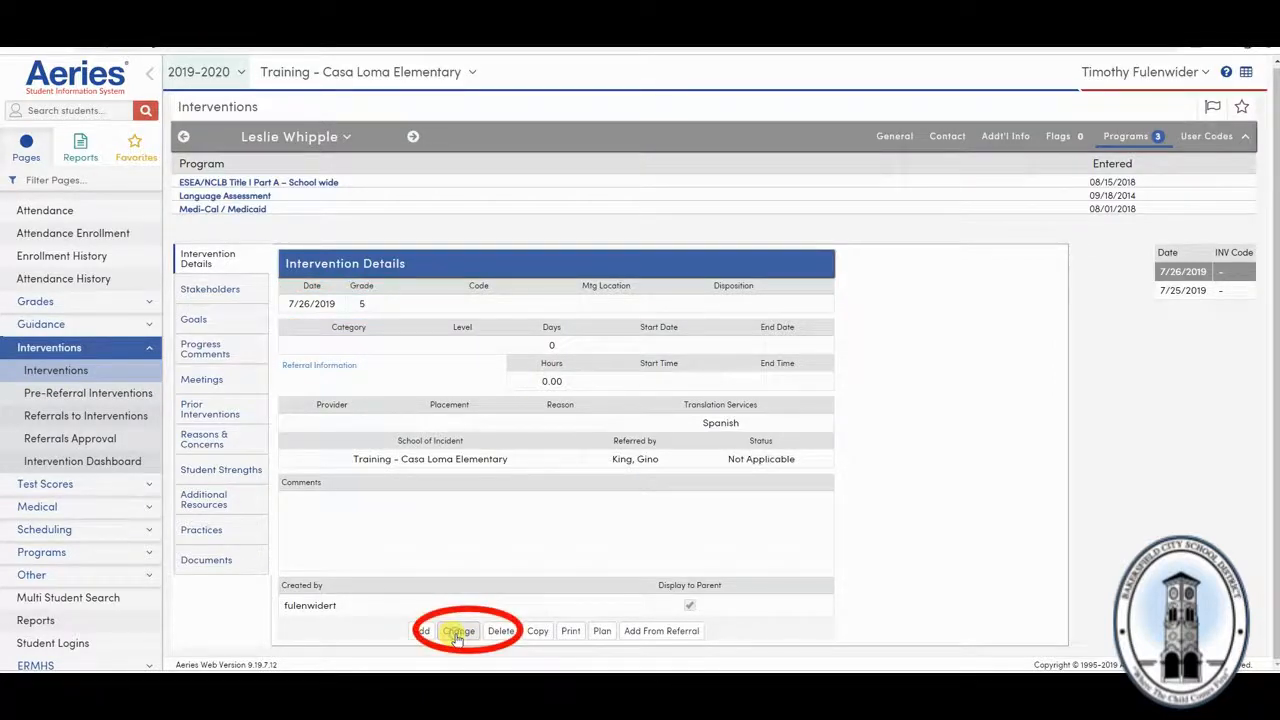
pyautogui.click(458, 630)
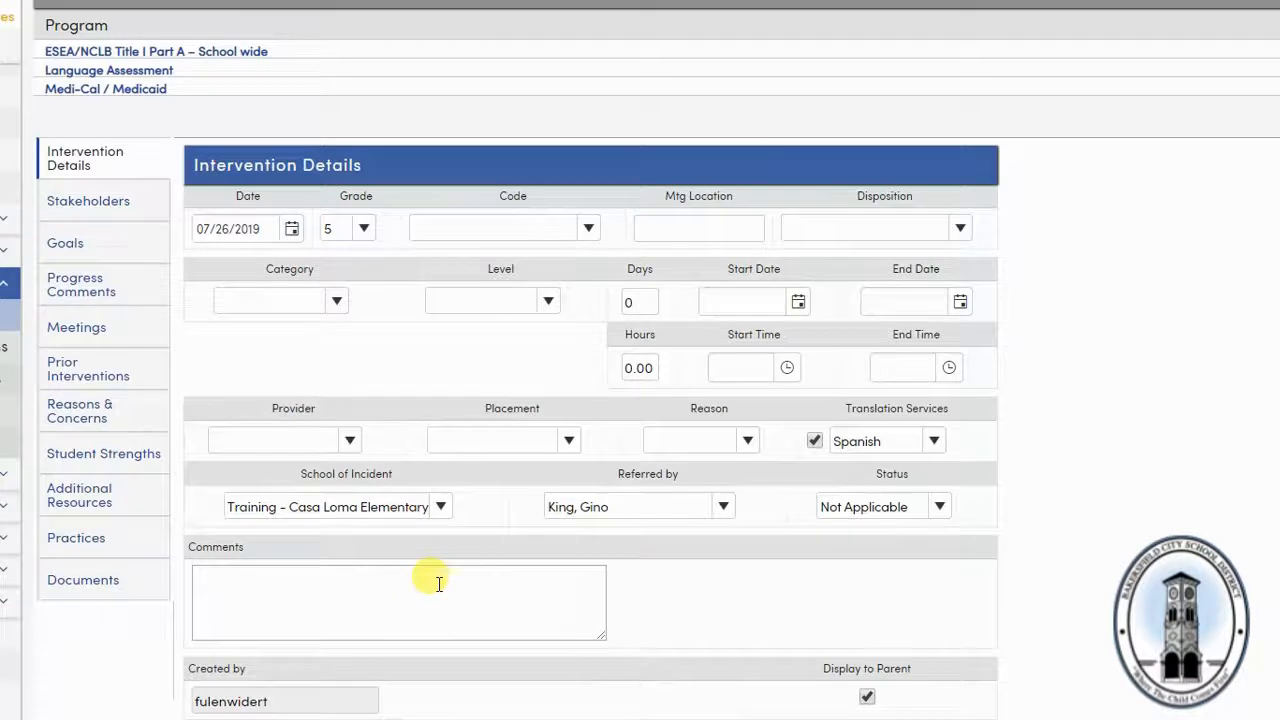
pyautogui.moveTo(452, 310)
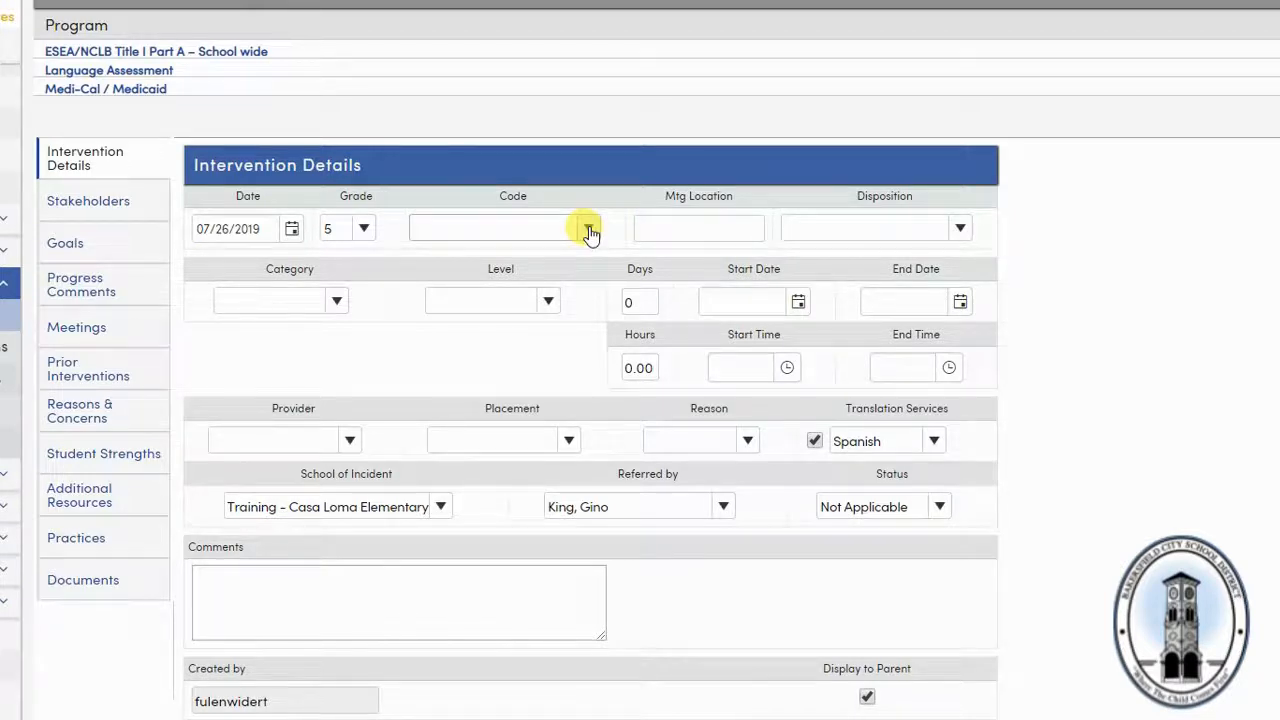
pyautogui.click(587, 228)
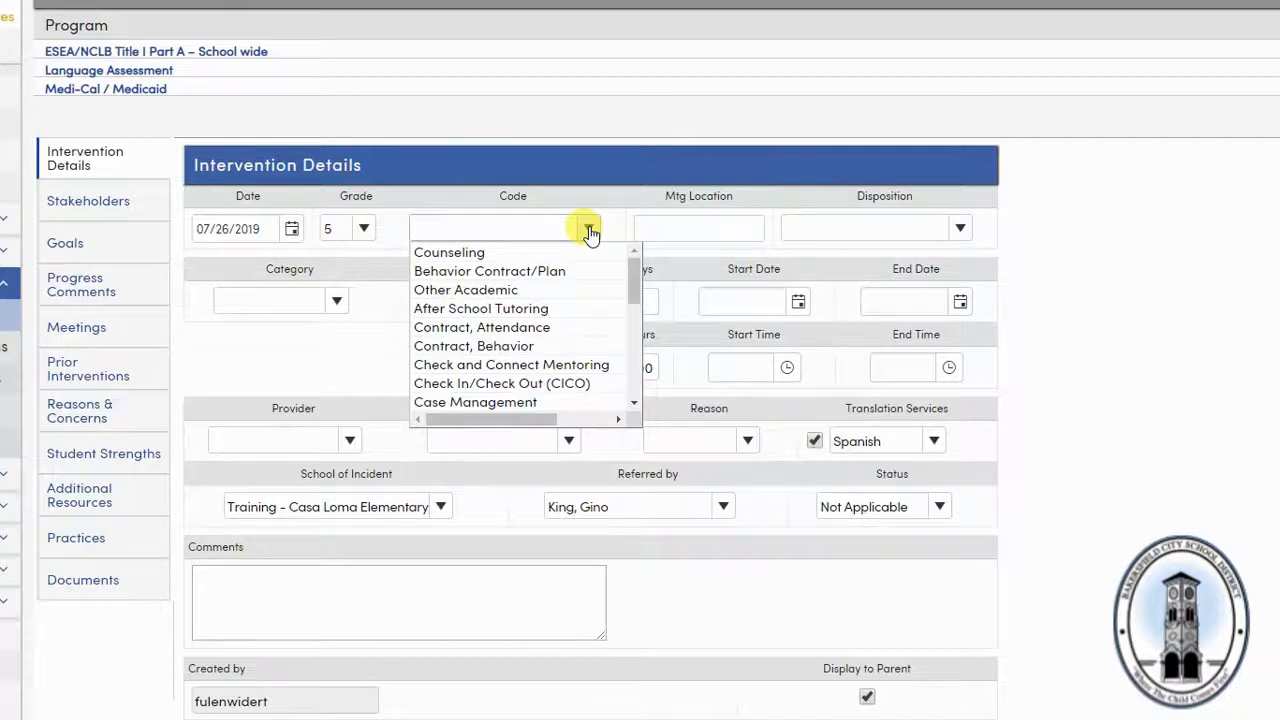
pyautogui.moveTo(558, 368)
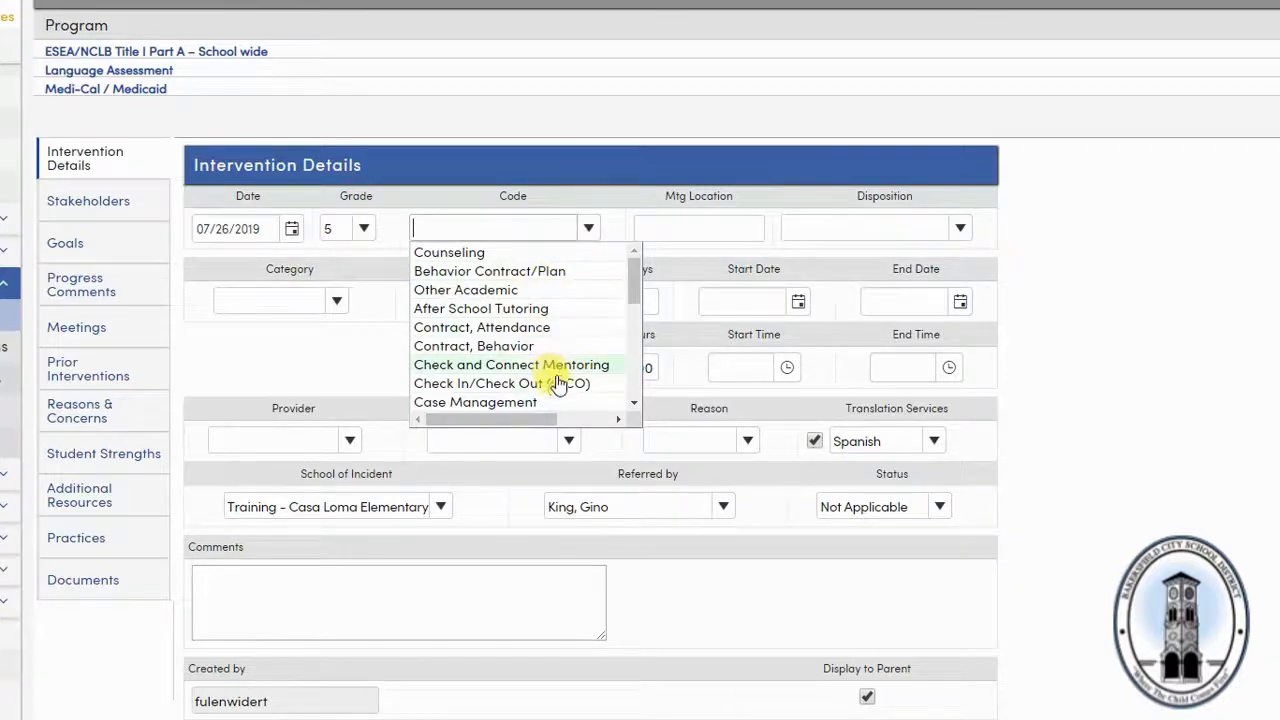
pyautogui.click(502, 383)
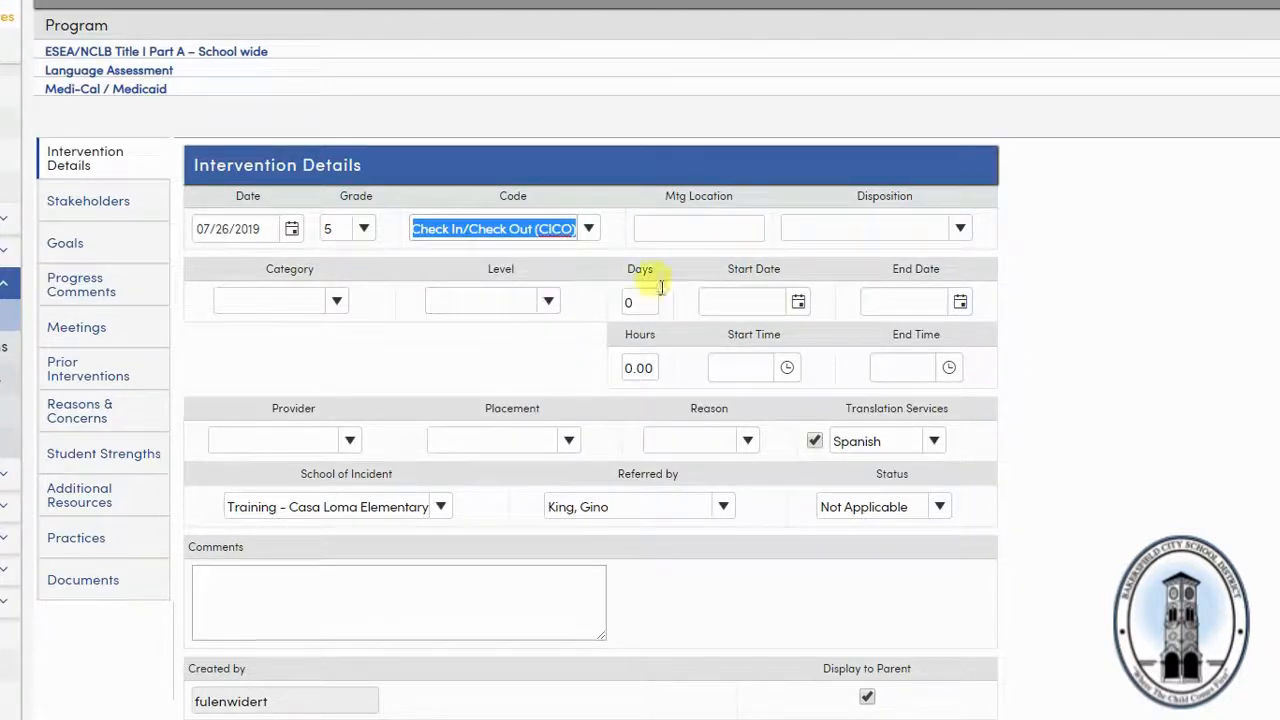
pyautogui.moveTo(745, 248)
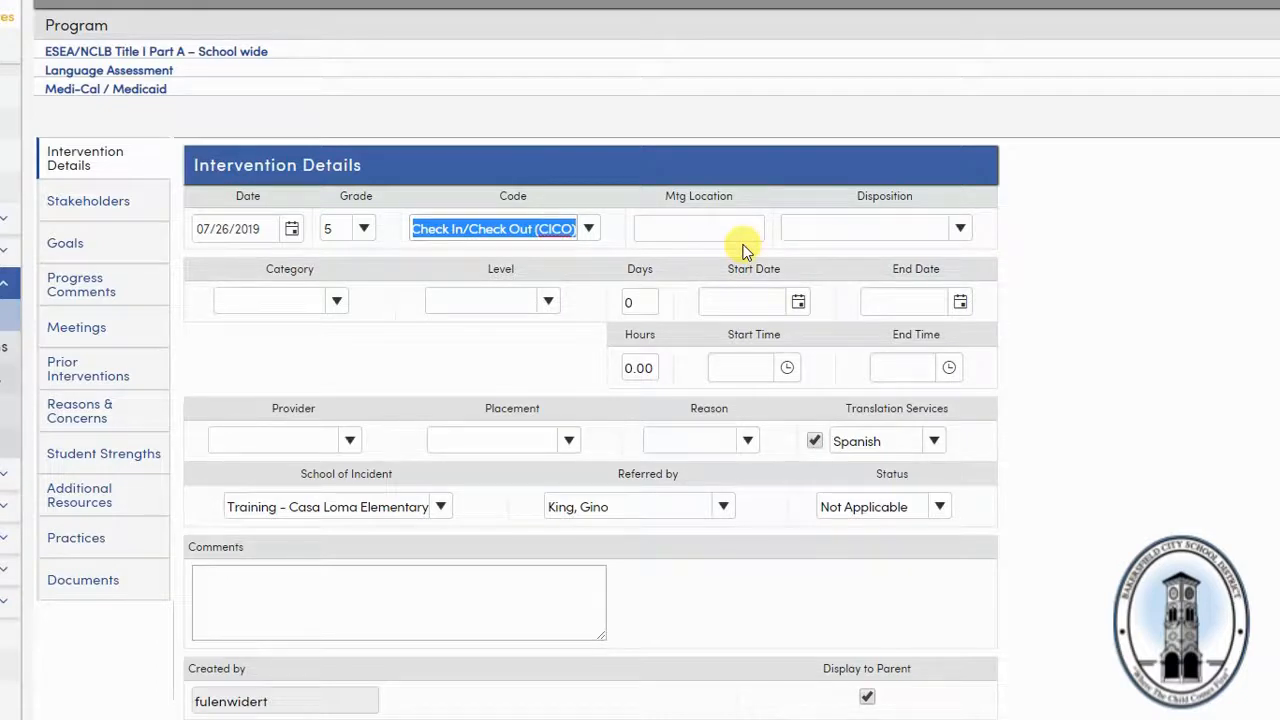
pyautogui.moveTo(900, 251)
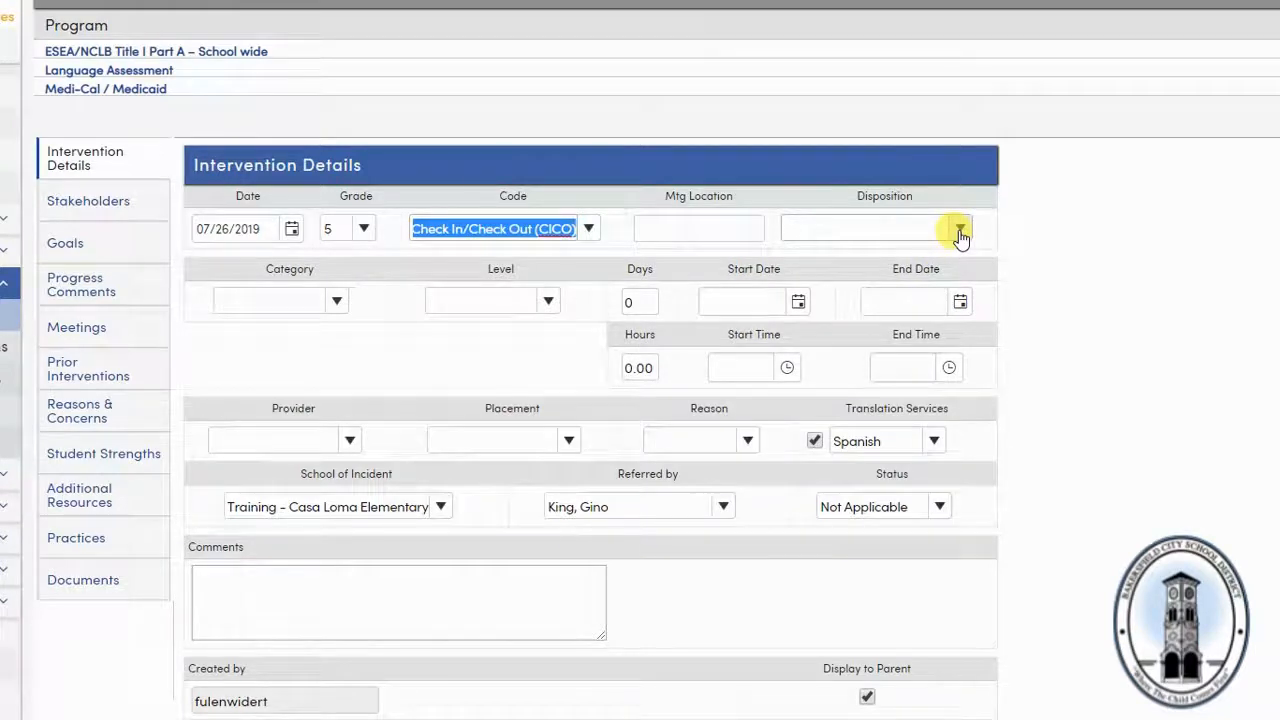
pyautogui.click(958, 228)
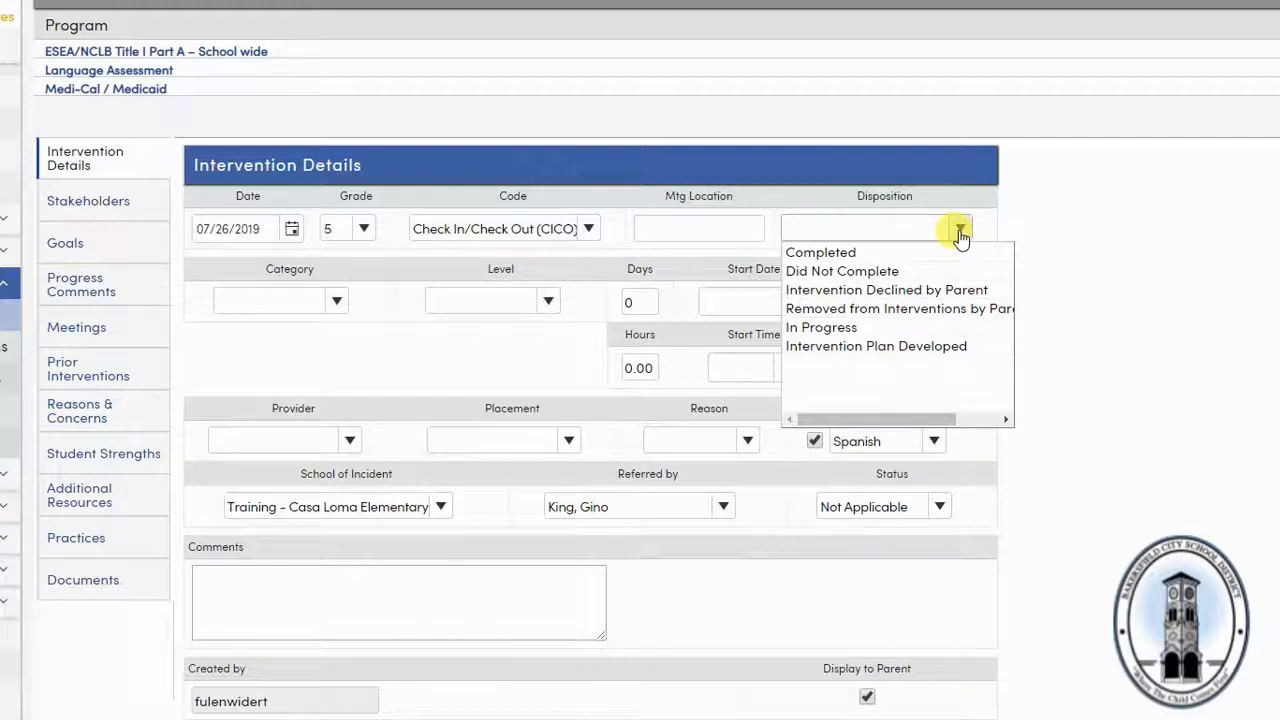
pyautogui.moveTo(860, 346)
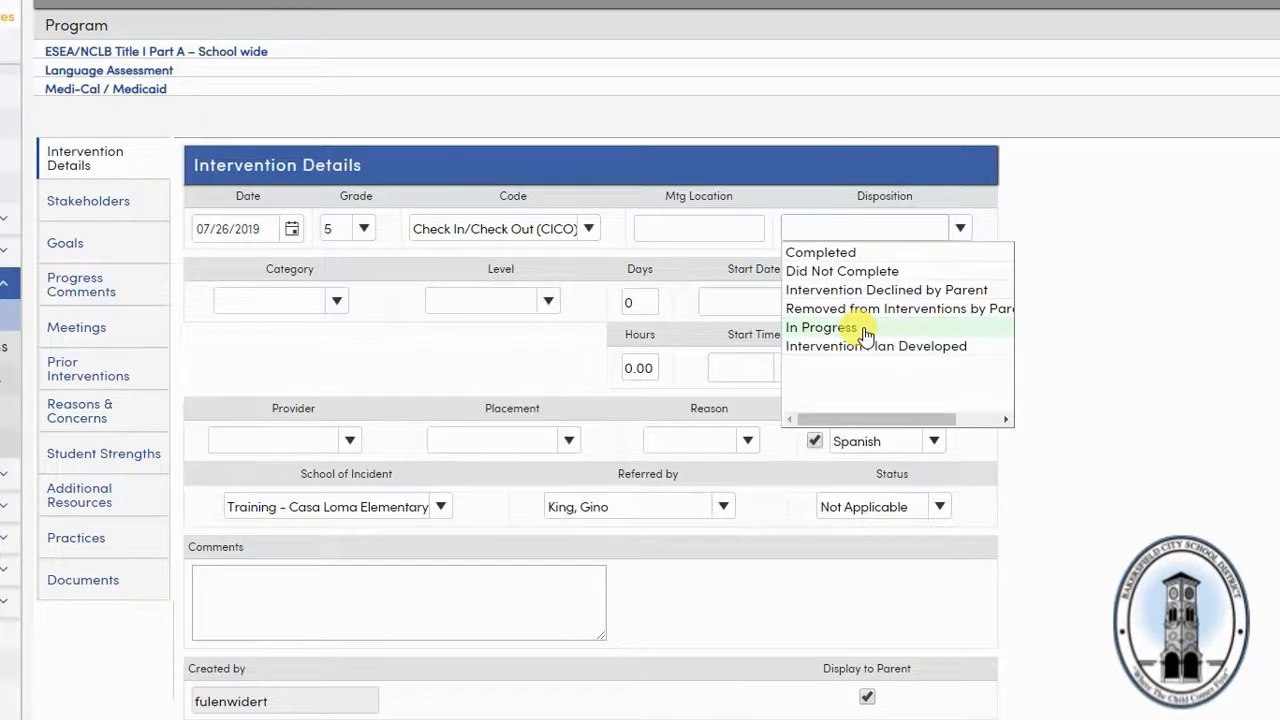
pyautogui.click(820, 327)
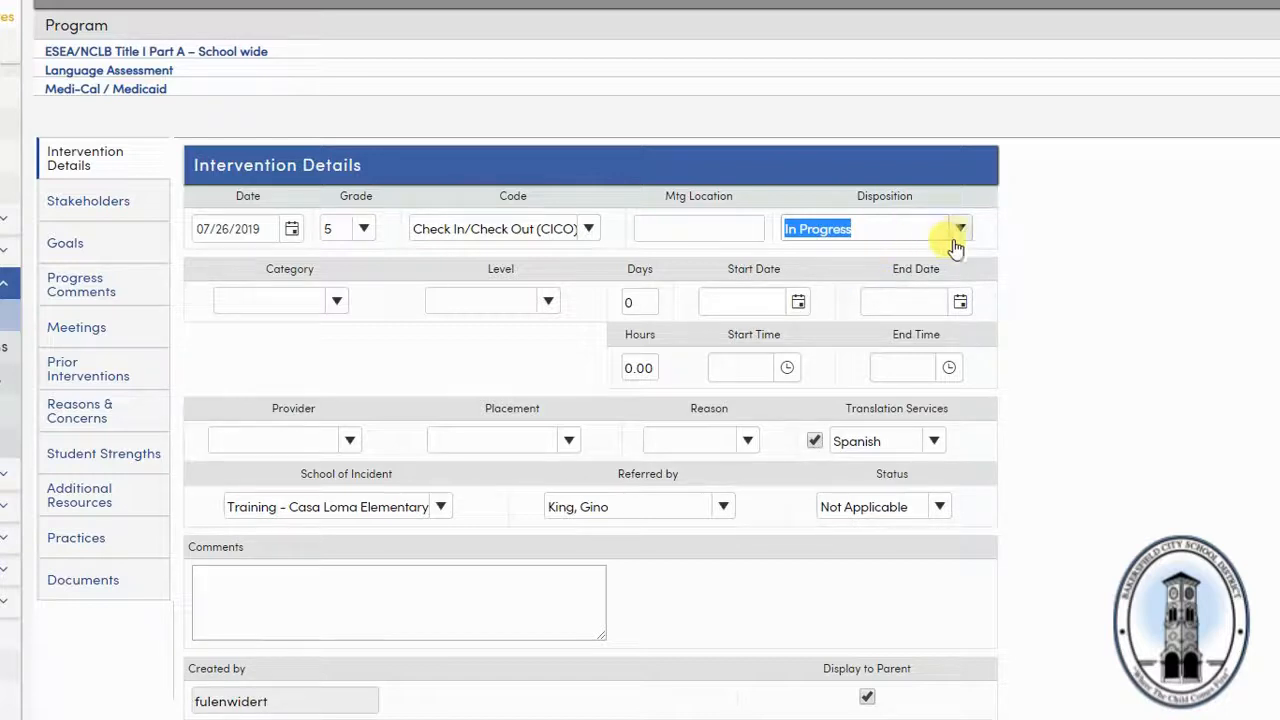
pyautogui.click(959, 228)
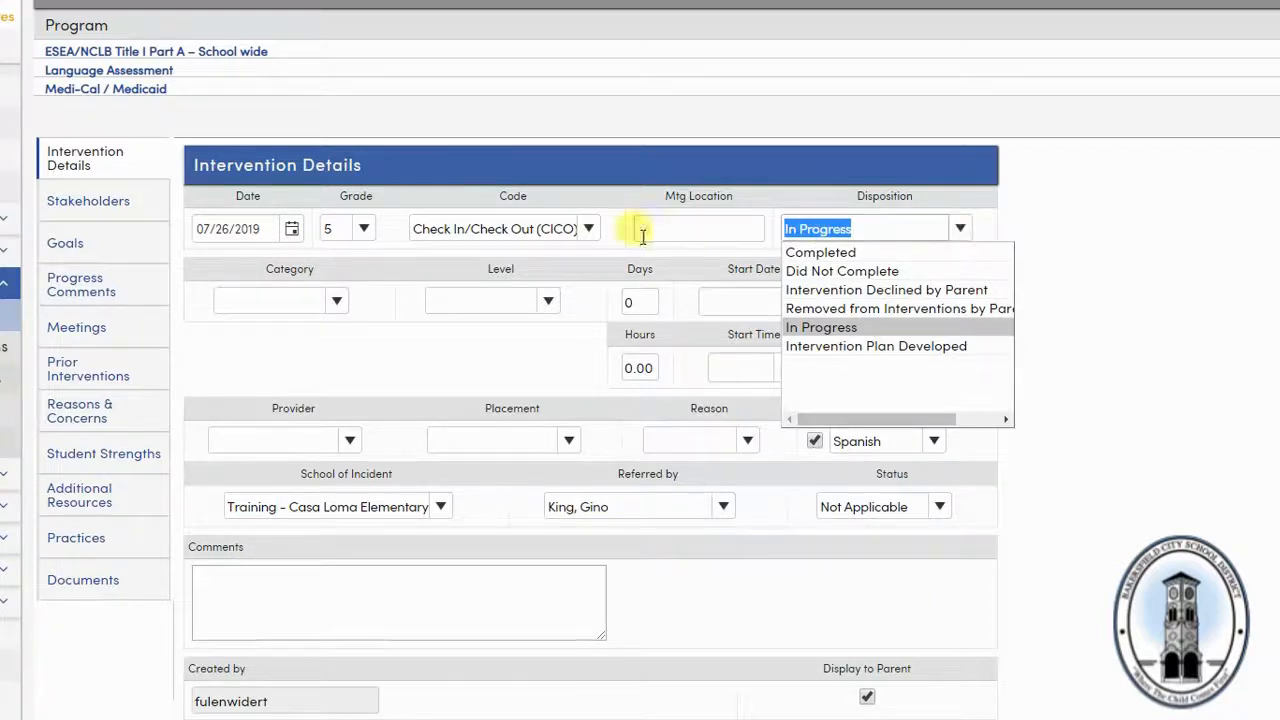
pyautogui.click(820, 327)
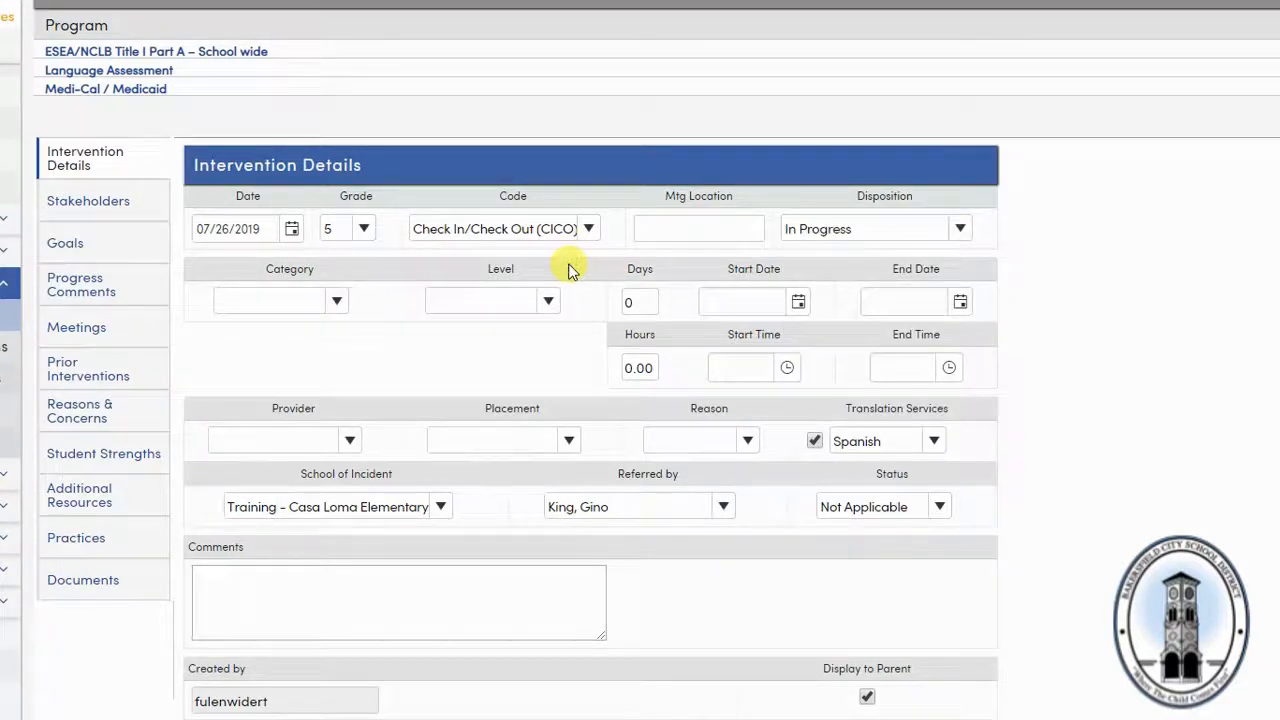
pyautogui.moveTo(365, 290)
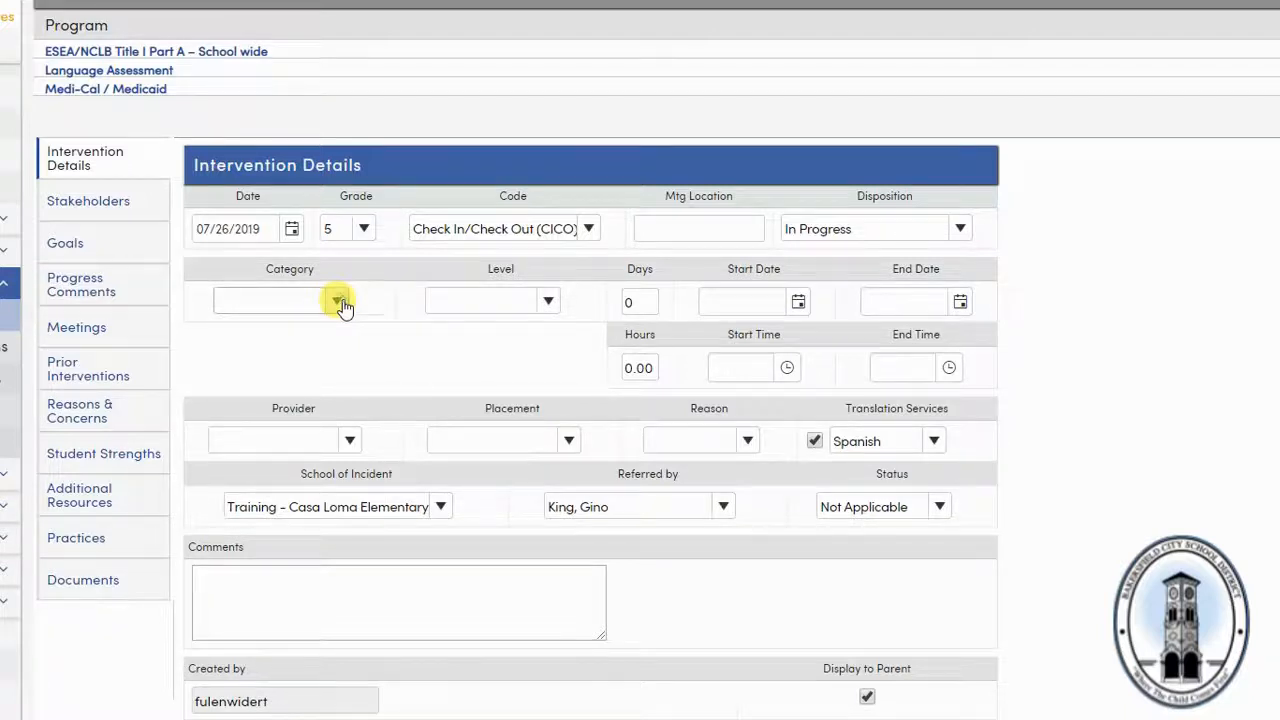
# Choose Social/Emotional Intervention as category and July 26, 2019 as start date
pyautogui.click(337, 301)
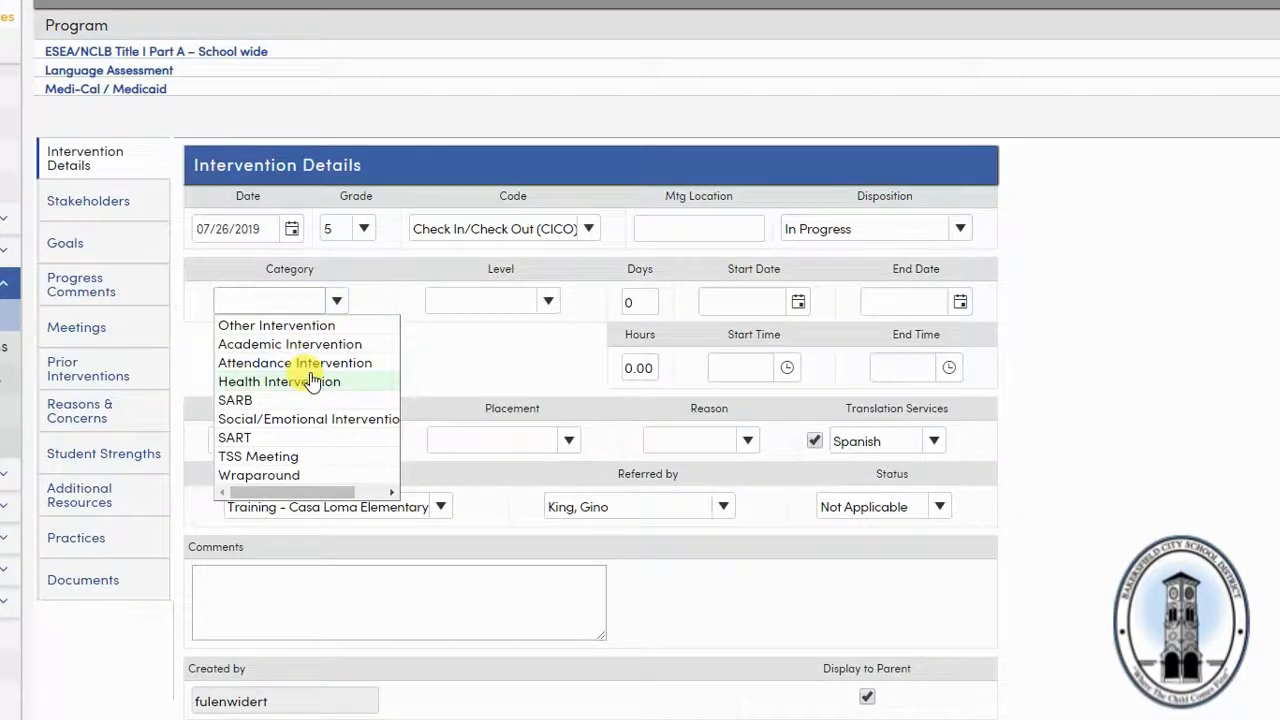
pyautogui.click(310, 381)
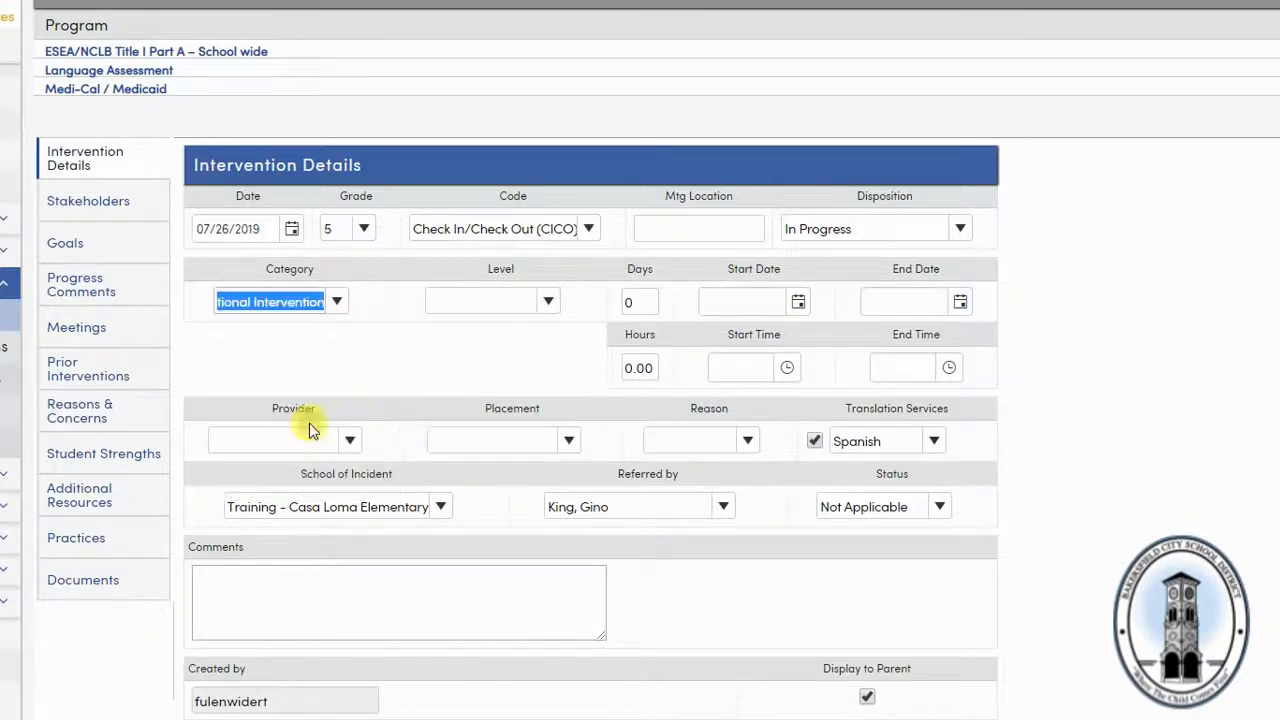
pyautogui.moveTo(390, 305)
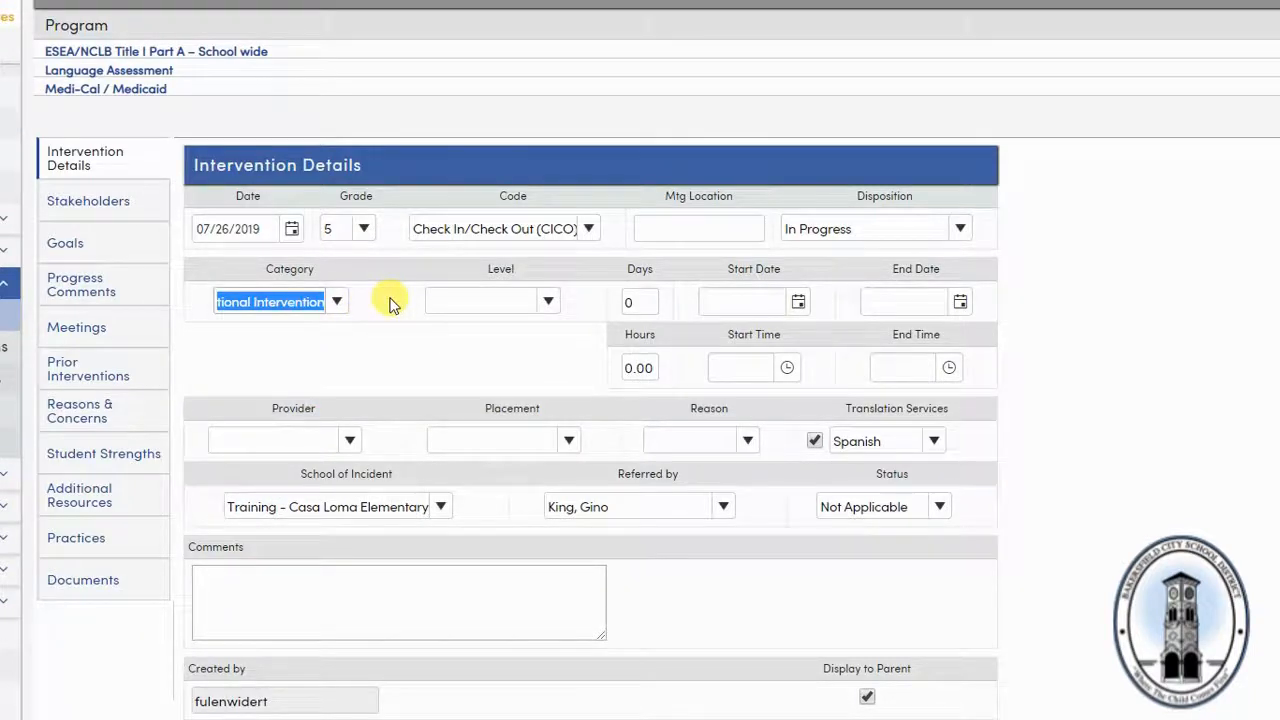
pyautogui.moveTo(483, 300)
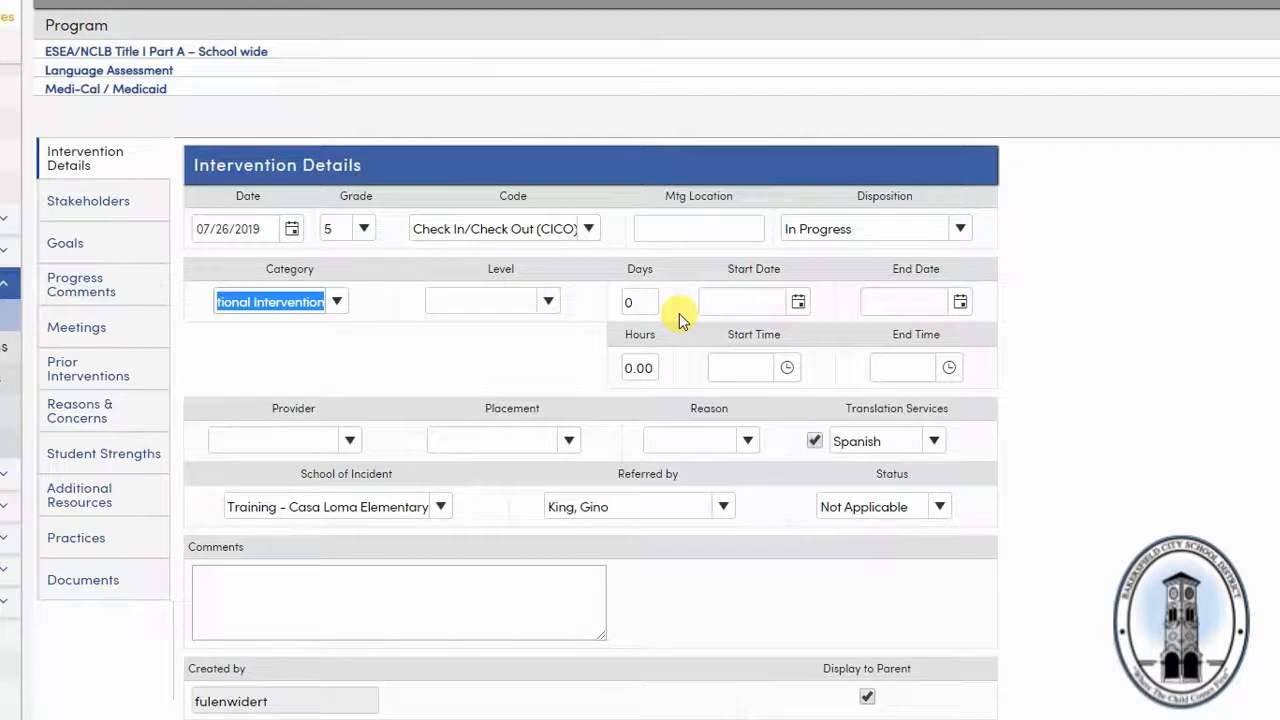
pyautogui.moveTo(843, 332)
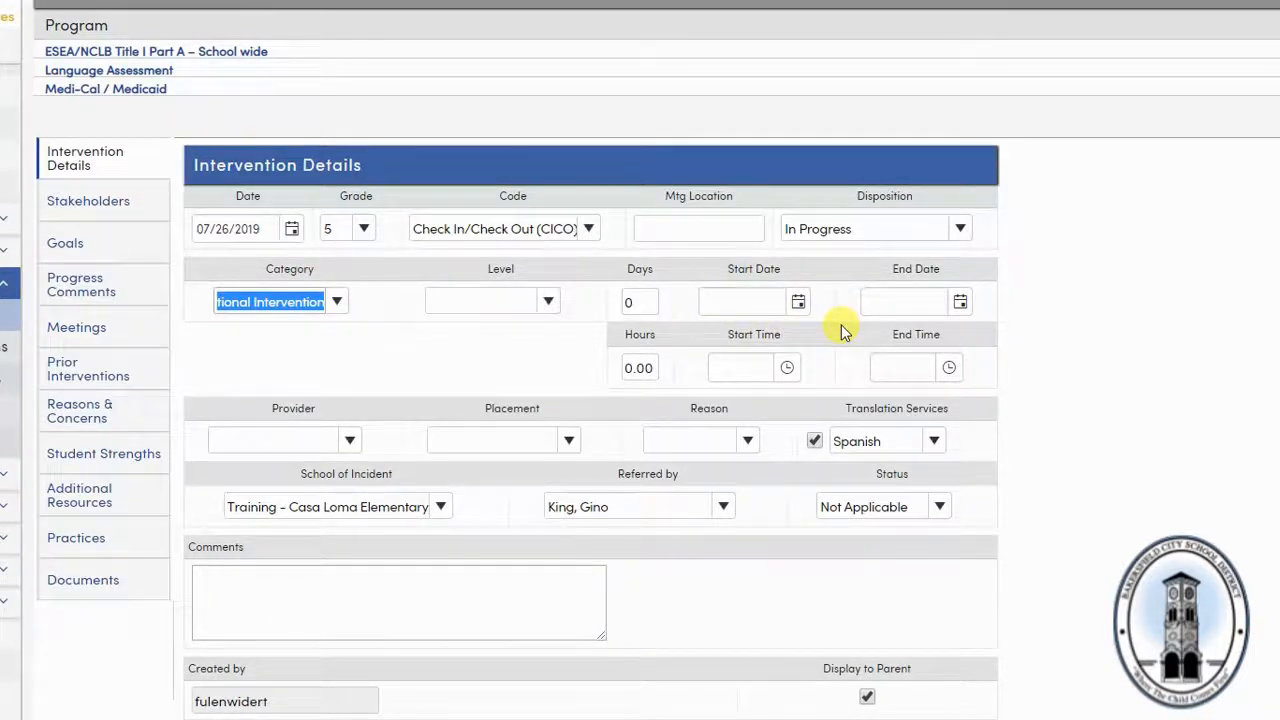
pyautogui.click(798, 301)
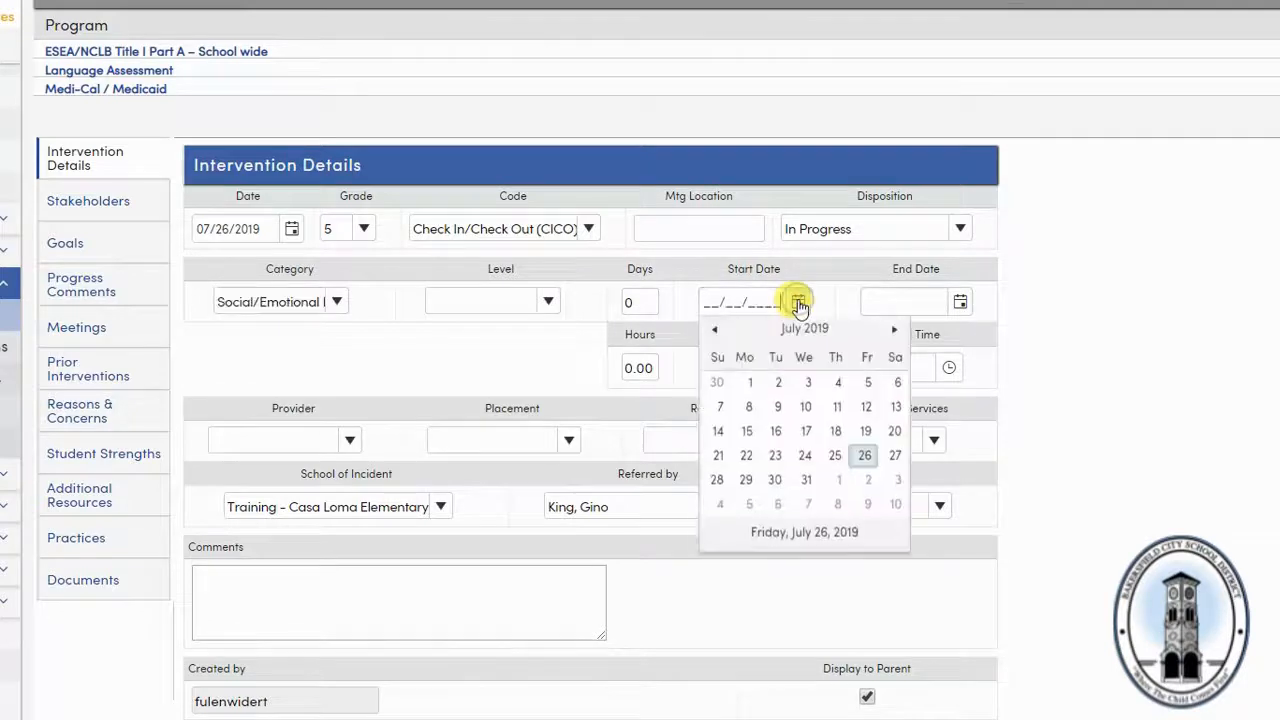
pyautogui.click(864, 455)
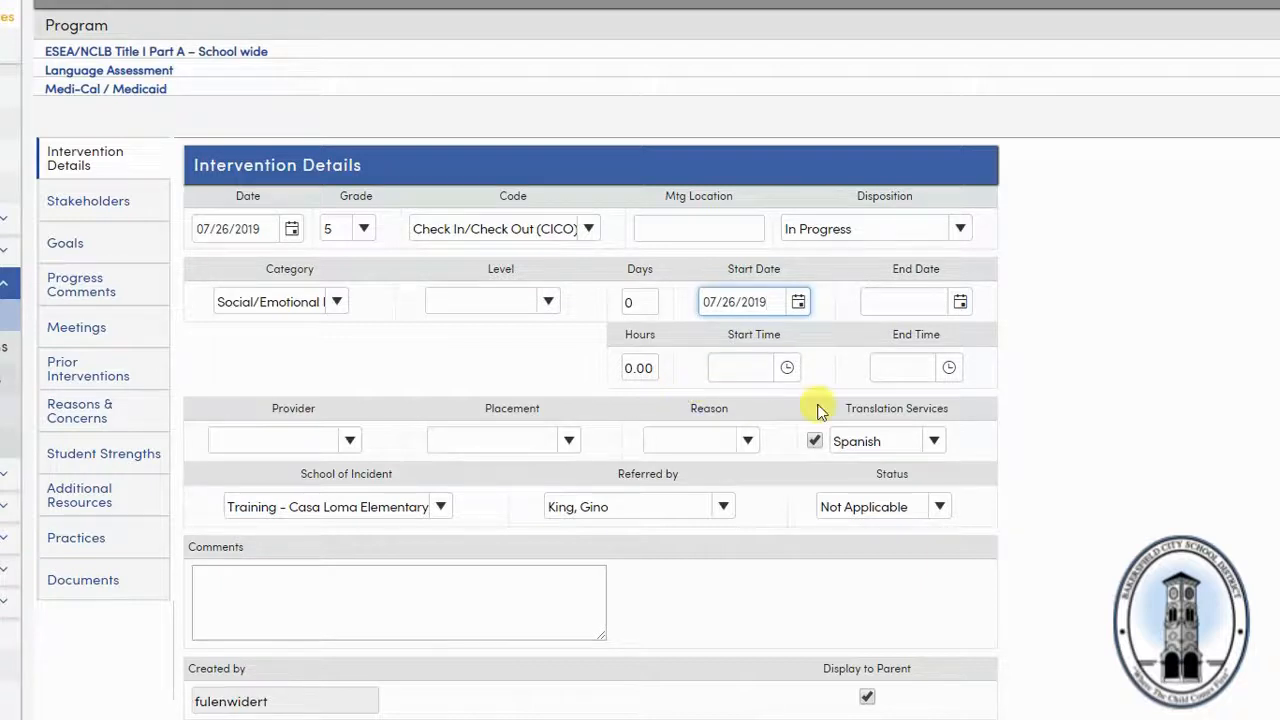
pyautogui.moveTo(835, 390)
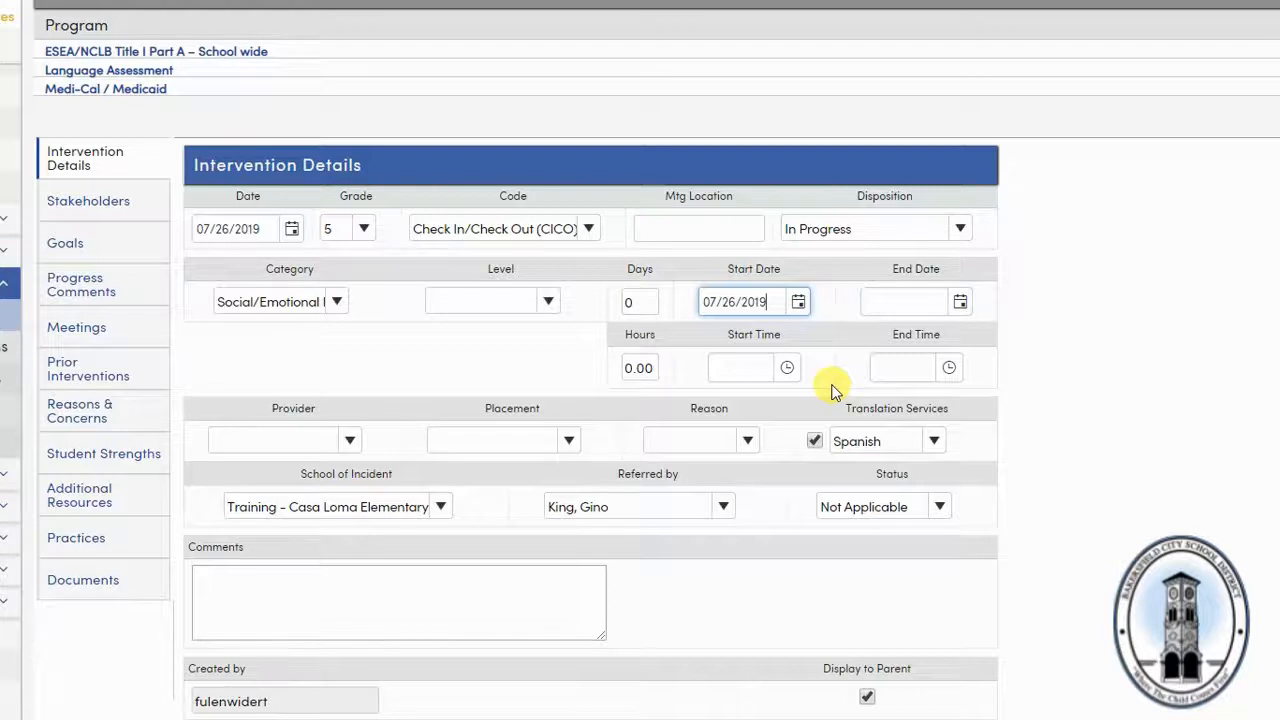
pyautogui.moveTo(675, 398)
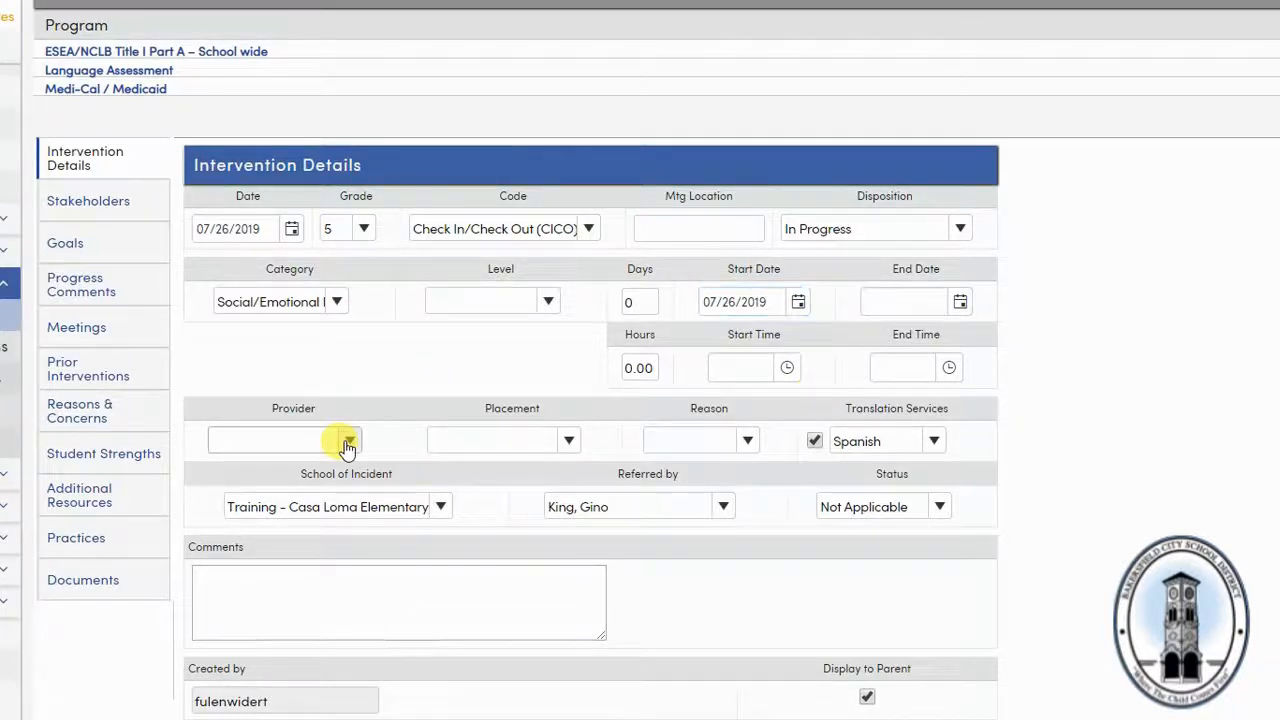
# Set provider Behavioral Intervention Specialist, placement Individual, and reason Social/Emotional
pyautogui.click(347, 440)
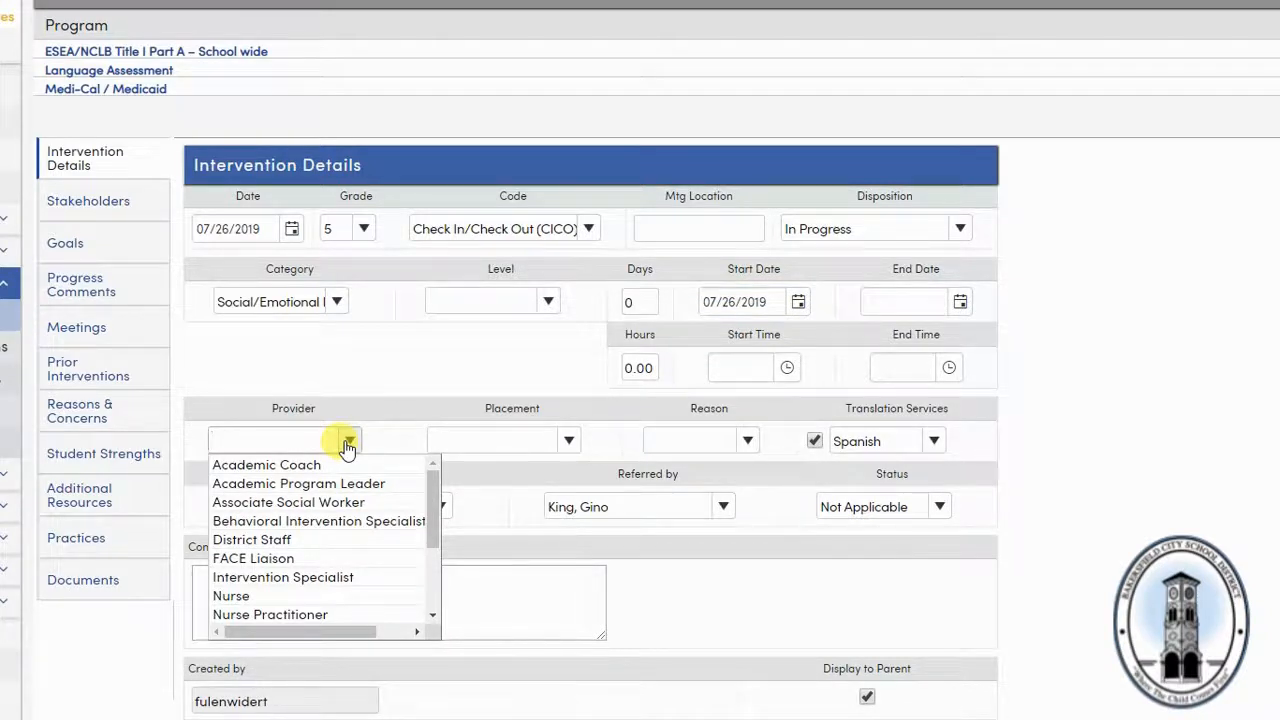
pyautogui.moveTo(347, 521)
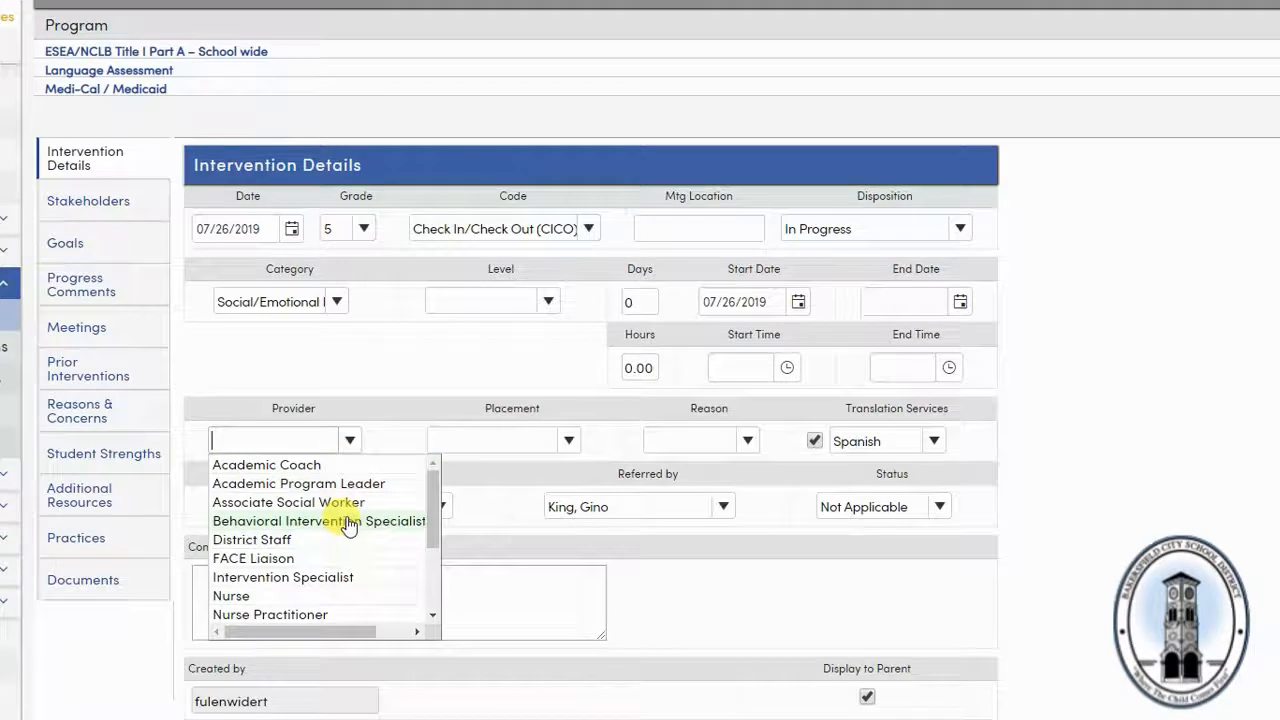
pyautogui.click(283, 577)
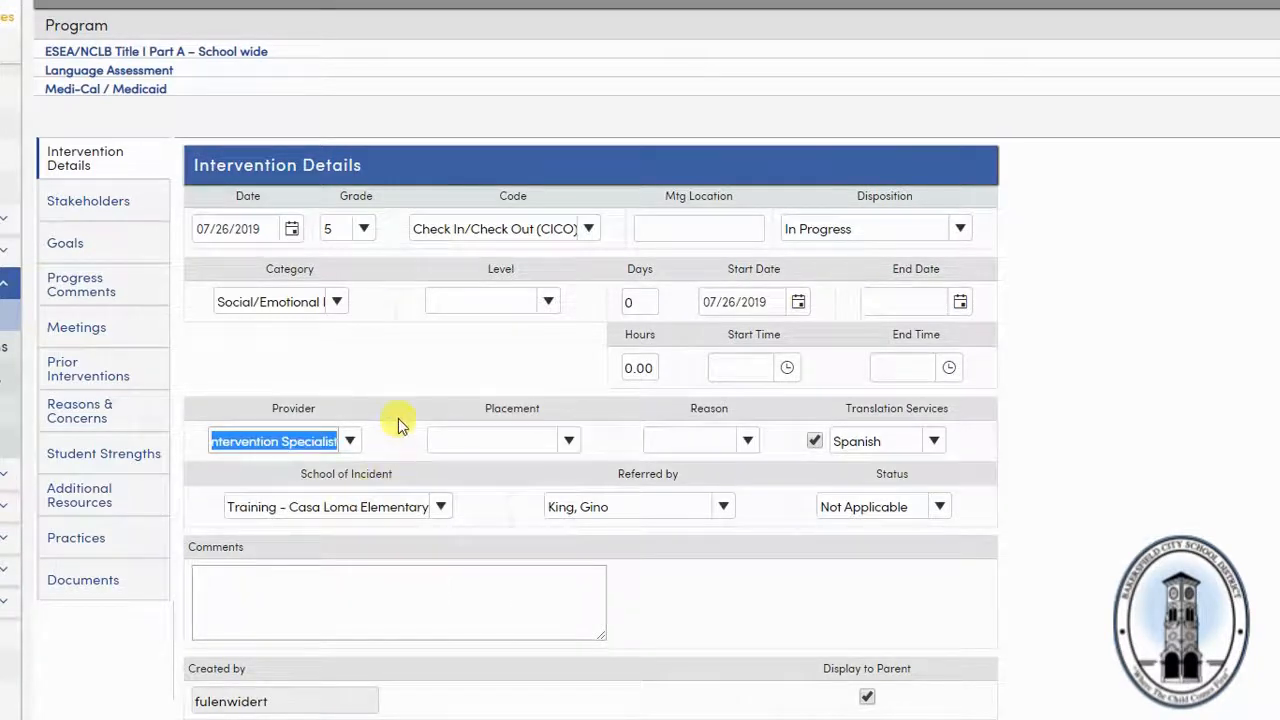
pyautogui.moveTo(400, 420)
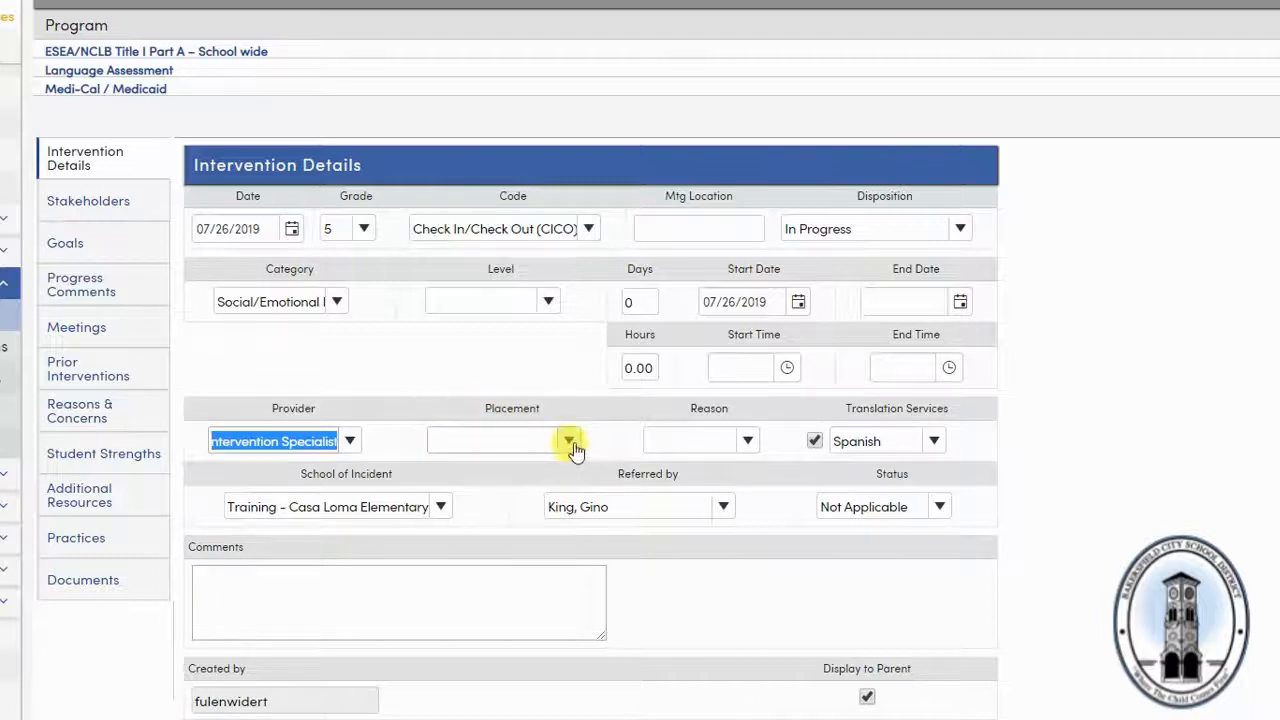
pyautogui.click(569, 441)
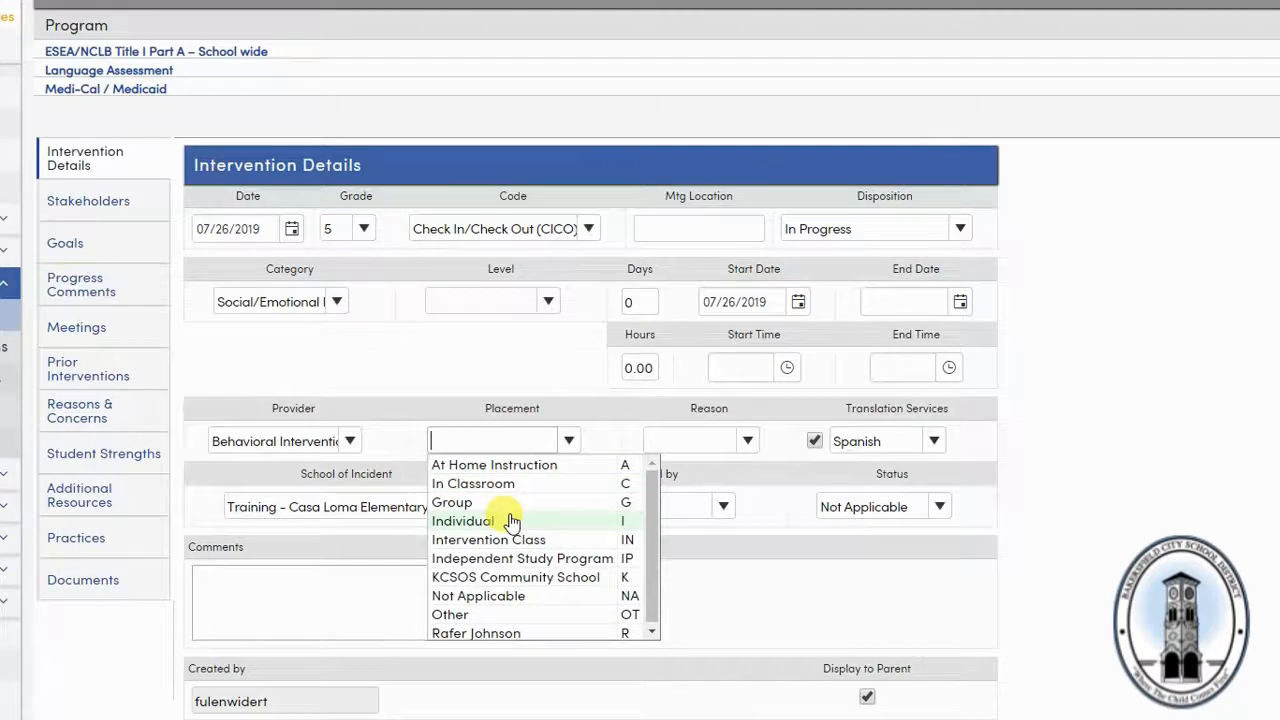
pyautogui.click(463, 520)
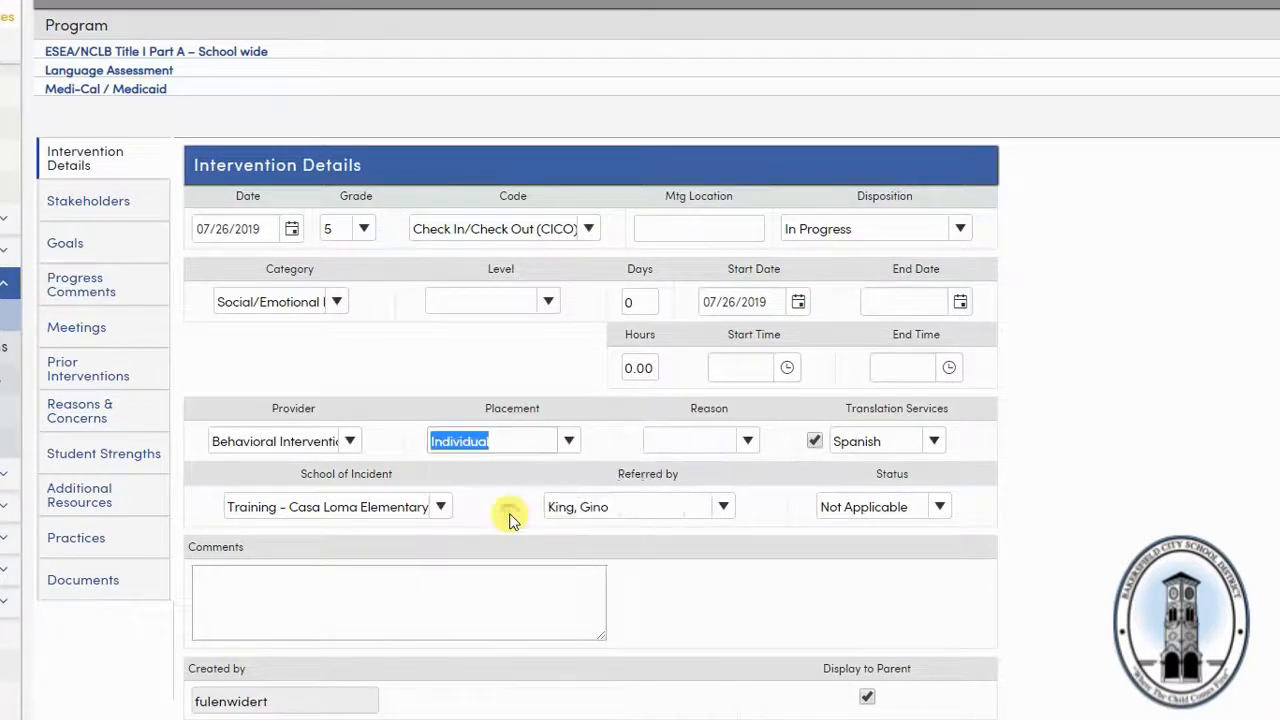
pyautogui.moveTo(750, 425)
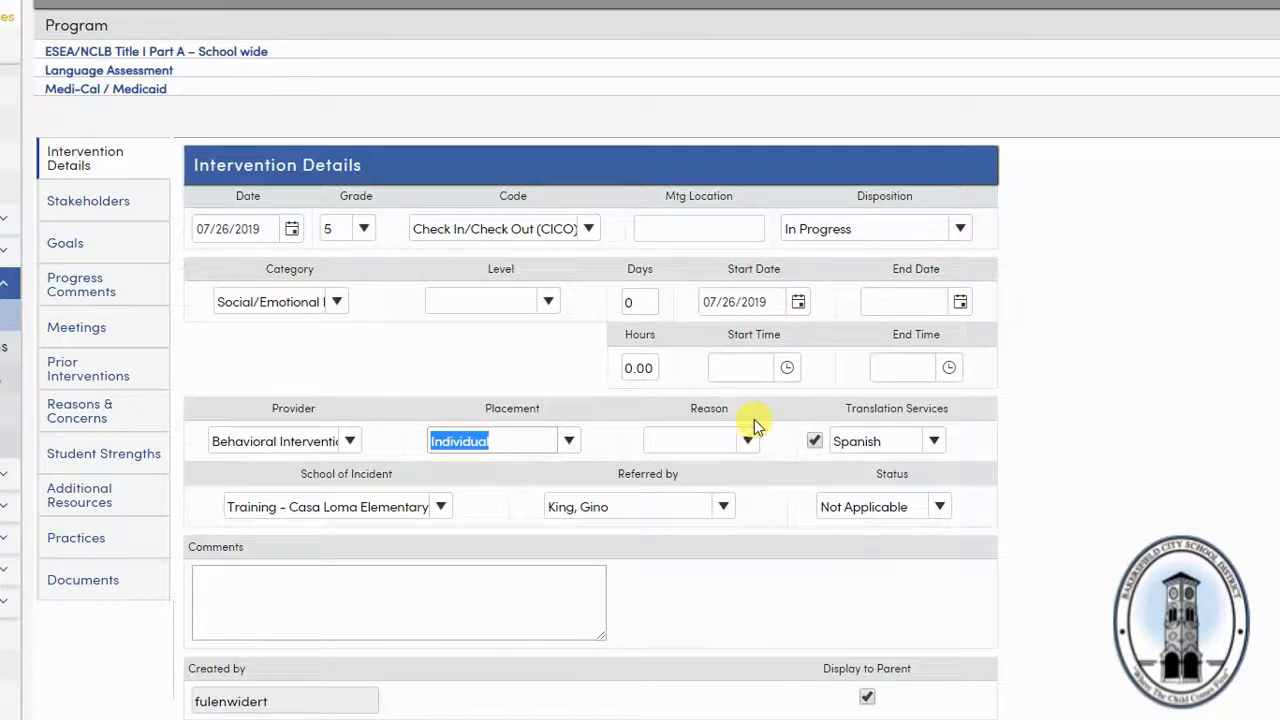
pyautogui.moveTo(750, 450)
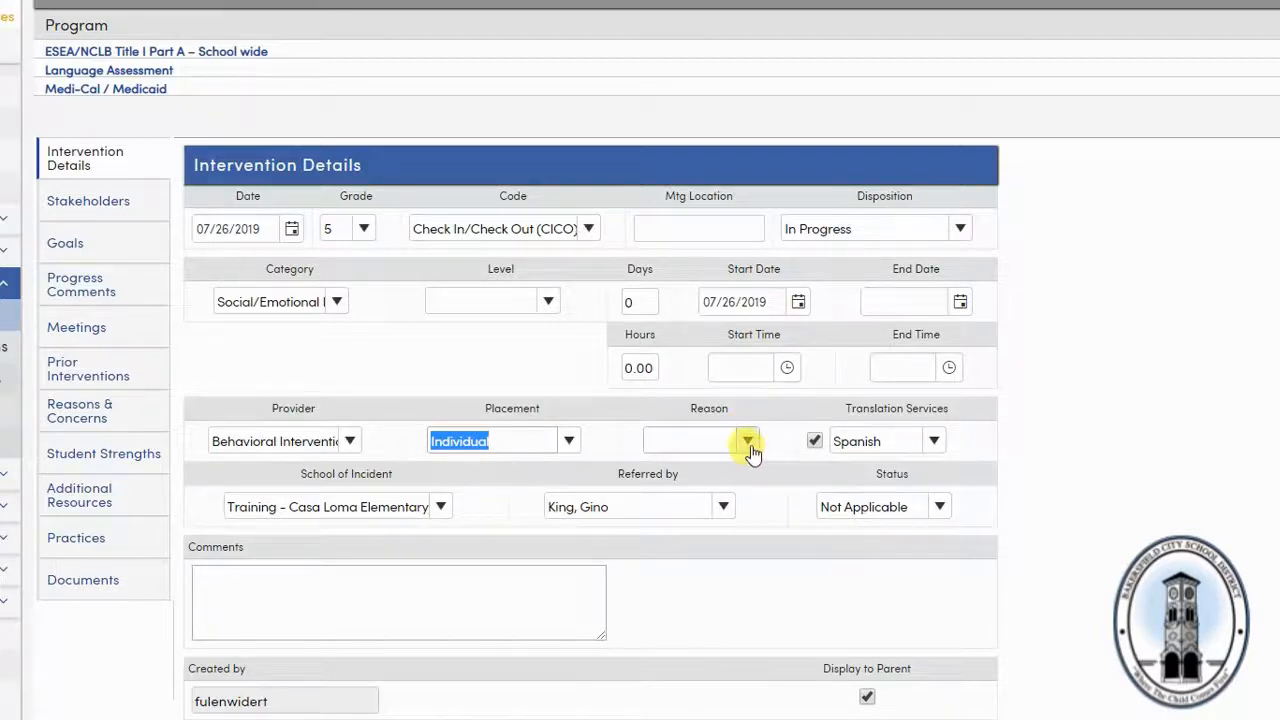
pyautogui.click(748, 441)
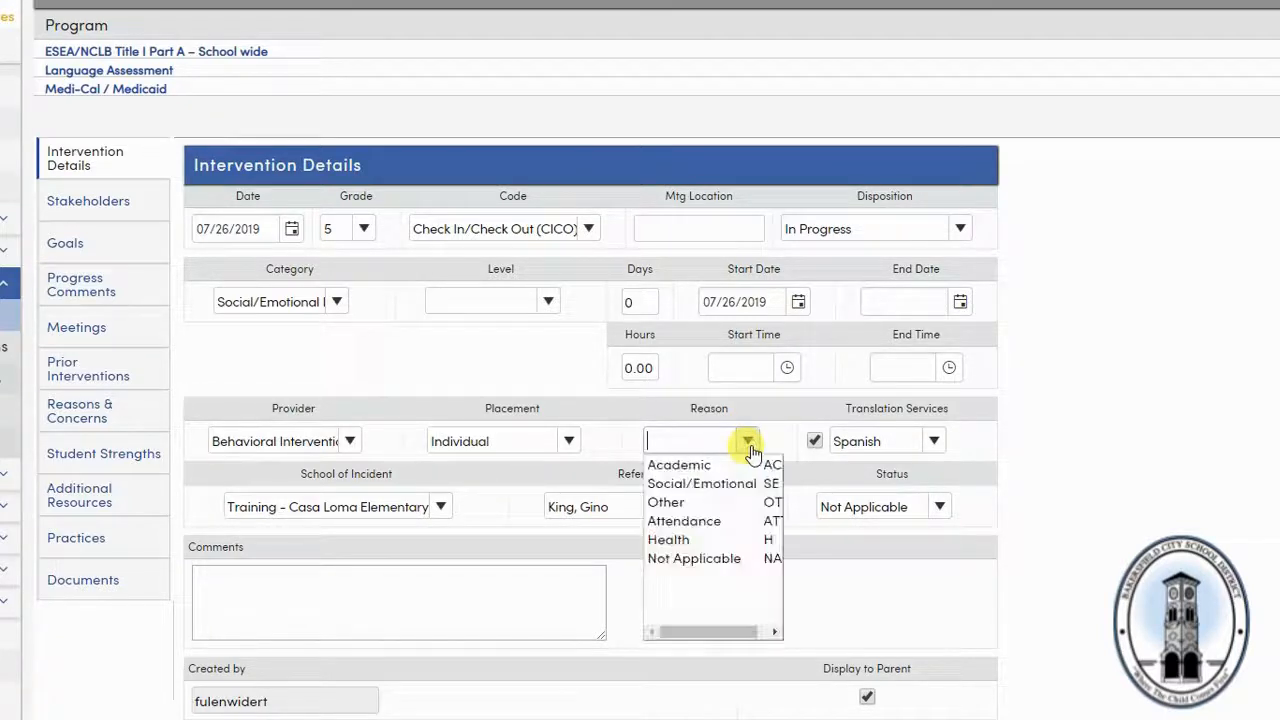
pyautogui.click(701, 483)
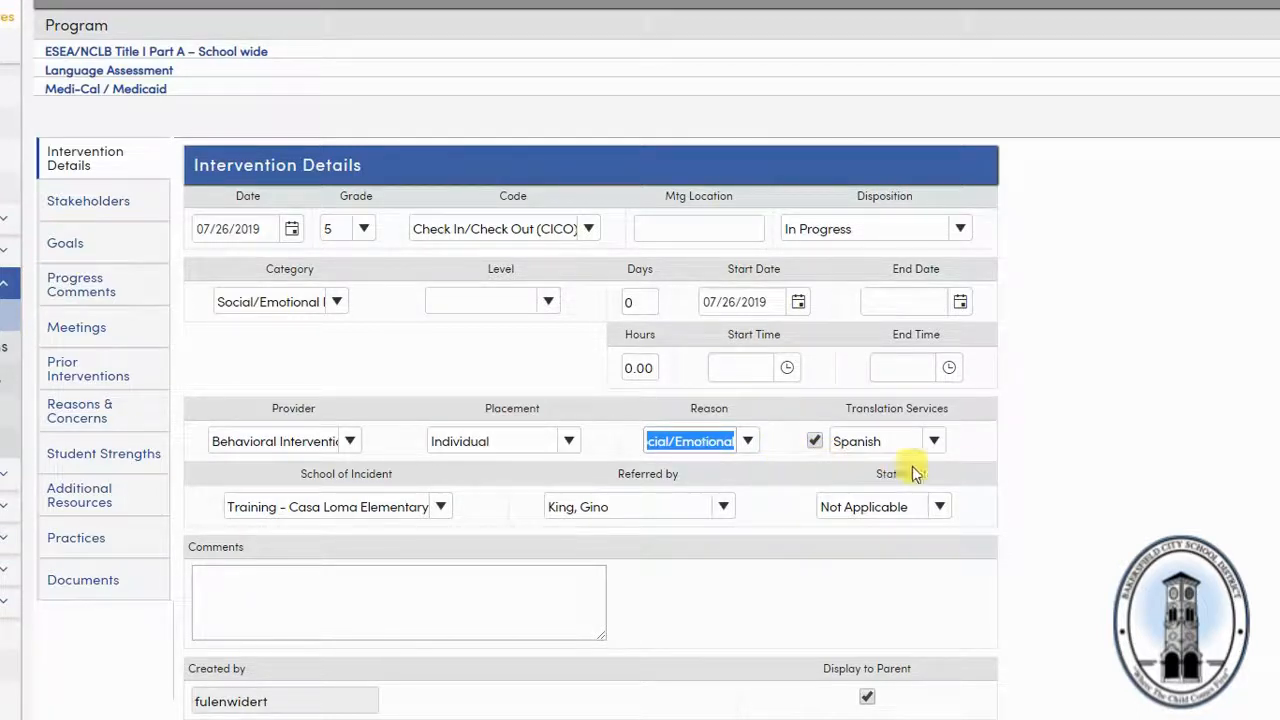
pyautogui.moveTo(980, 443)
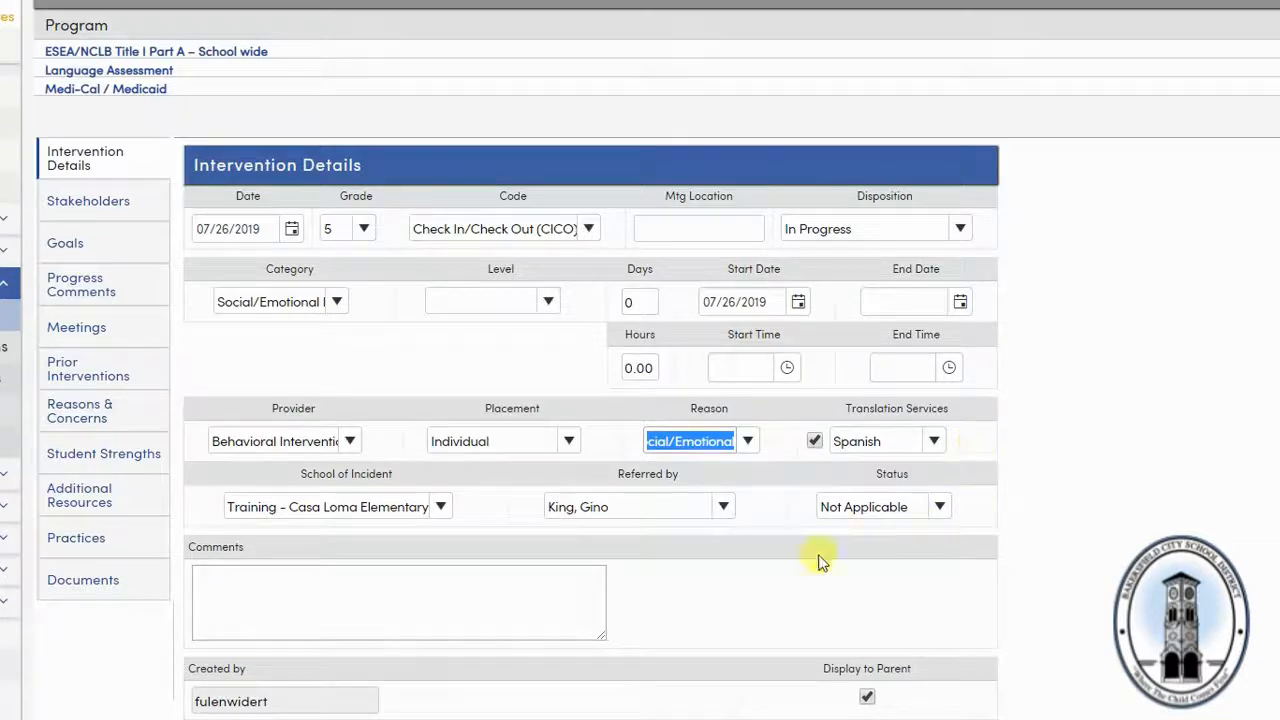
pyautogui.moveTo(460, 528)
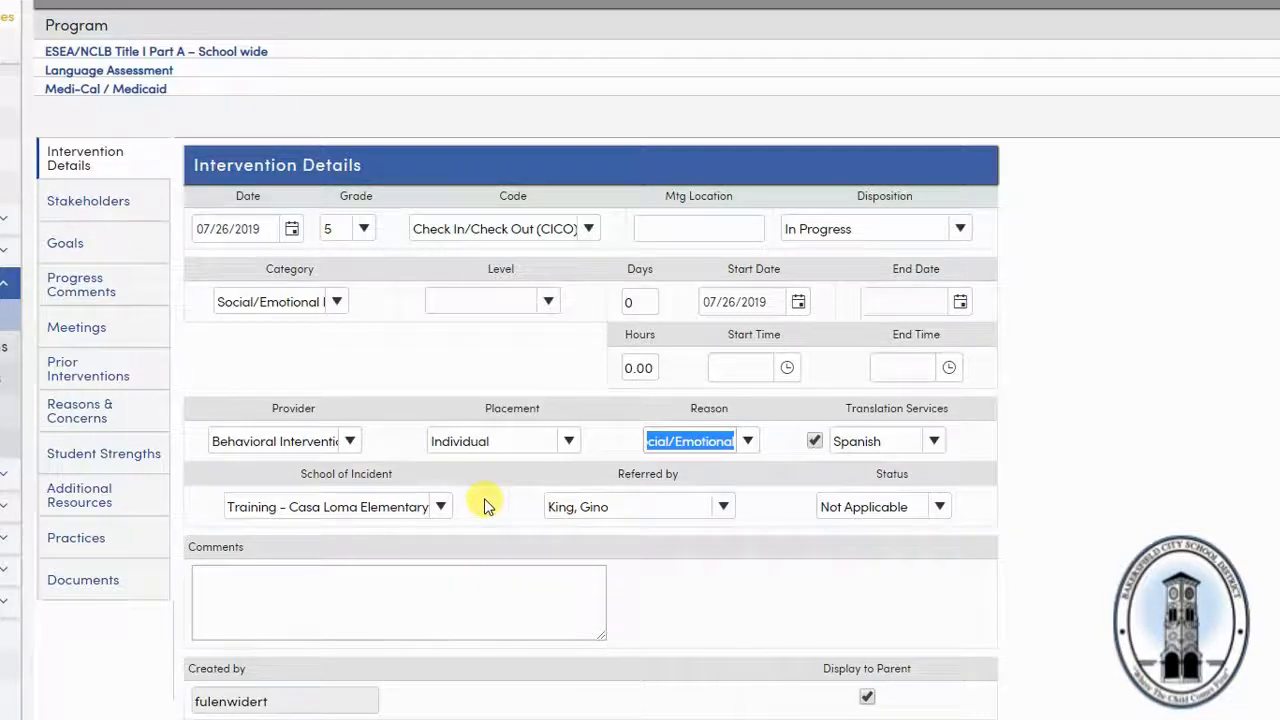
pyautogui.moveTo(700, 543)
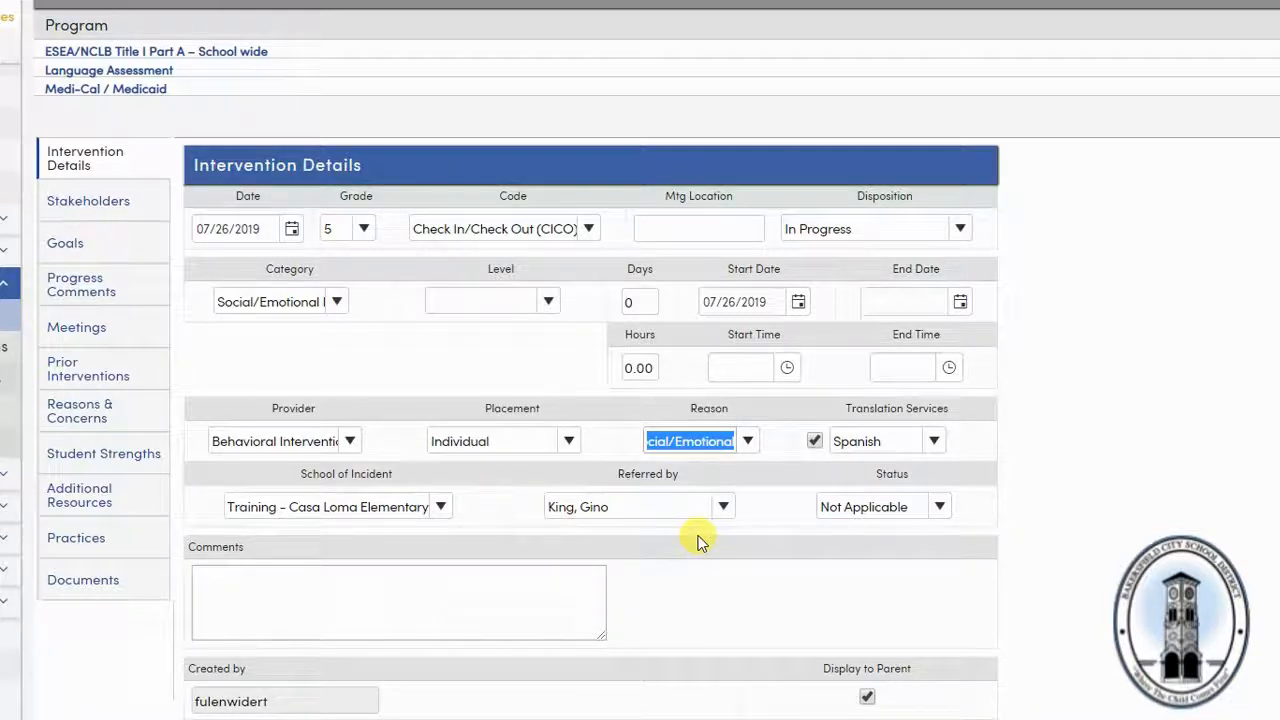
pyautogui.moveTo(530, 515)
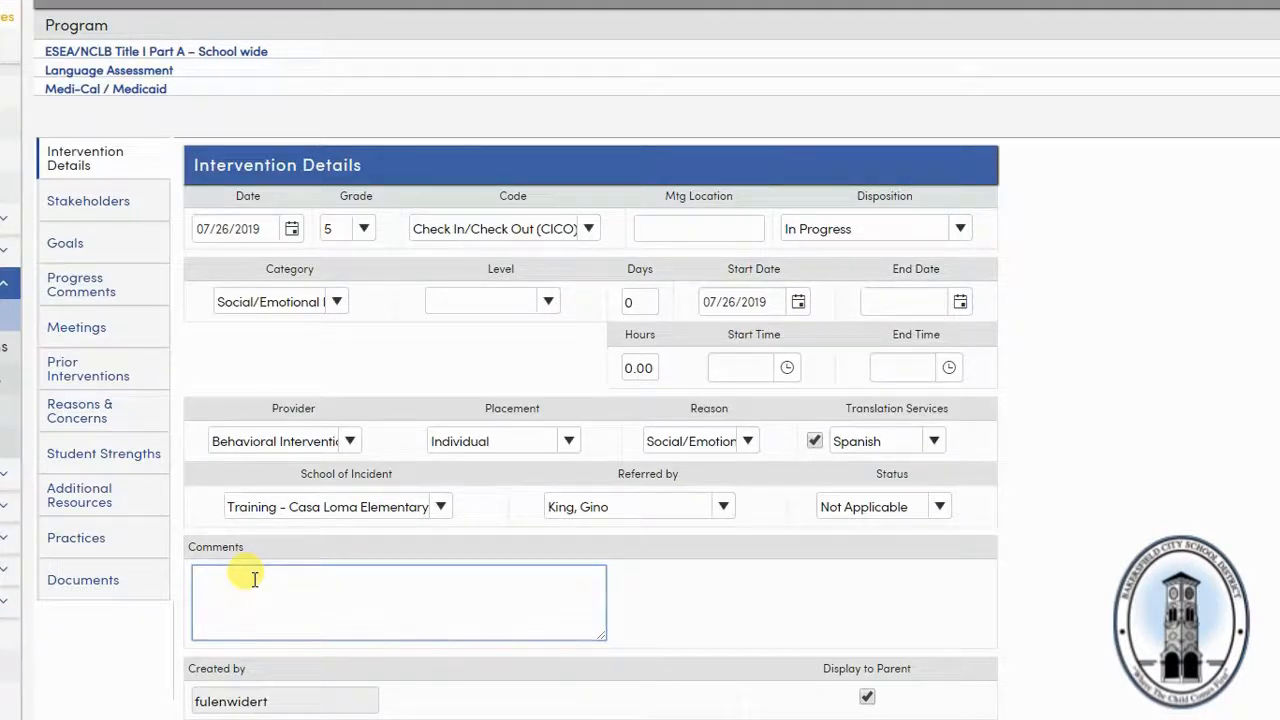
# Scroll down the Intervention Details form and save the record
pyautogui.click(255, 580)
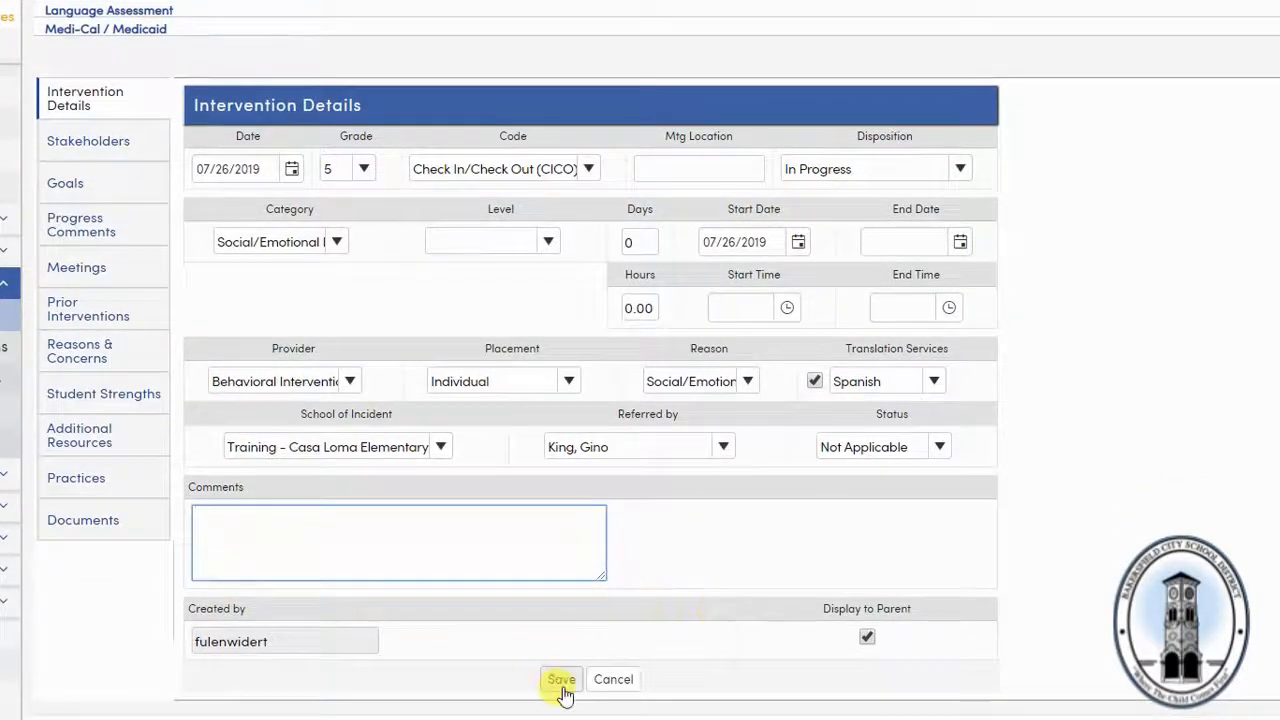
pyautogui.click(560, 680)
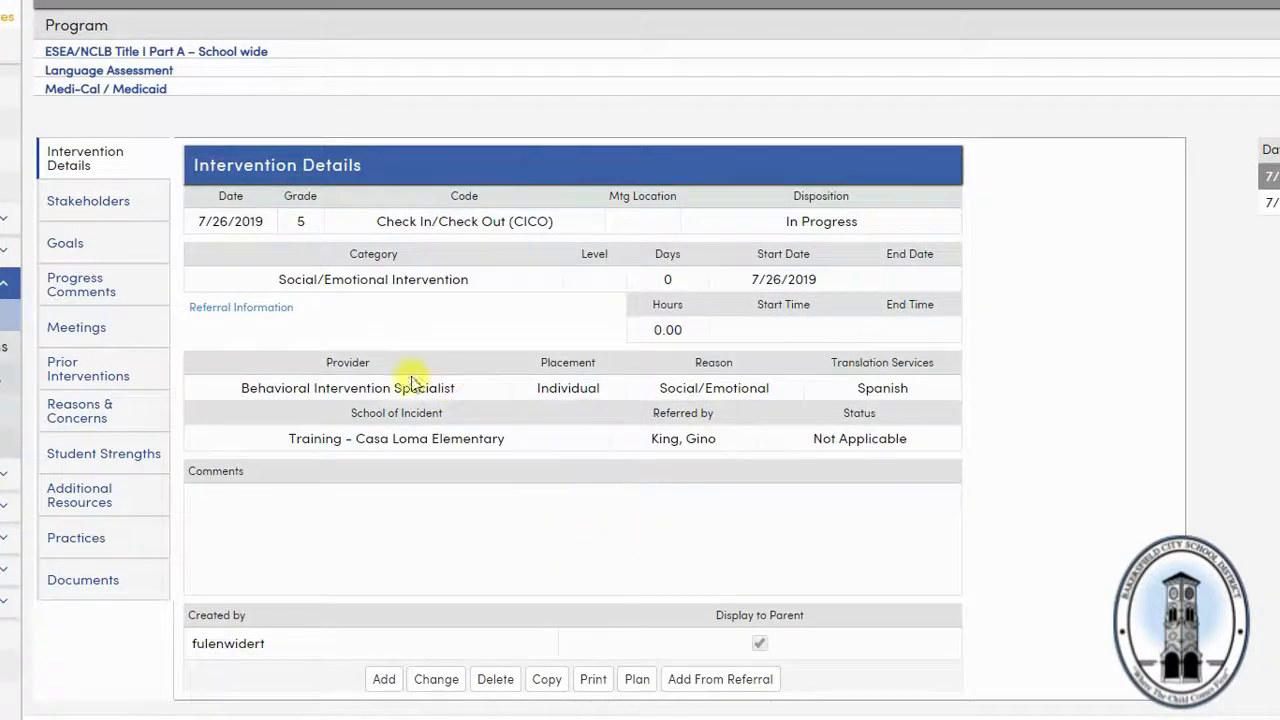
pyautogui.moveTo(445, 320)
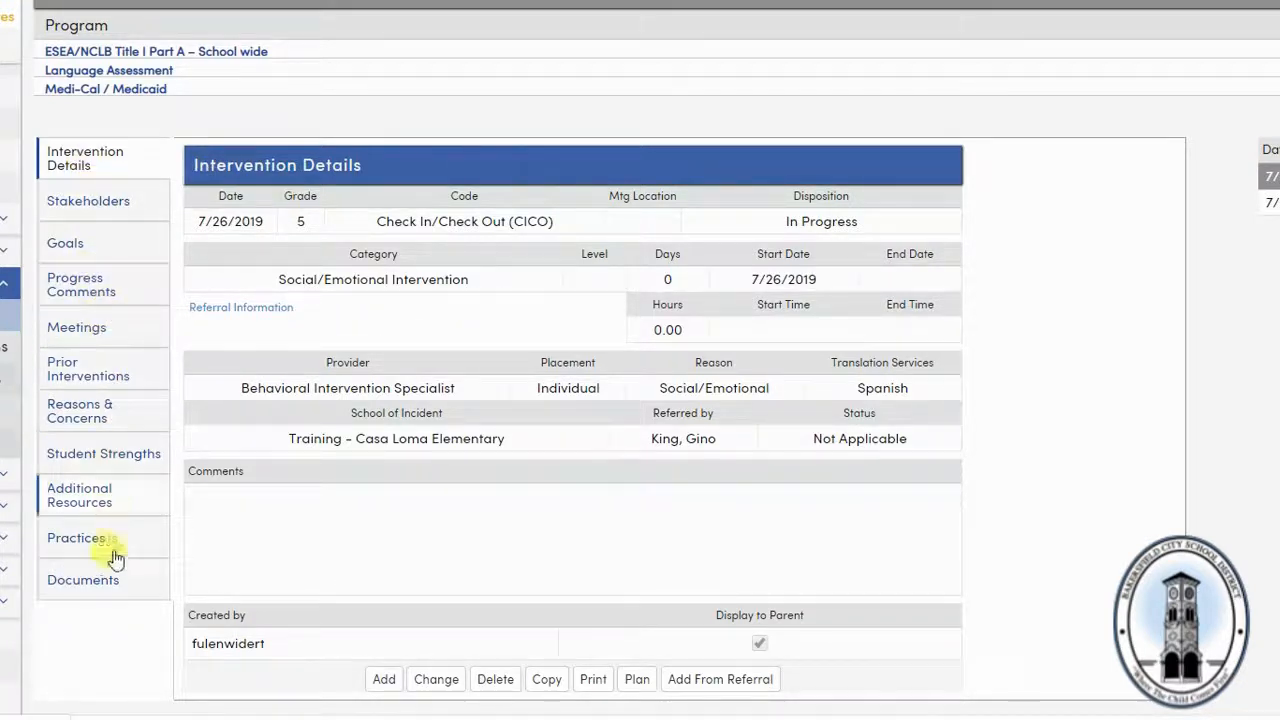
pyautogui.moveTo(88, 201)
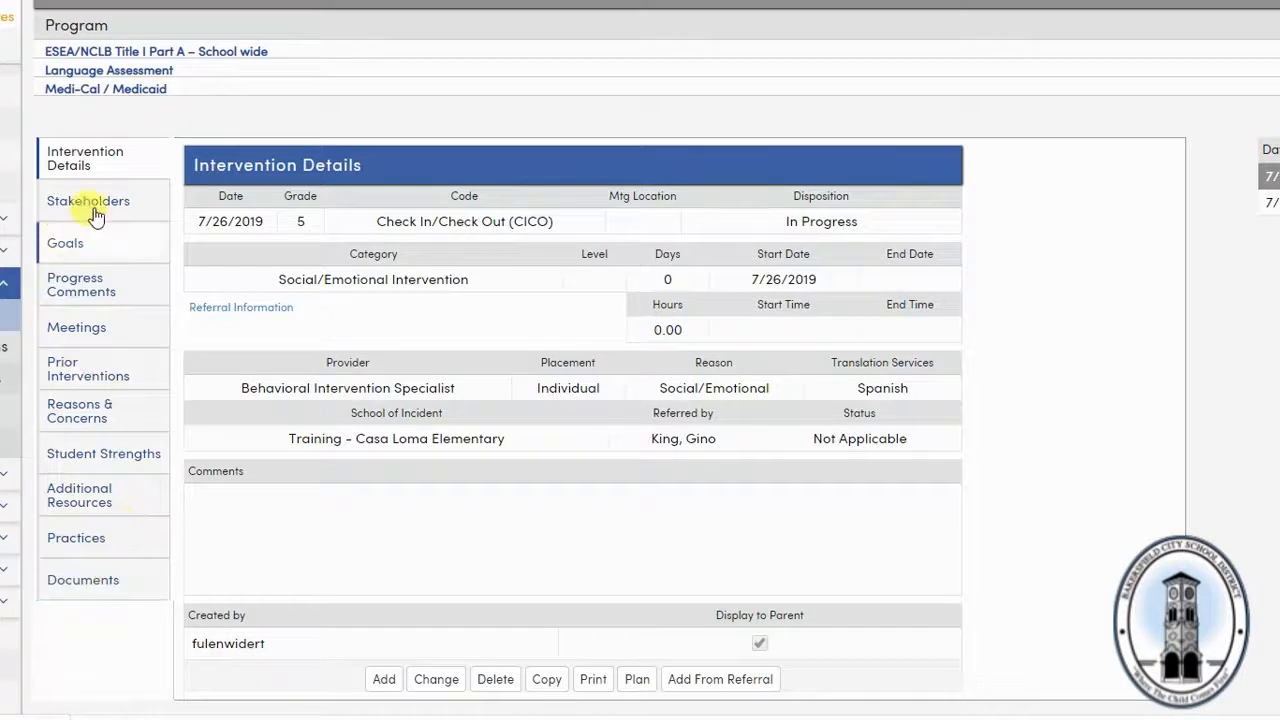
# Under Goals, add a new Behavior goal with target date September 26, 2019
pyautogui.click(88, 201)
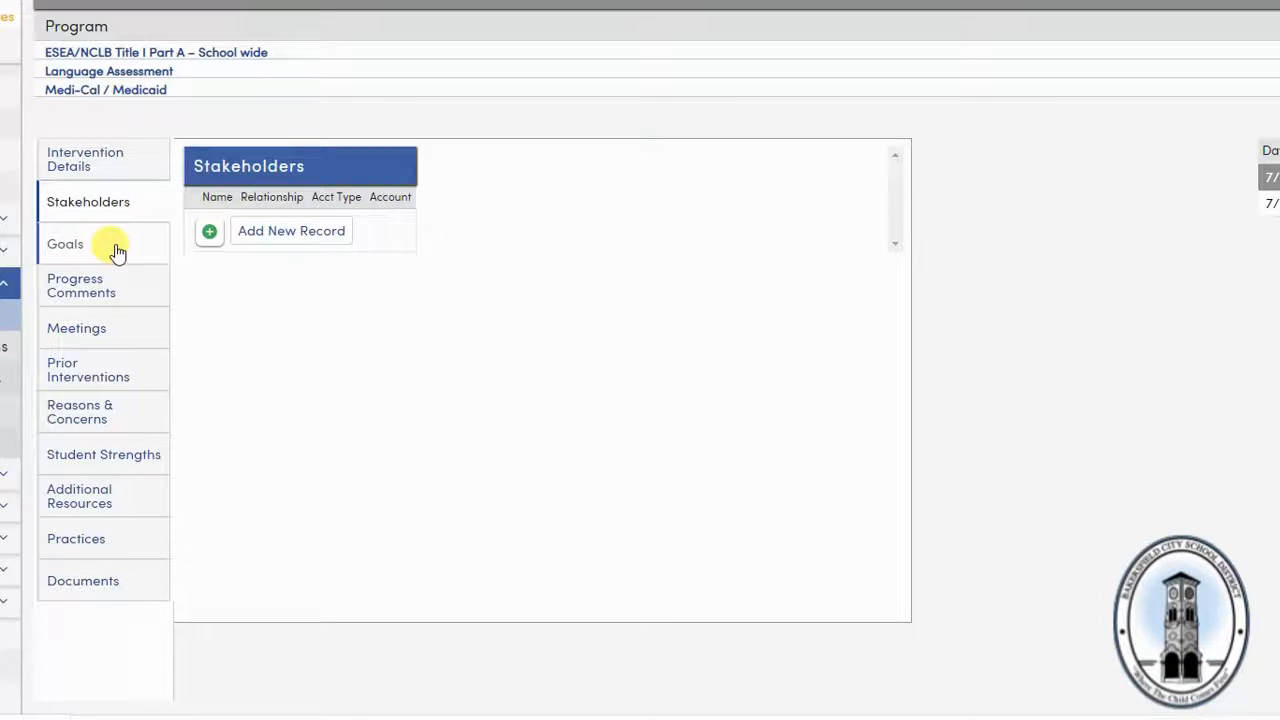
pyautogui.click(65, 243)
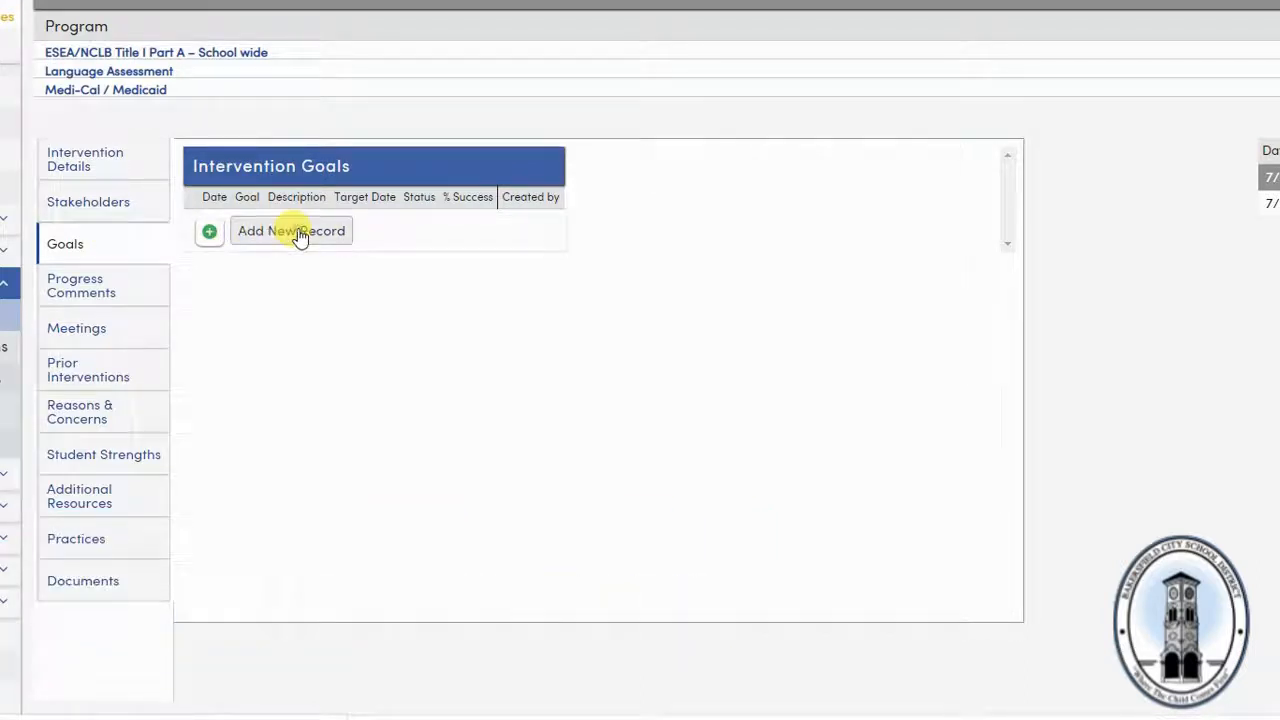
pyautogui.click(291, 231)
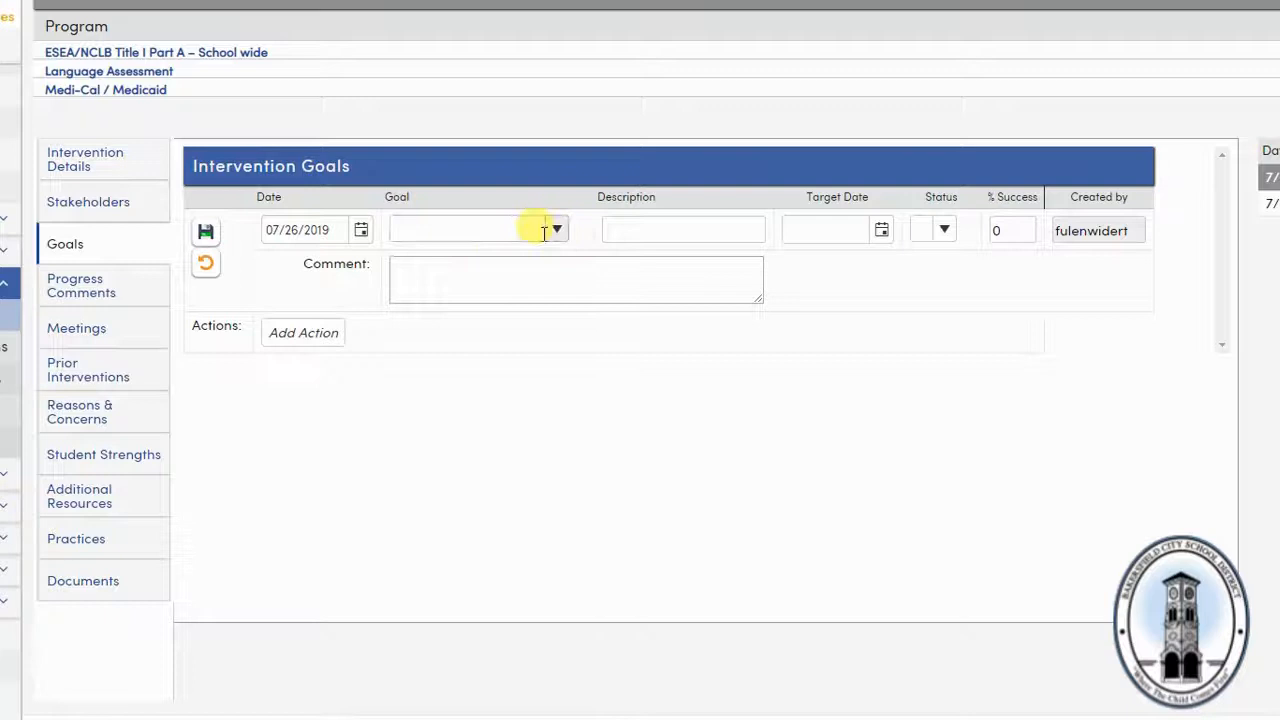
pyautogui.click(557, 229)
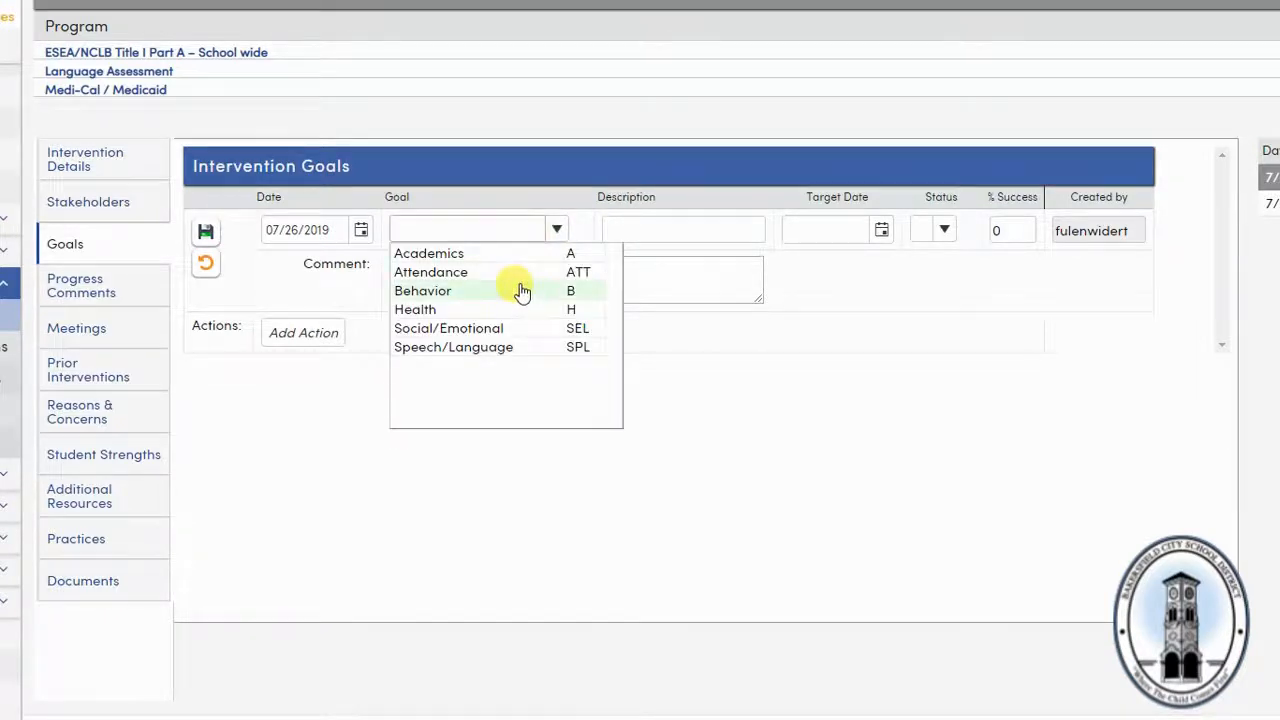
pyautogui.click(422, 290)
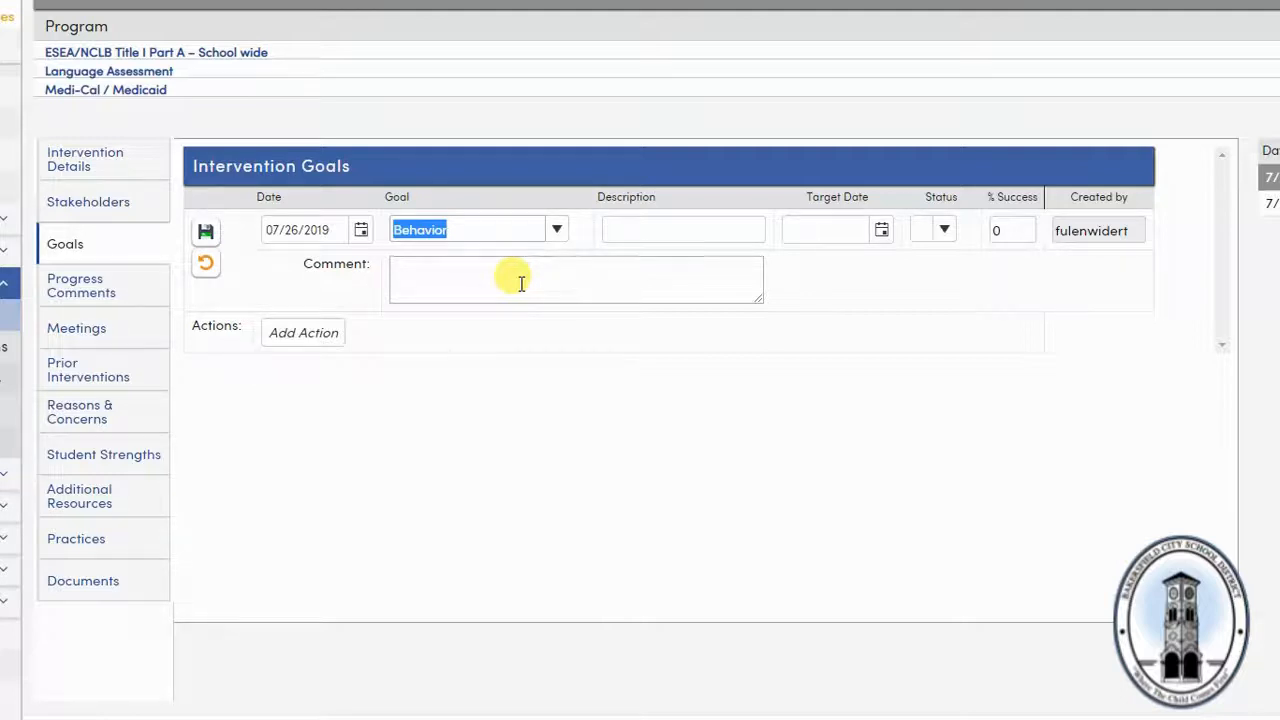
pyautogui.moveTo(683, 229)
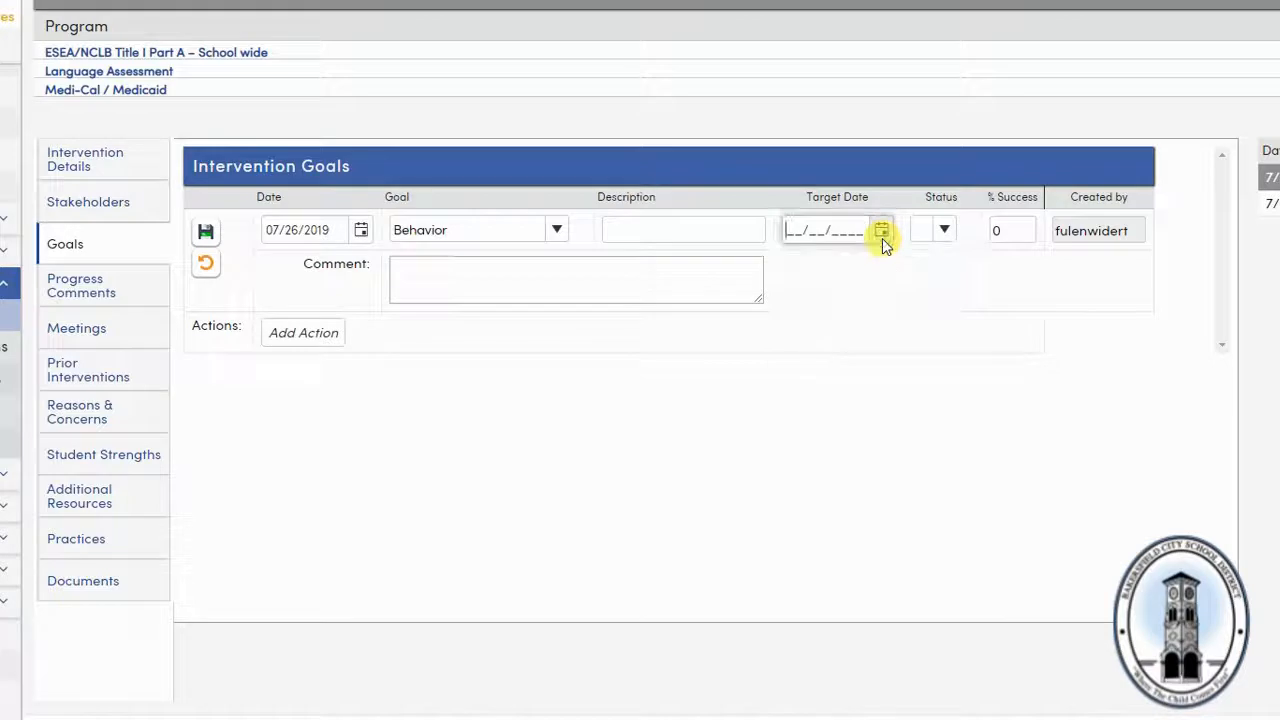
pyautogui.click(881, 230)
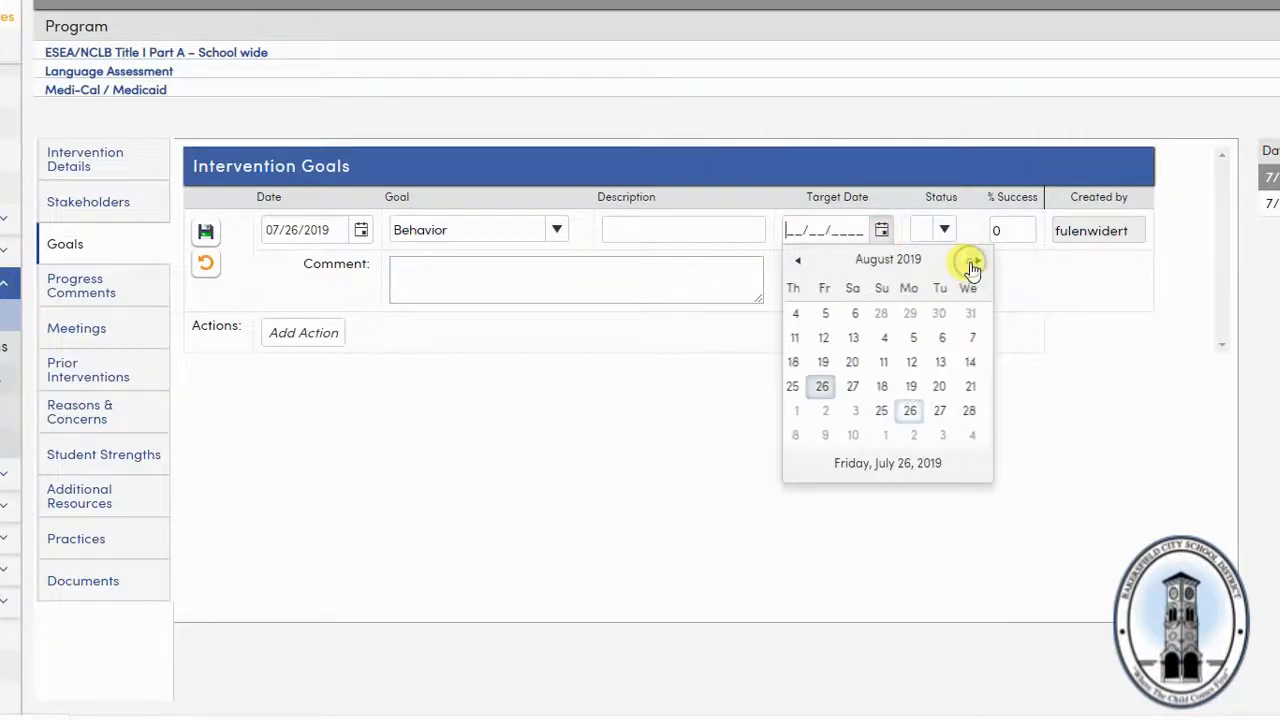
pyautogui.click(971, 270)
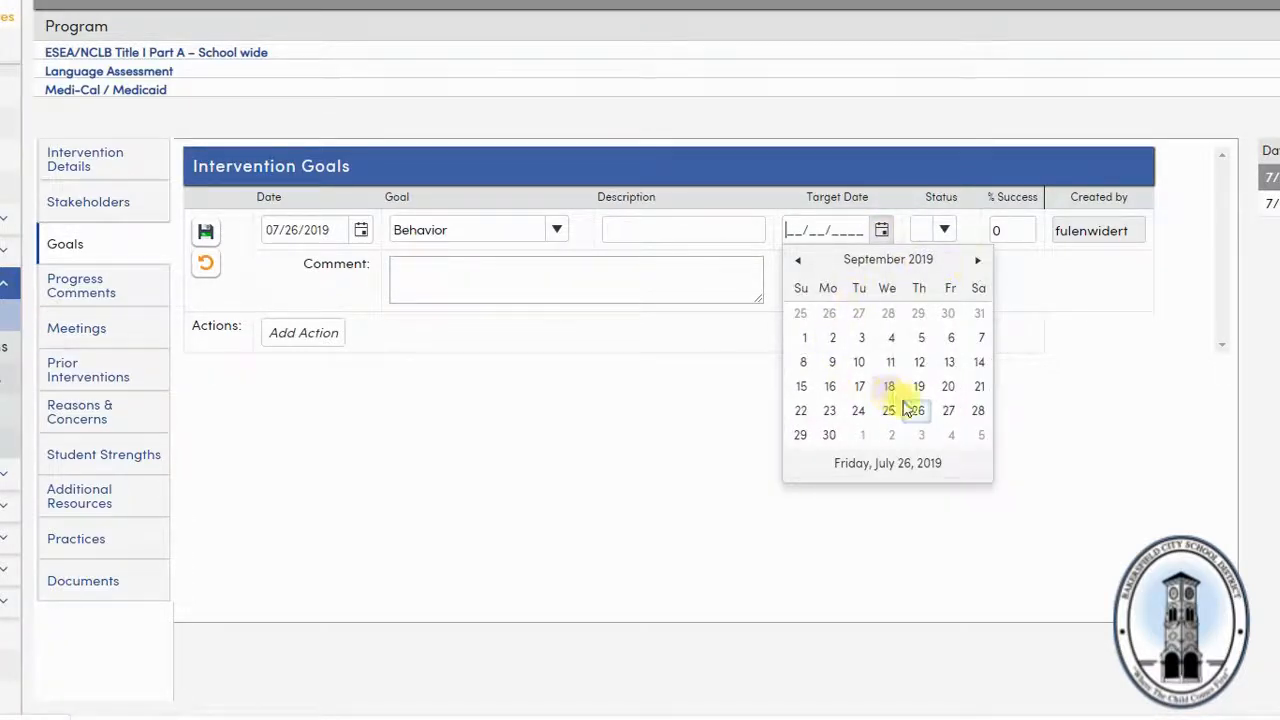
pyautogui.click(915, 410)
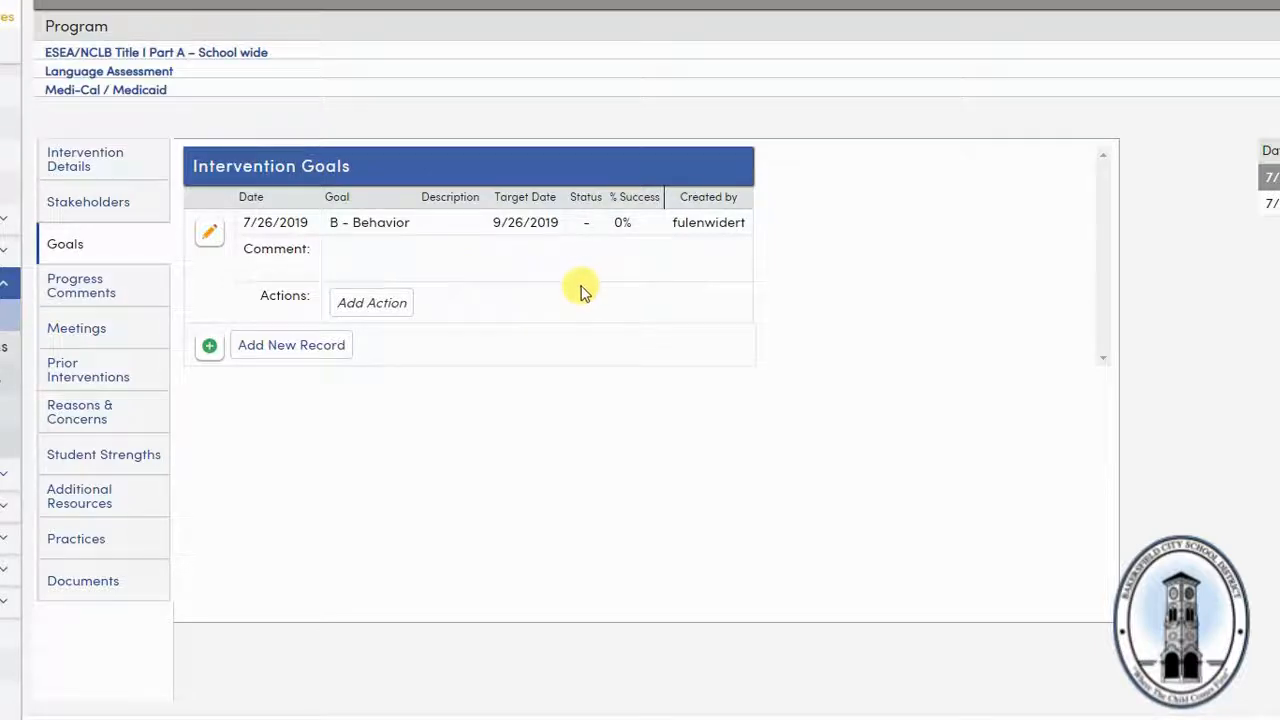
pyautogui.moveTo(630, 320)
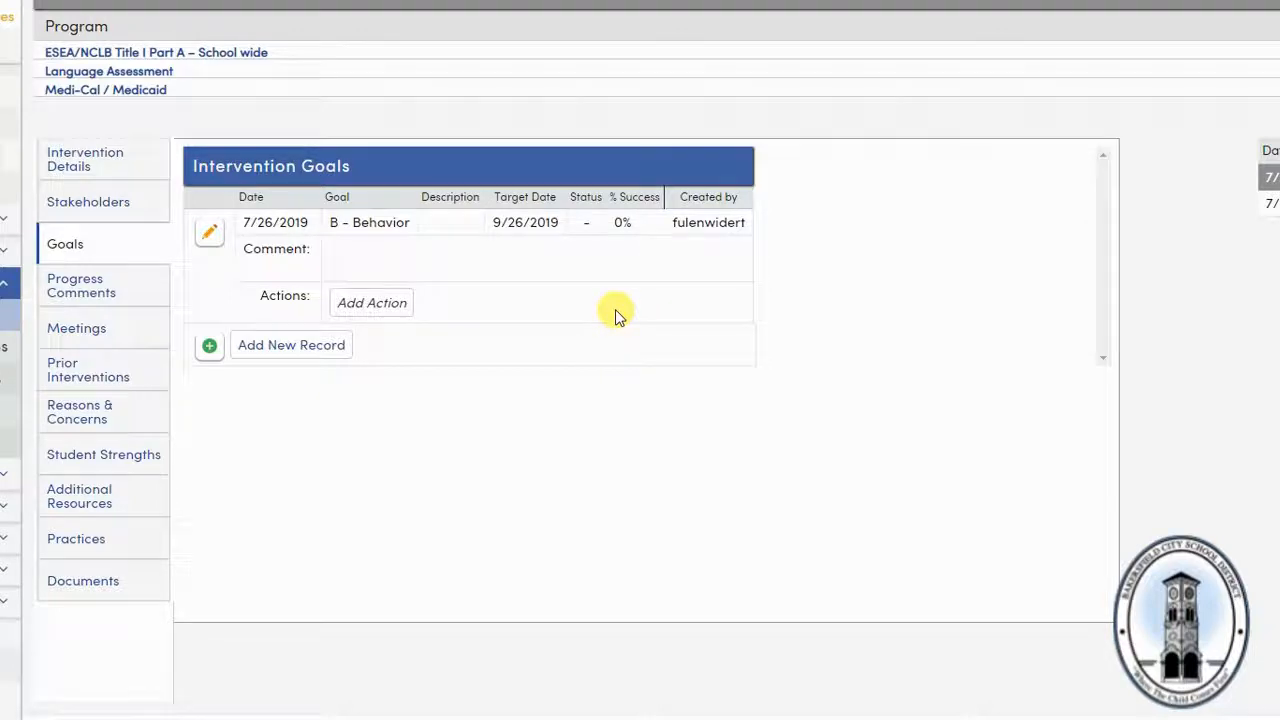
pyautogui.moveTo(518, 328)
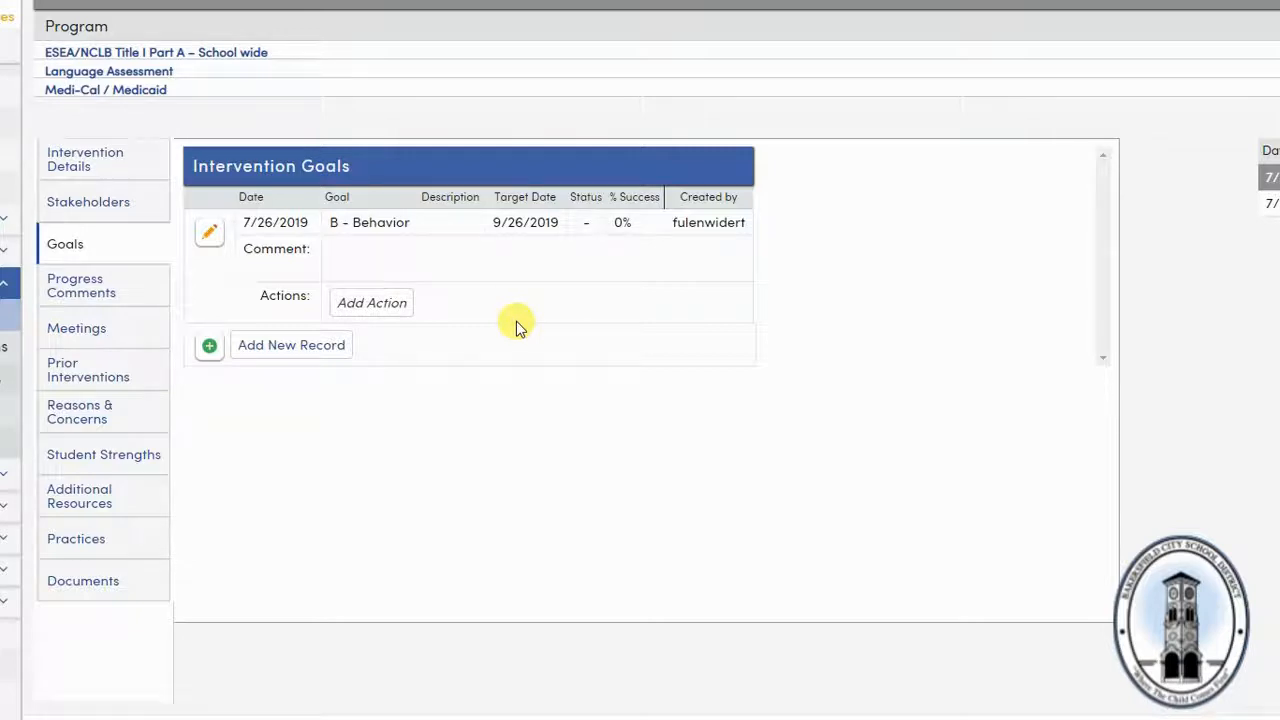
pyautogui.moveTo(487, 322)
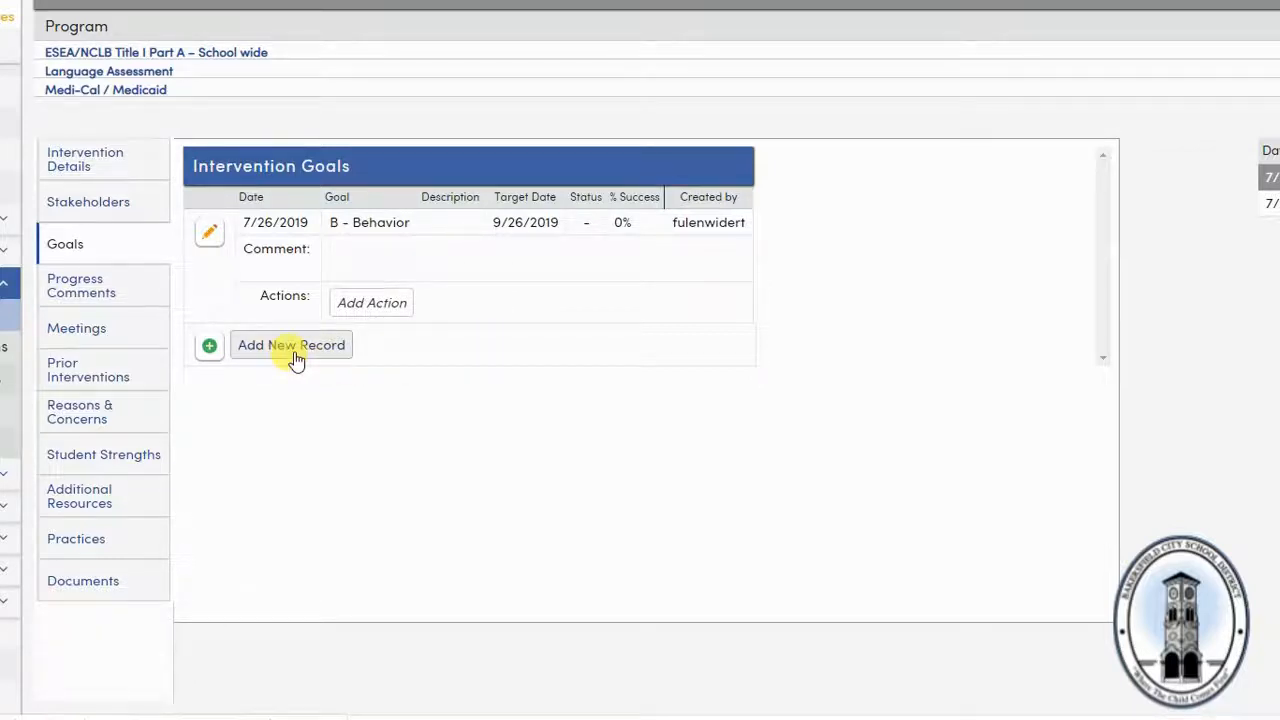
# Abandon a new goal entry and discard edits to the Behavior goal
pyautogui.click(291, 344)
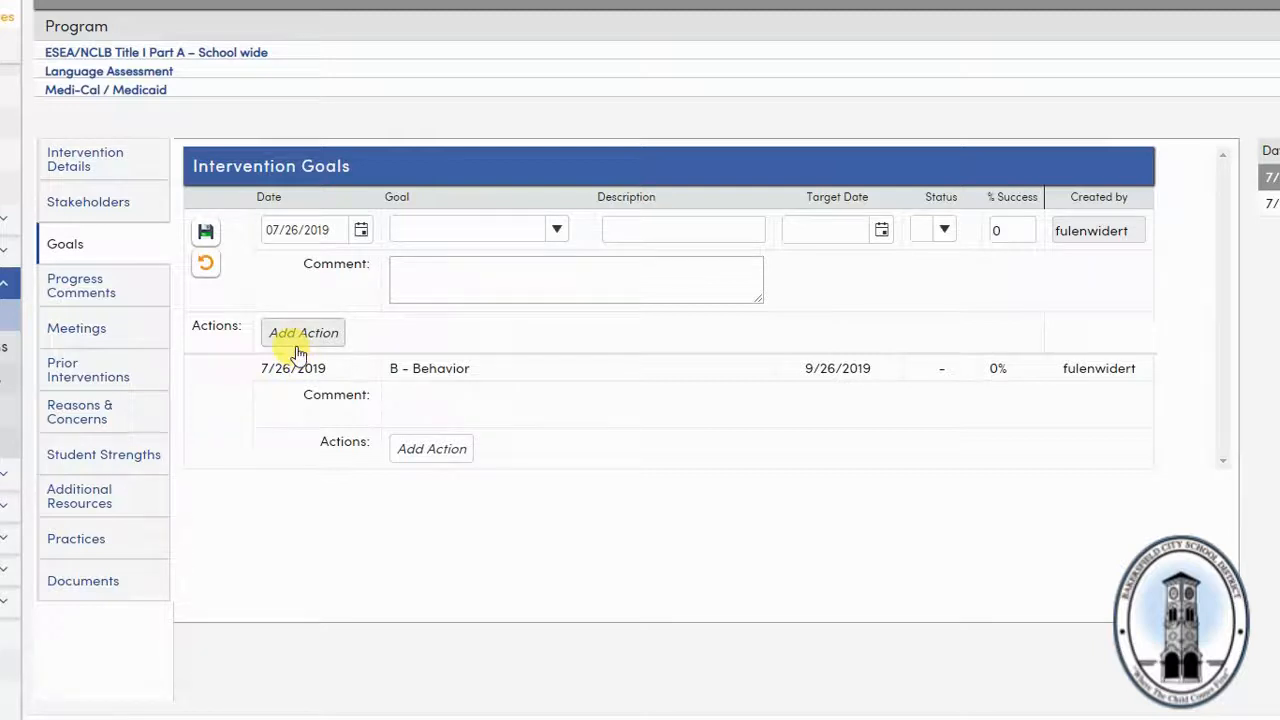
pyautogui.moveTo(213, 310)
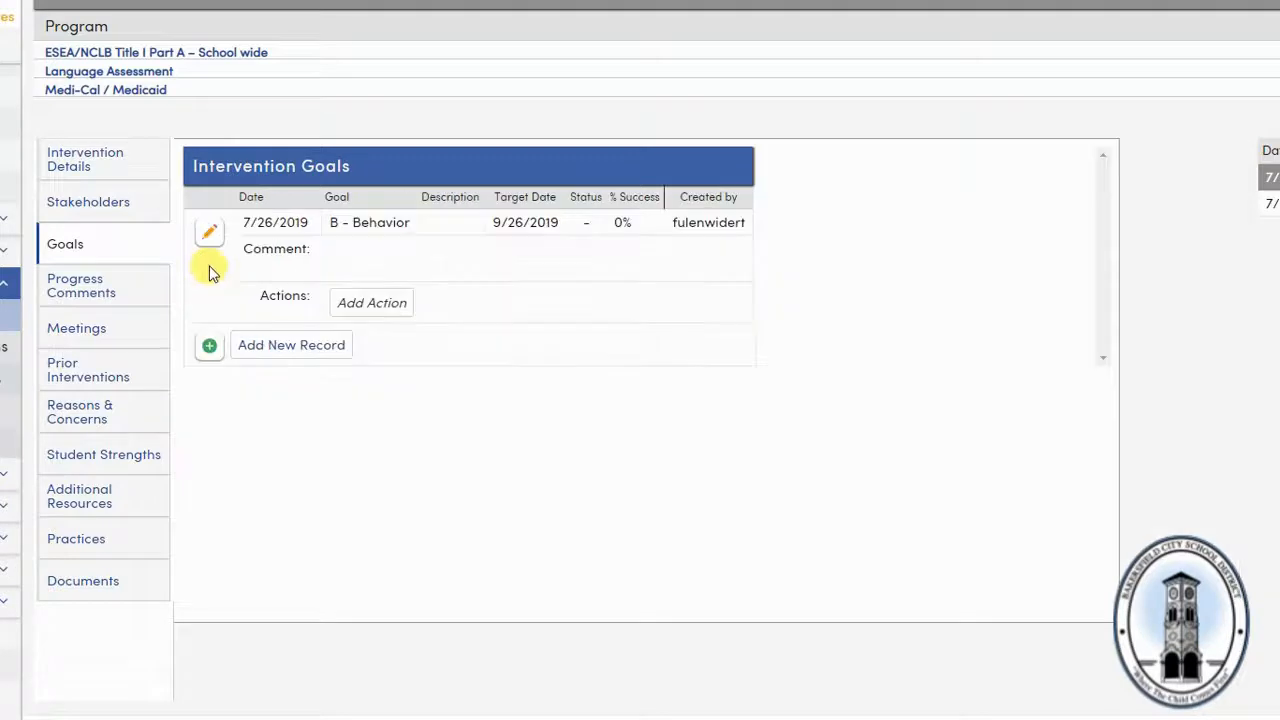
pyautogui.click(209, 232)
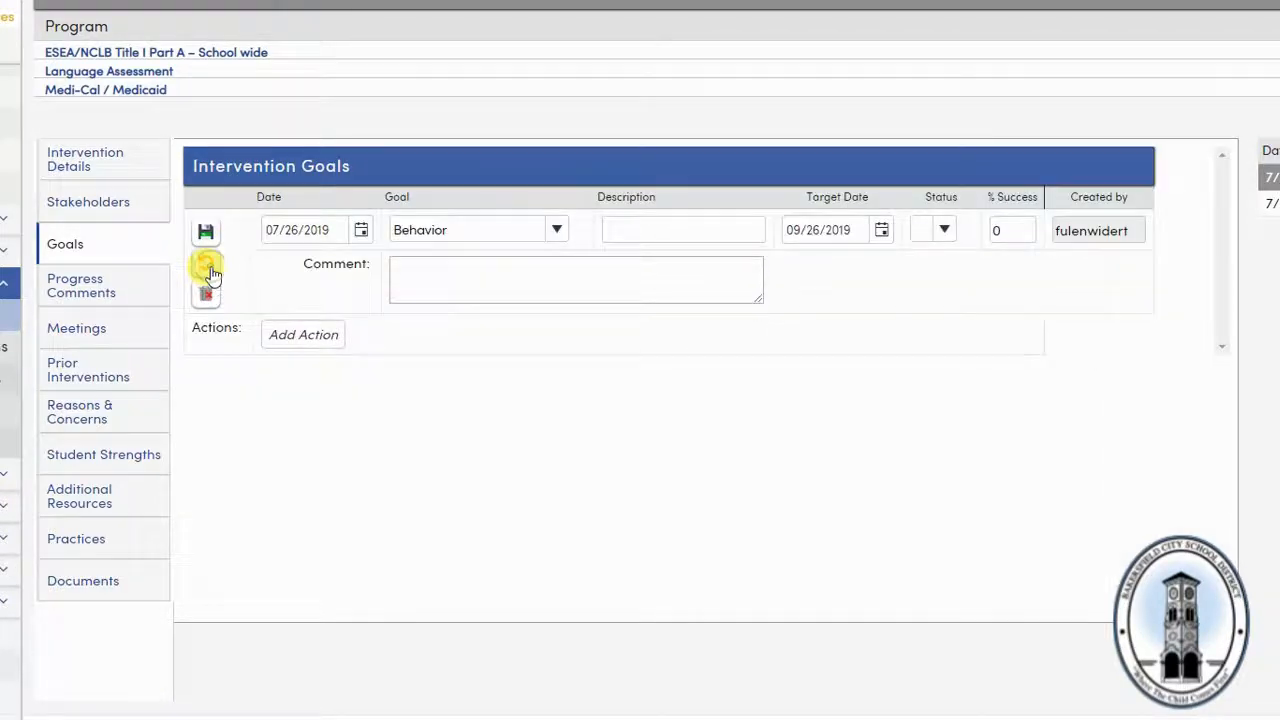
pyautogui.click(81, 285)
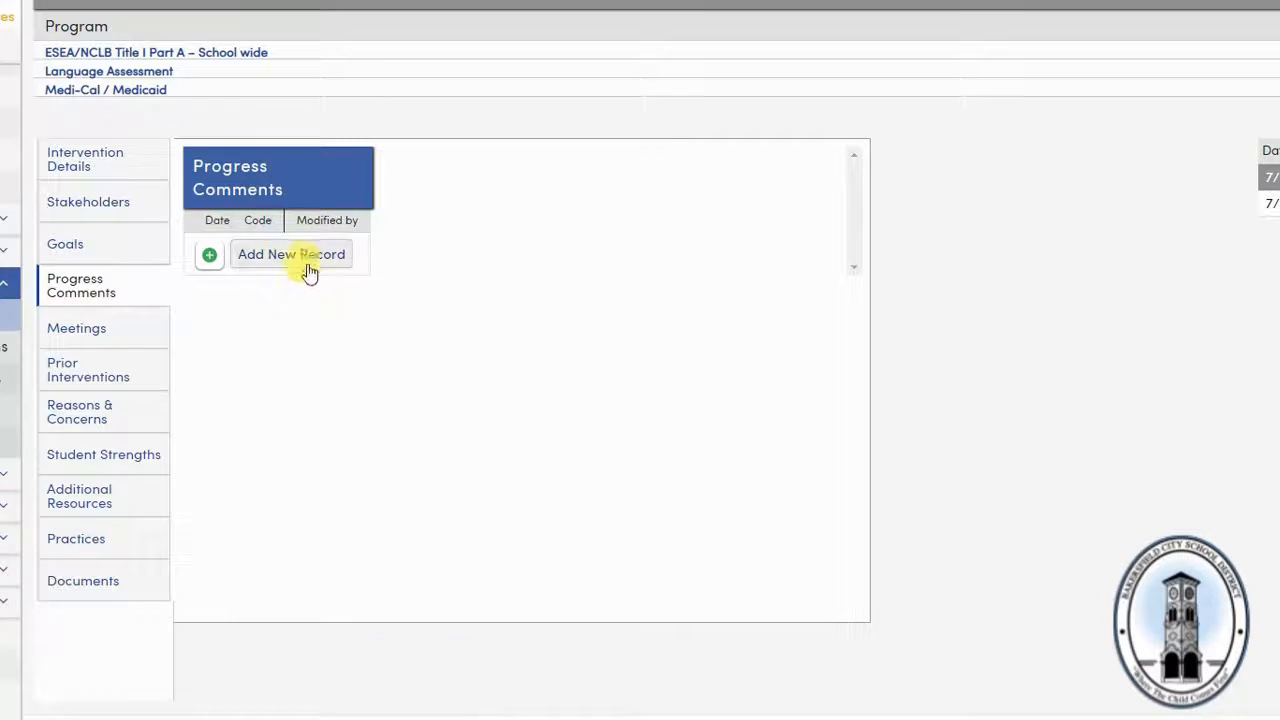
# Add and save a new progress comment with code Change
pyautogui.click(291, 254)
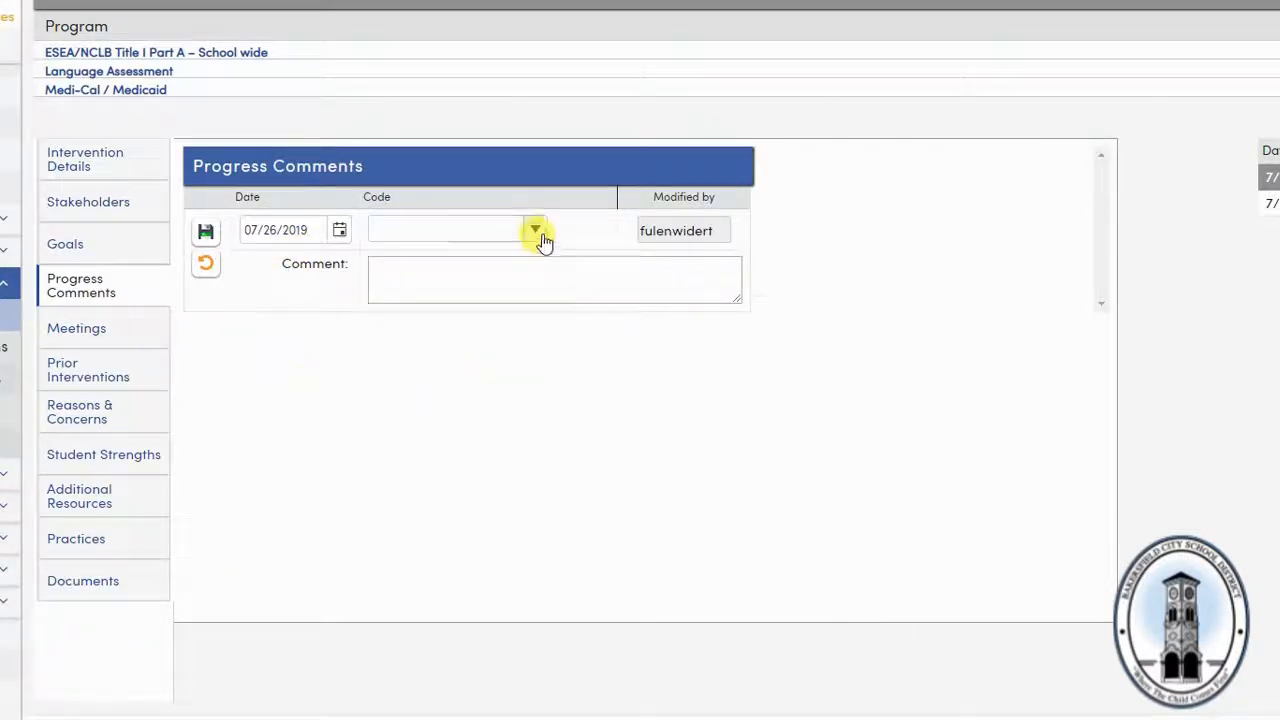
pyautogui.click(536, 231)
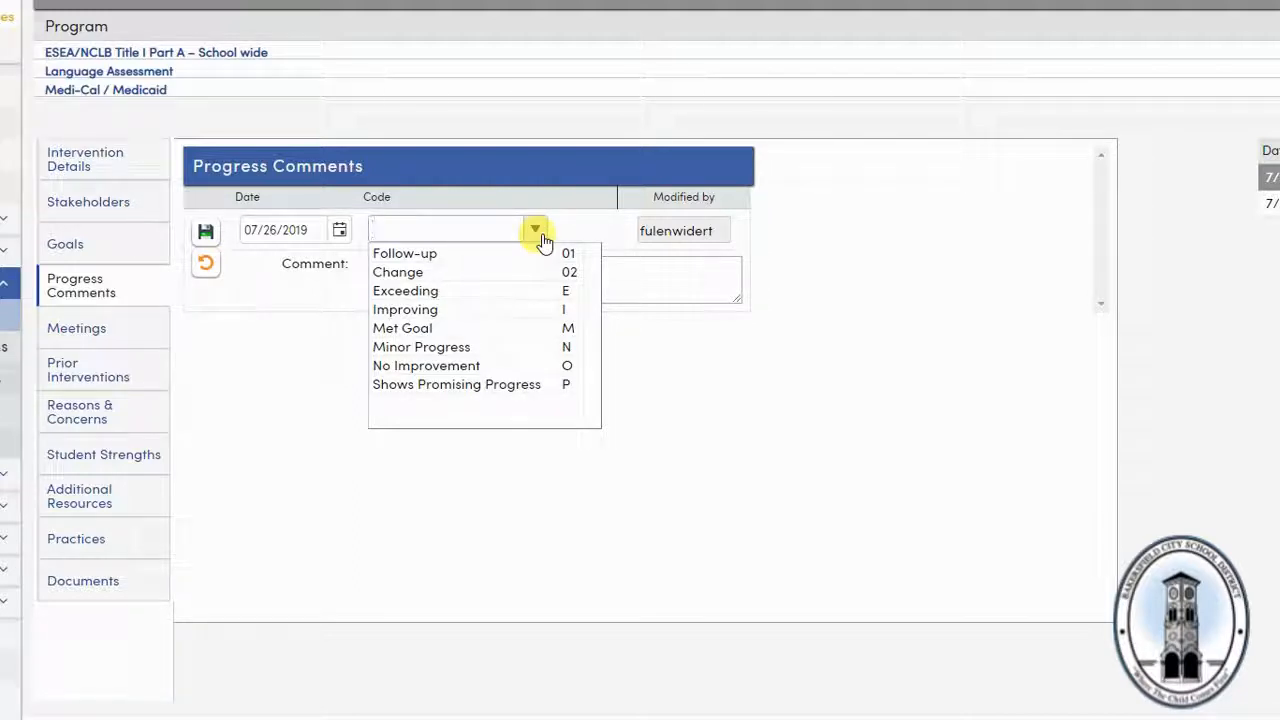
pyautogui.moveTo(495, 260)
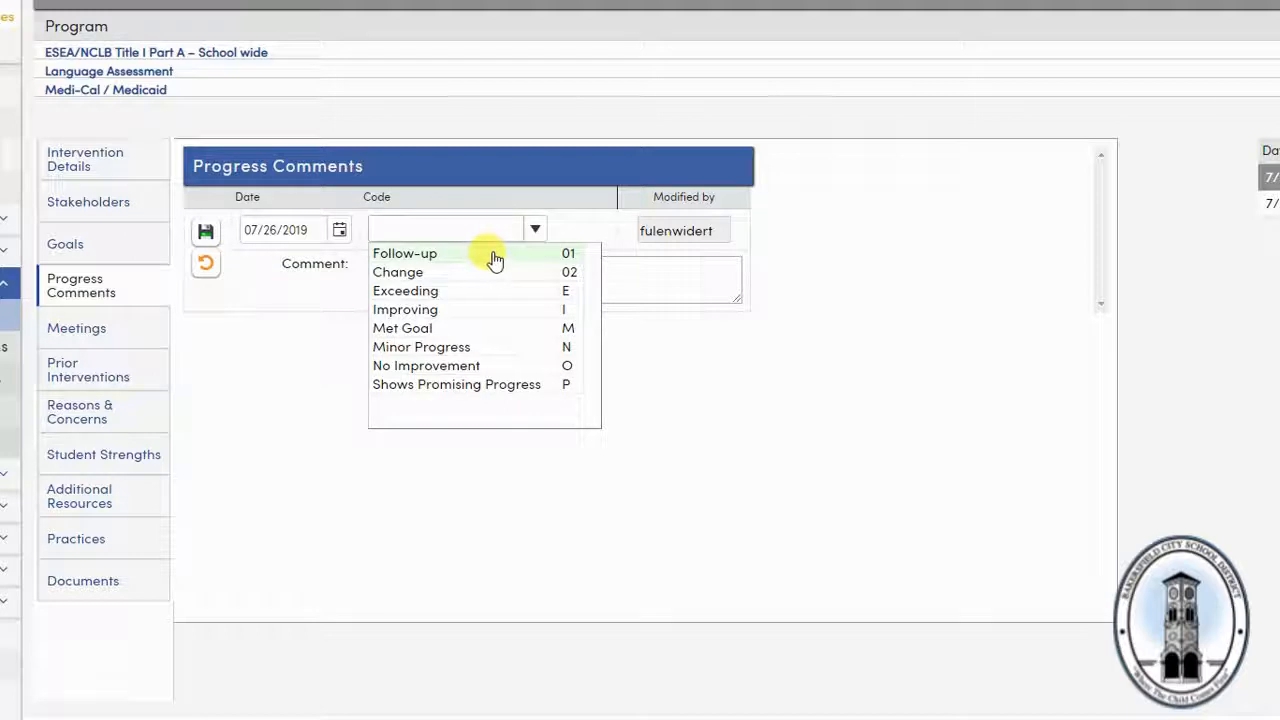
pyautogui.click(397, 272)
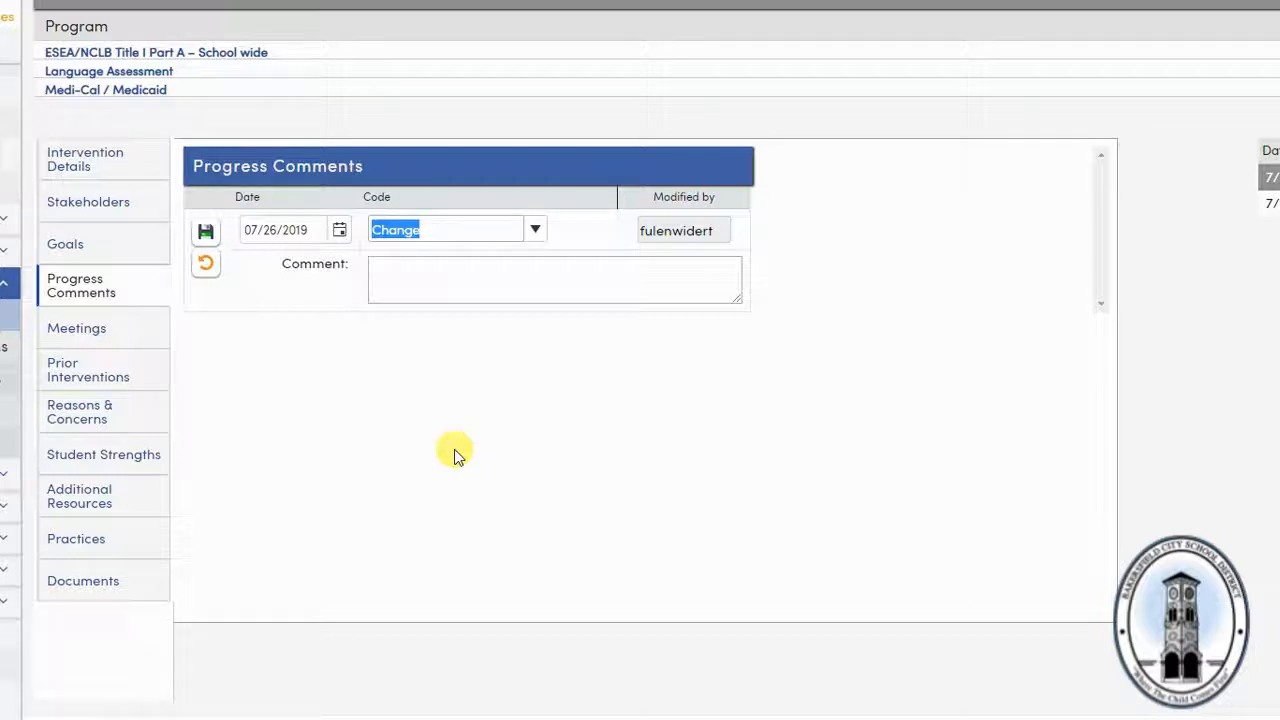
pyautogui.moveTo(507, 415)
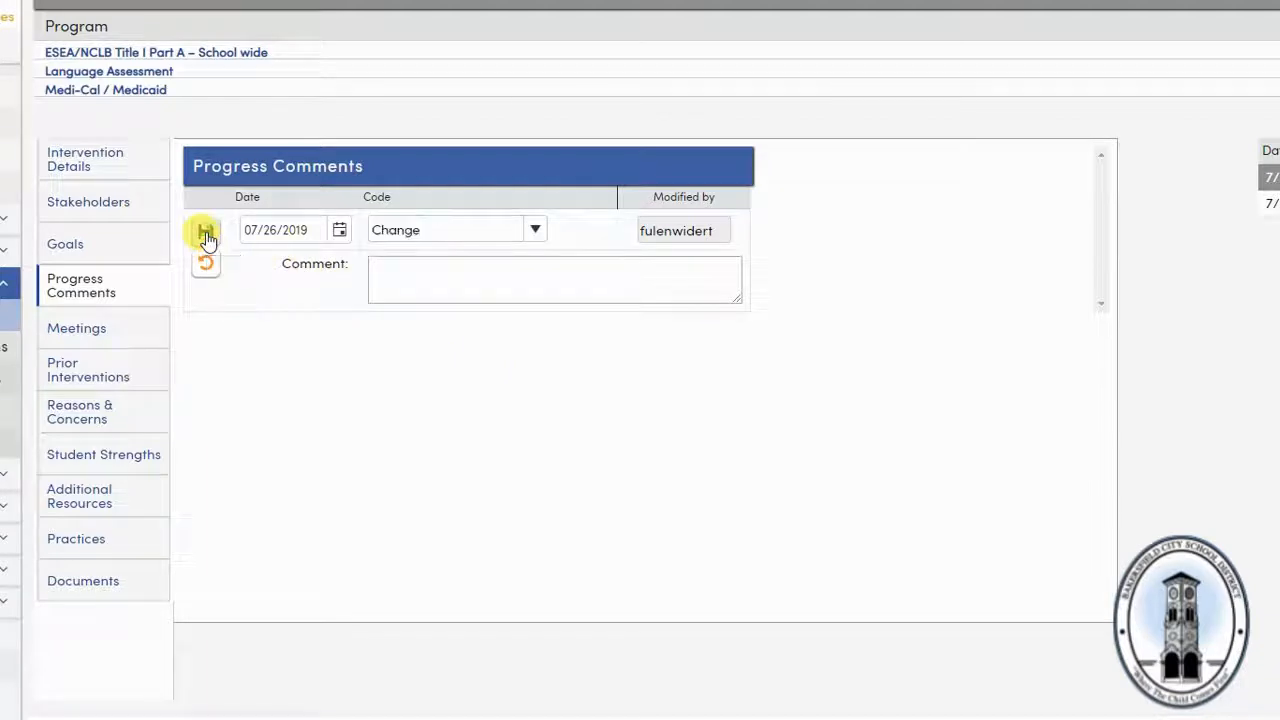
pyautogui.click(205, 231)
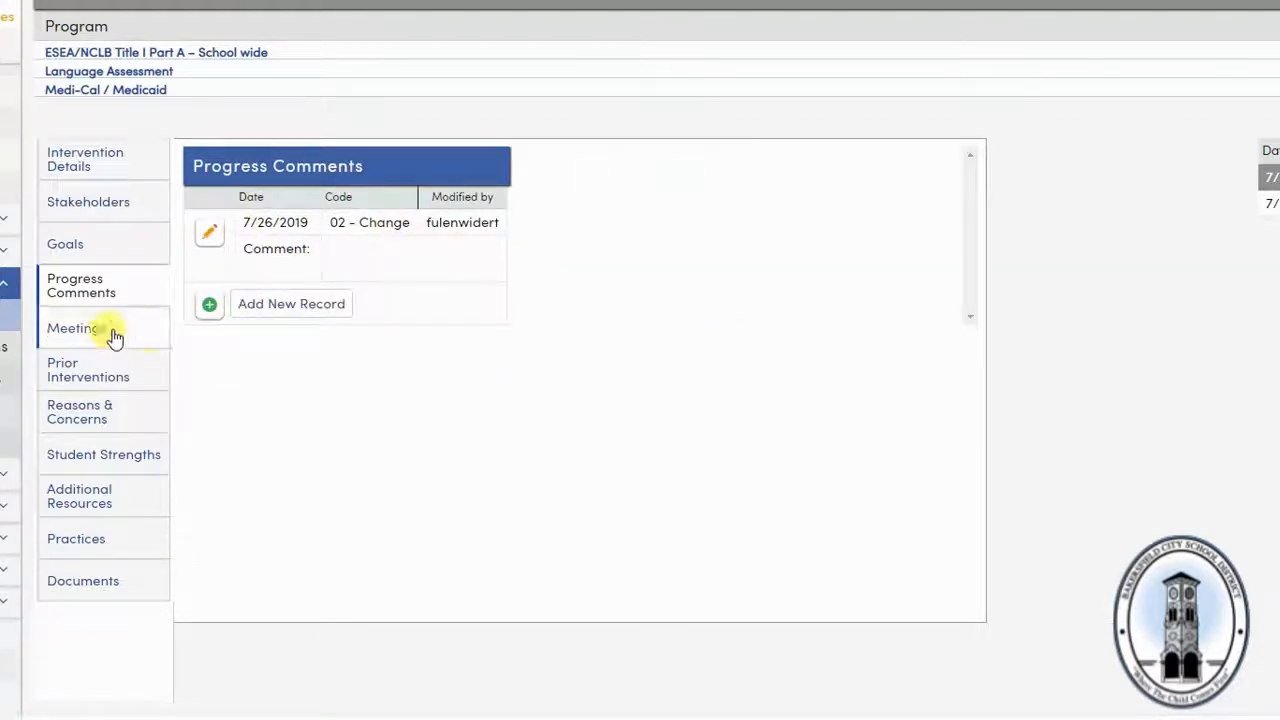
pyautogui.click(76, 327)
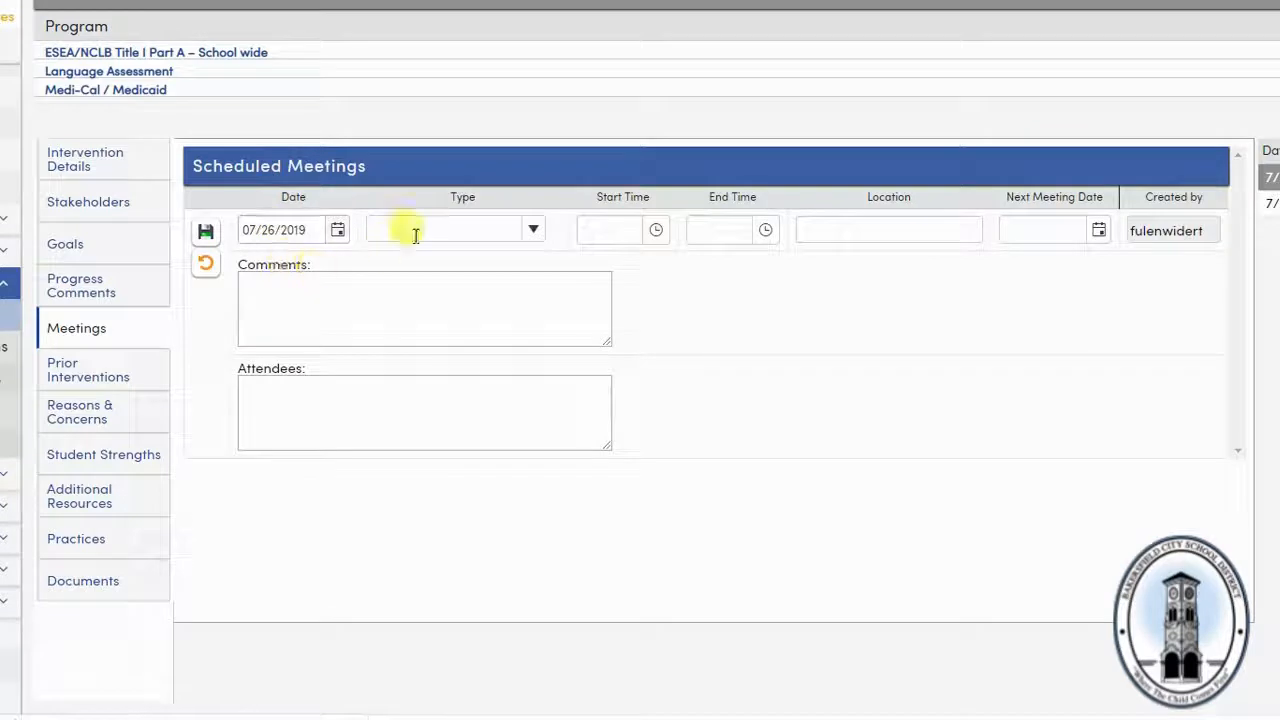
# Draft a meeting of type Initial Meeting, then cancel it without saving
pyautogui.click(533, 229)
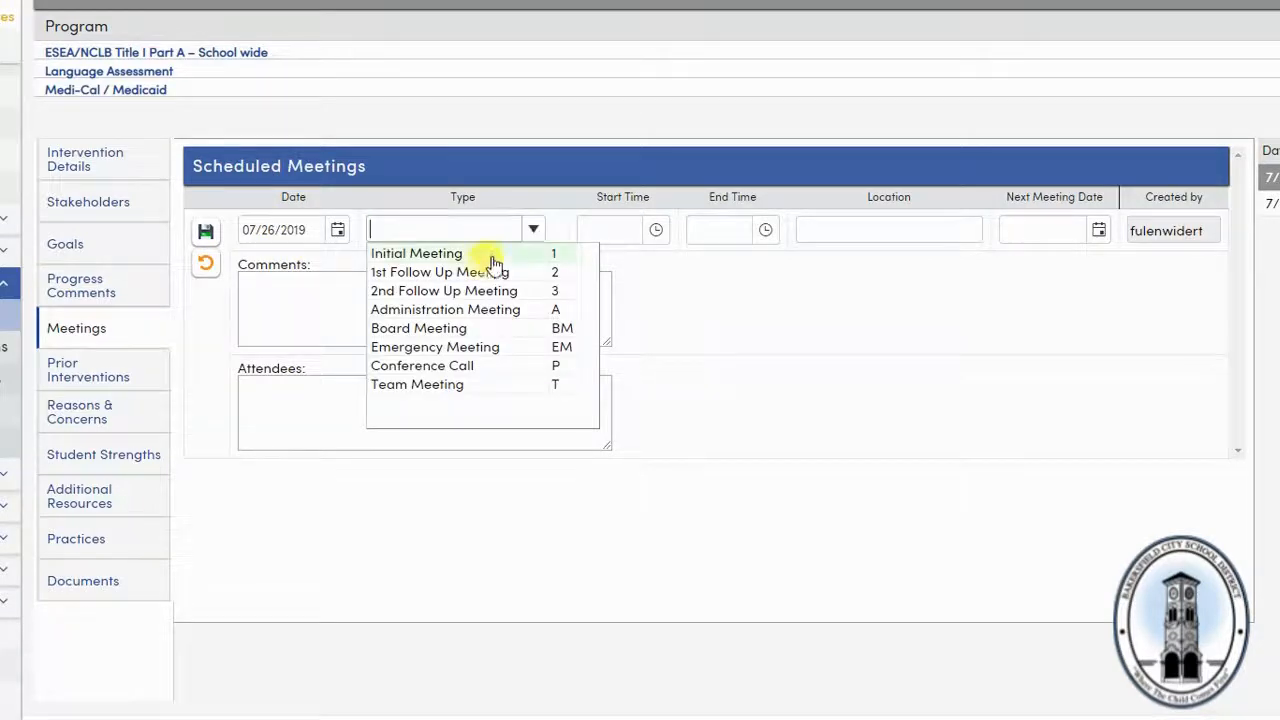
pyautogui.click(416, 252)
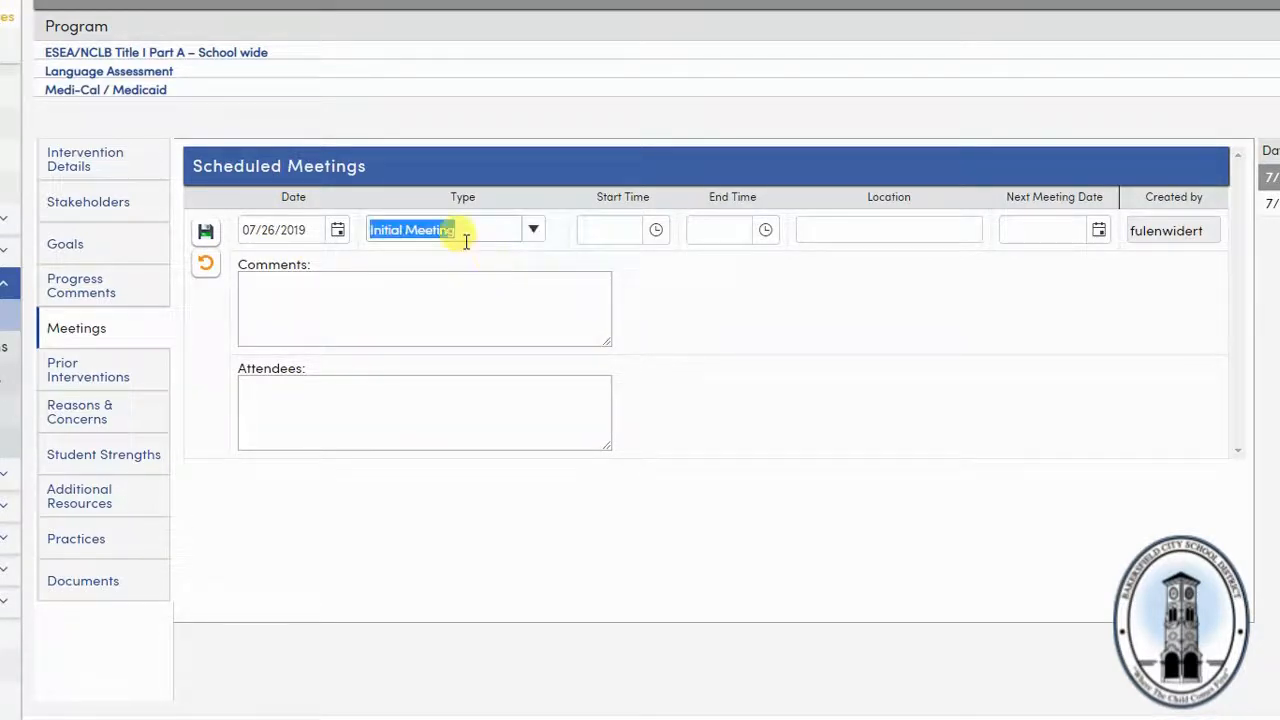
pyautogui.moveTo(535, 298)
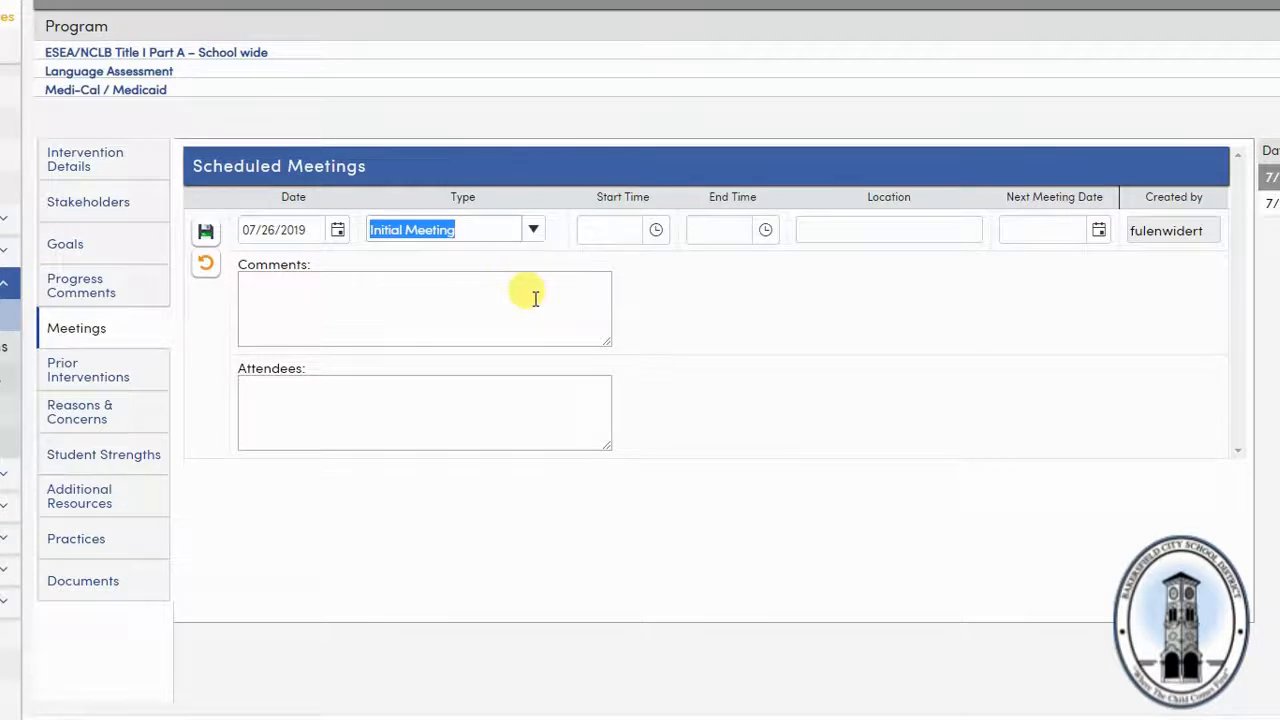
pyautogui.moveTo(407, 398)
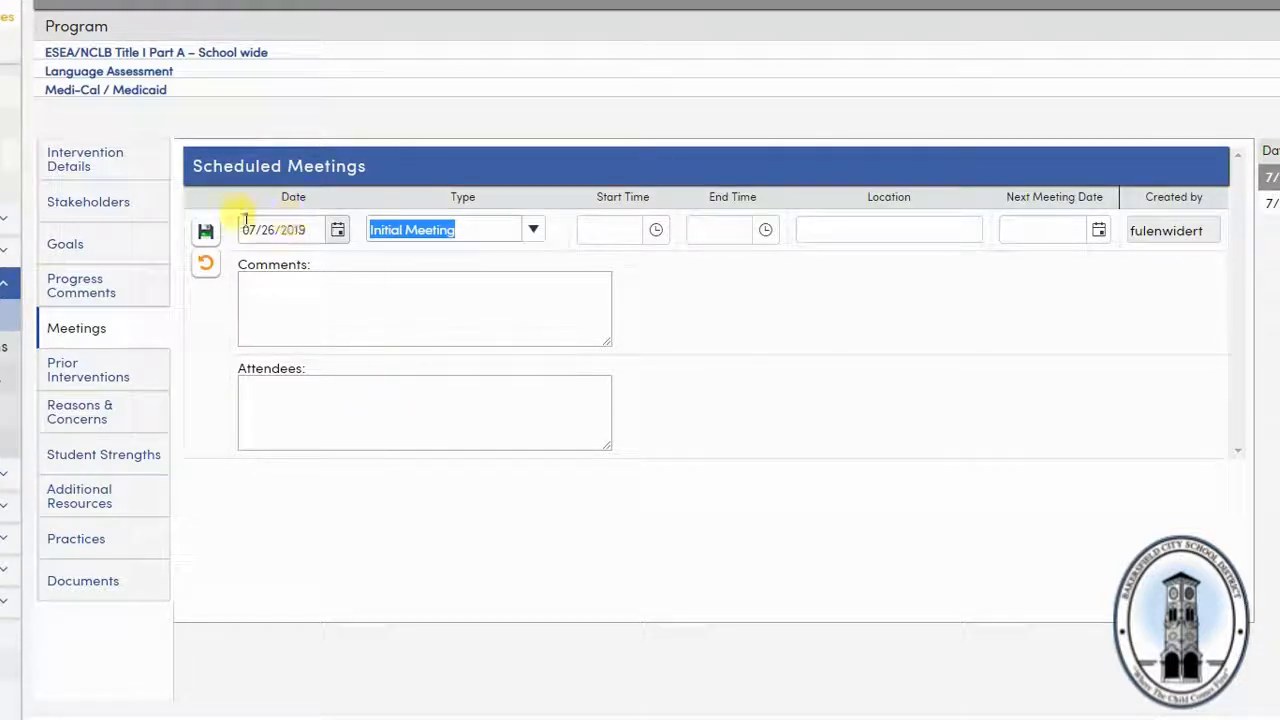
pyautogui.click(205, 263)
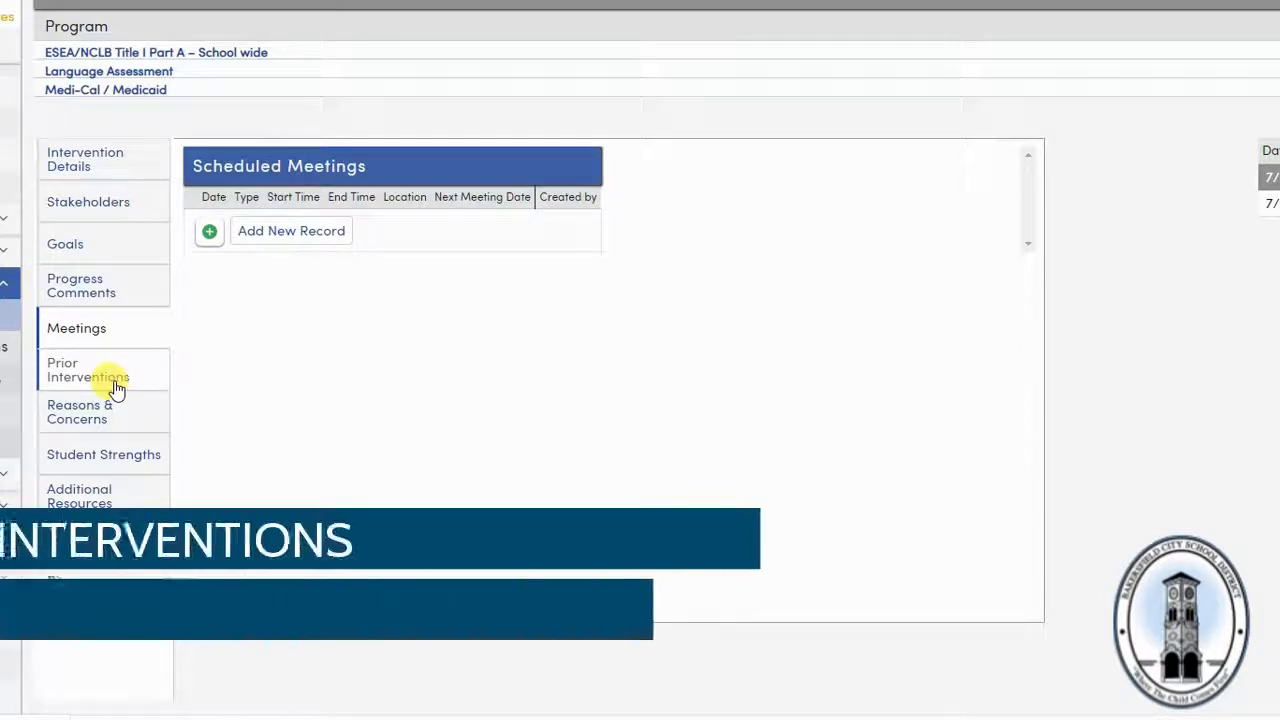
# Look over the Prior Interventions list, then move to Reasons & Concerns
pyautogui.click(88, 370)
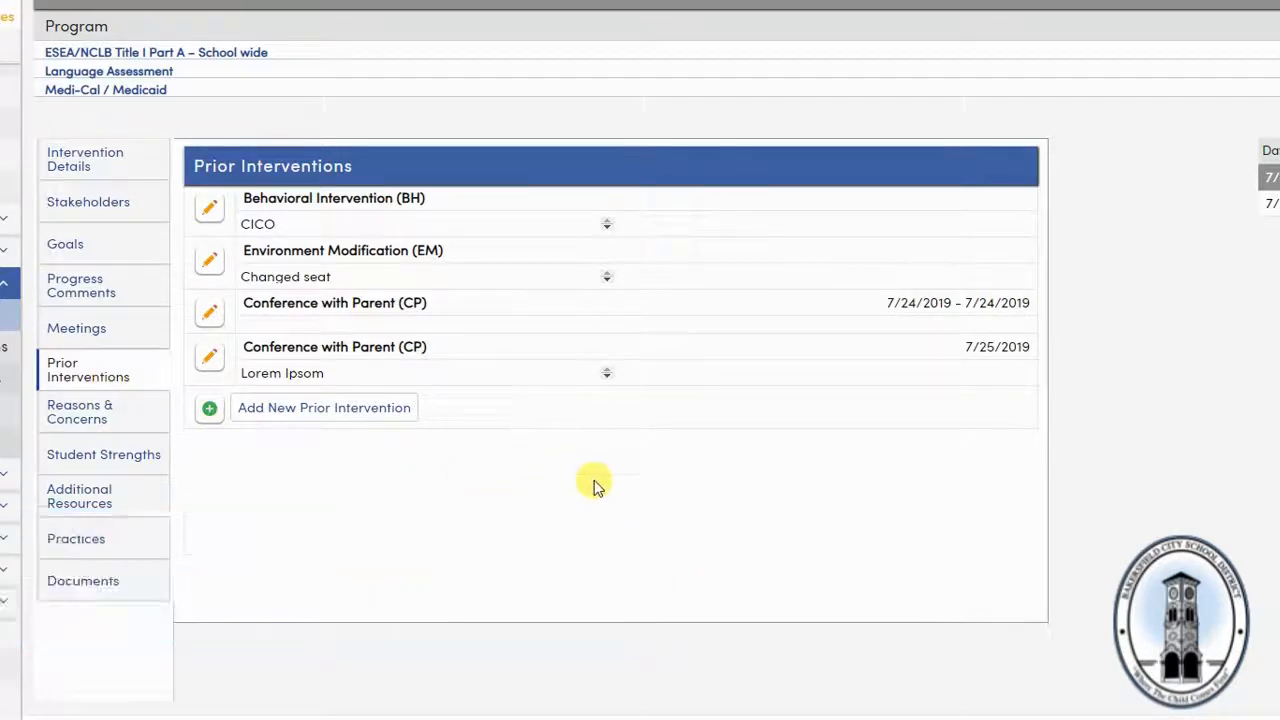
pyautogui.moveTo(490, 512)
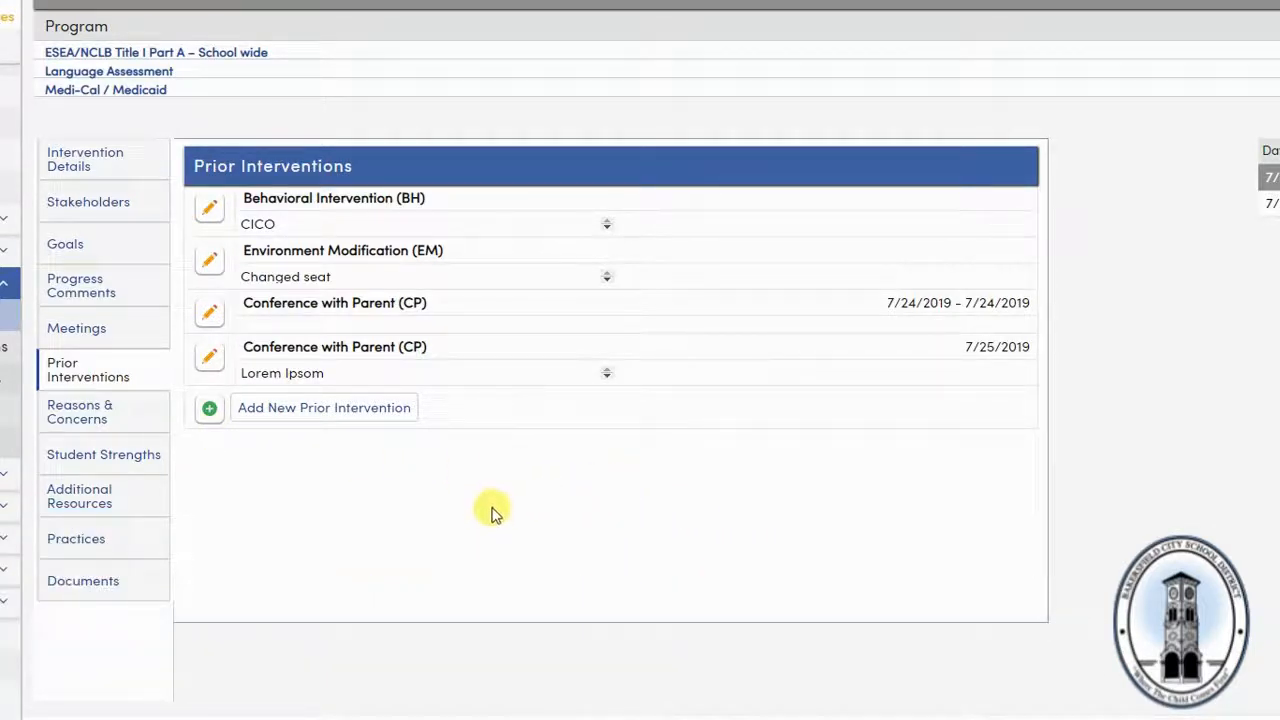
pyautogui.moveTo(660, 500)
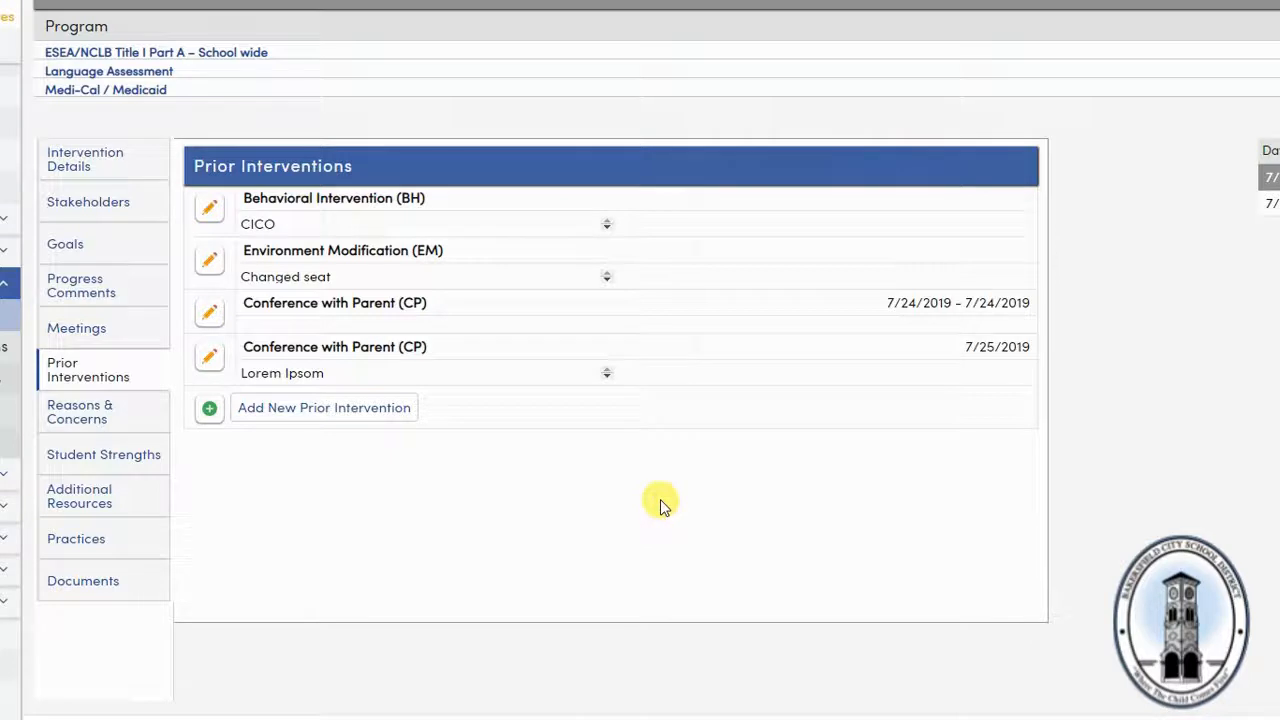
pyautogui.moveTo(365, 455)
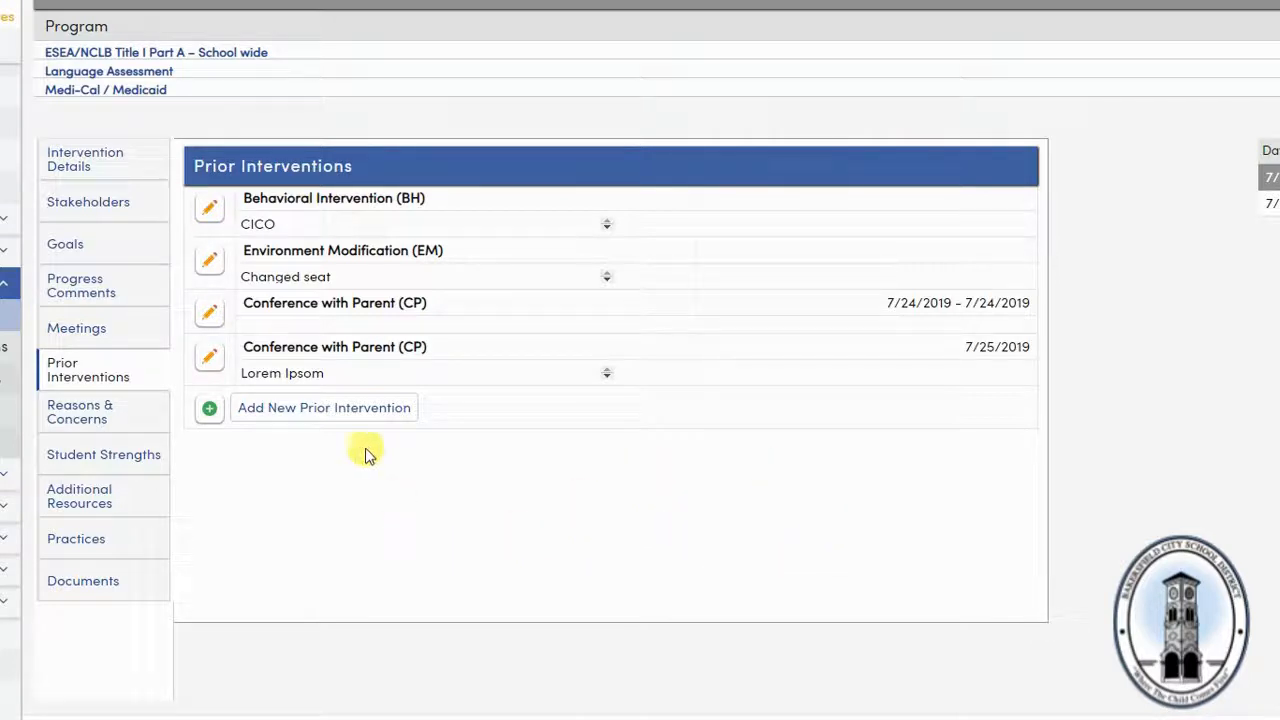
pyautogui.moveTo(418, 472)
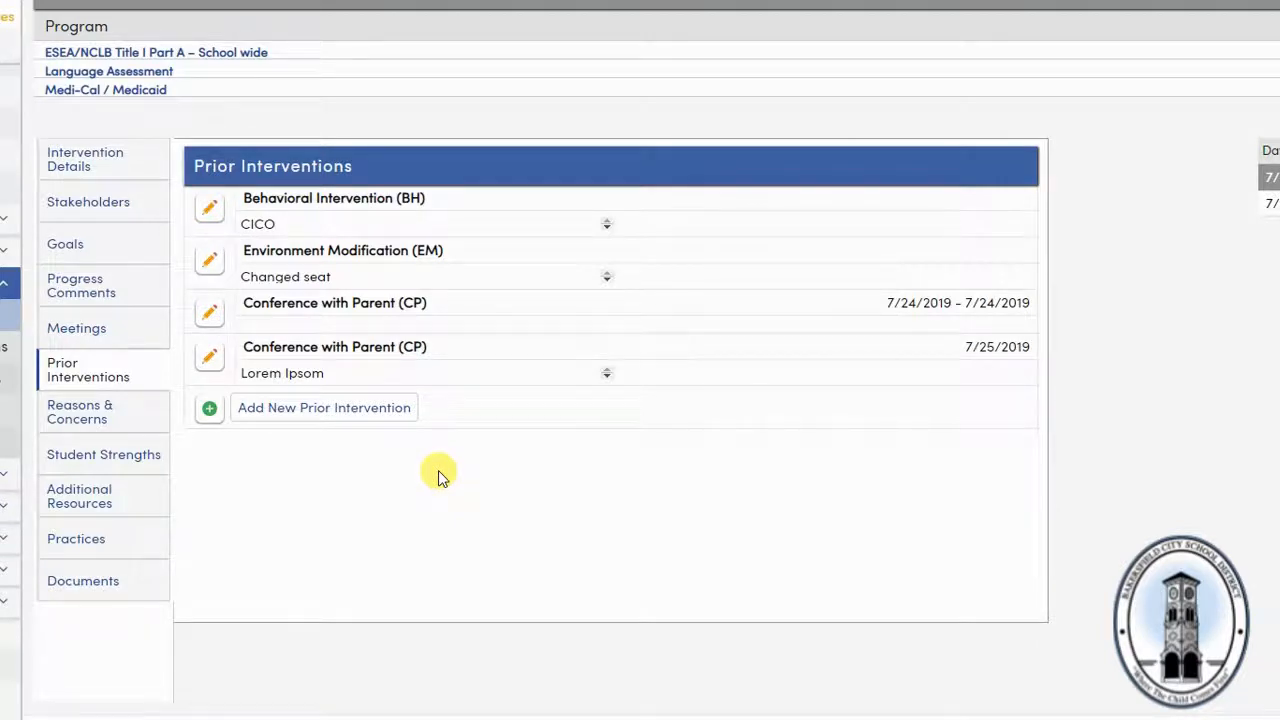
pyautogui.moveTo(400, 470)
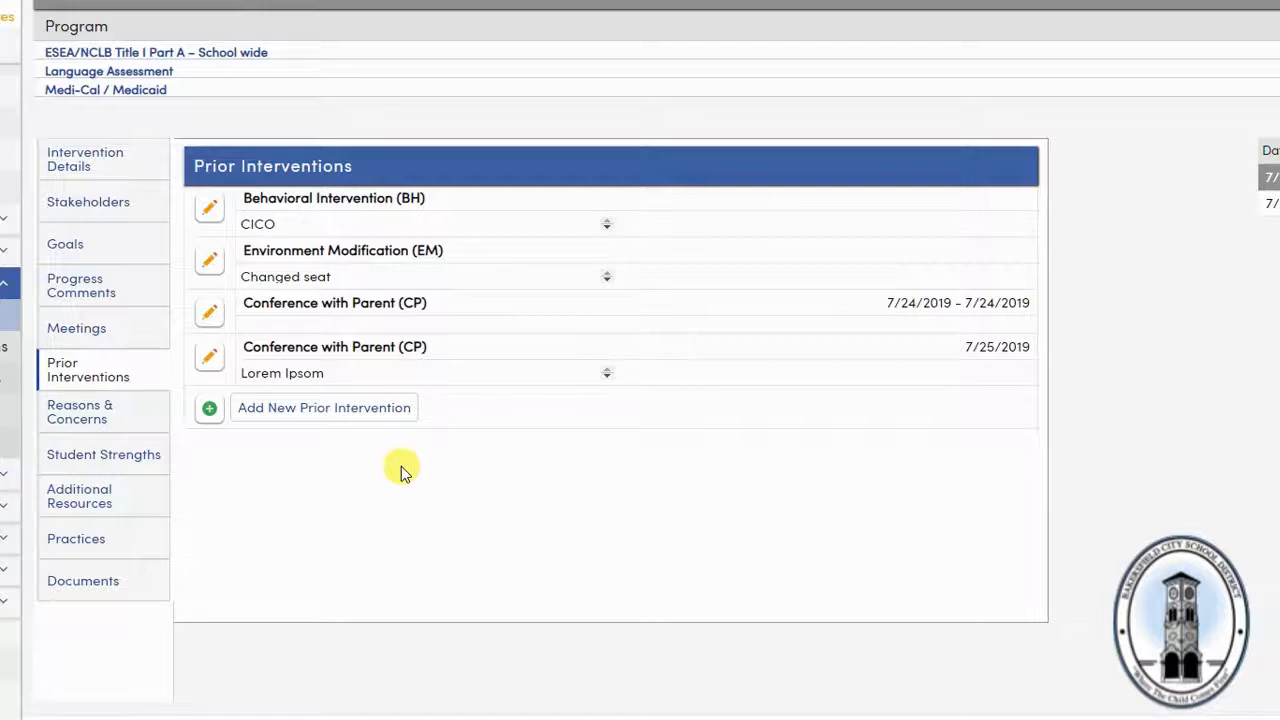
pyautogui.click(88, 411)
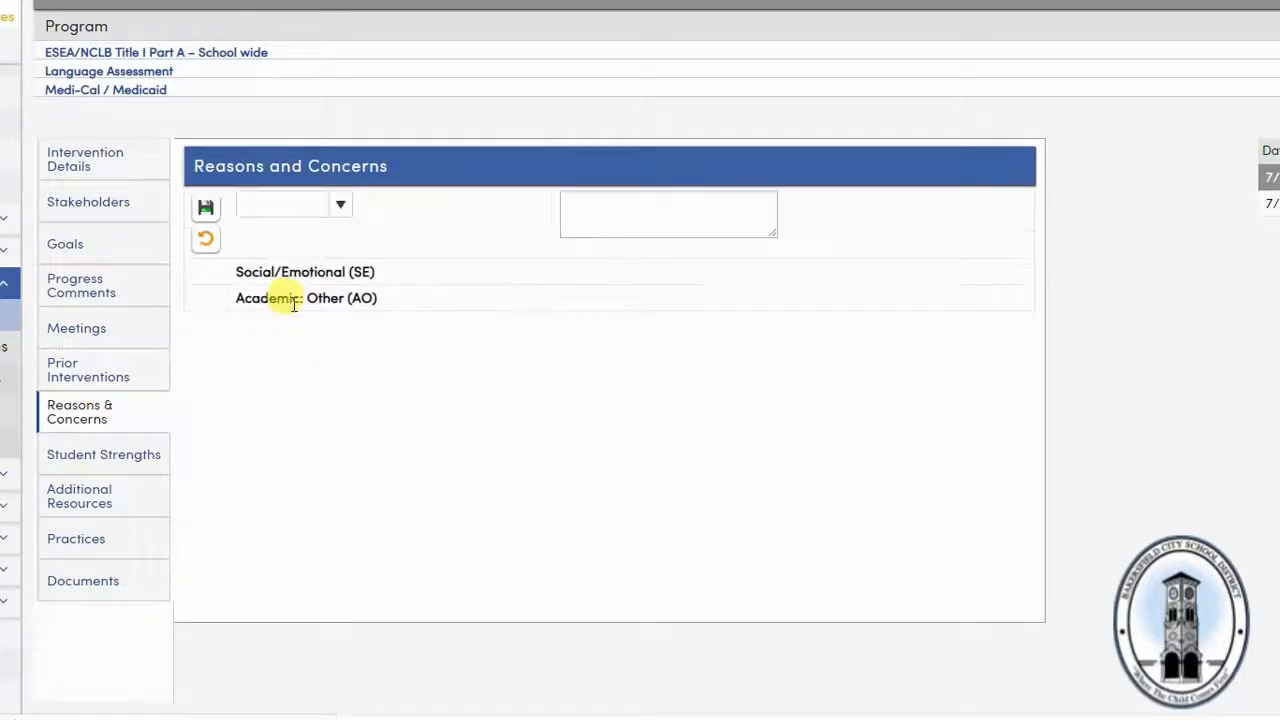
# Drop the new reason draft, review Student Strengths, then view the Practices section
pyautogui.click(340, 204)
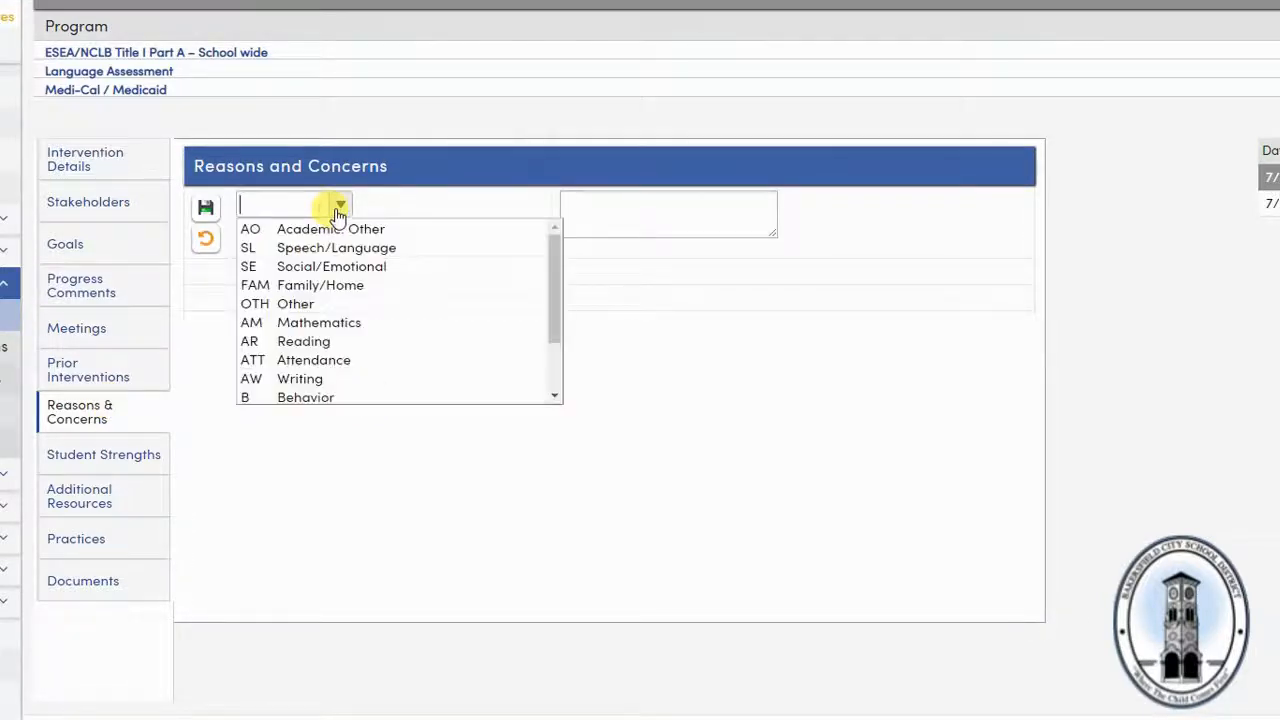
pyautogui.moveTo(270, 418)
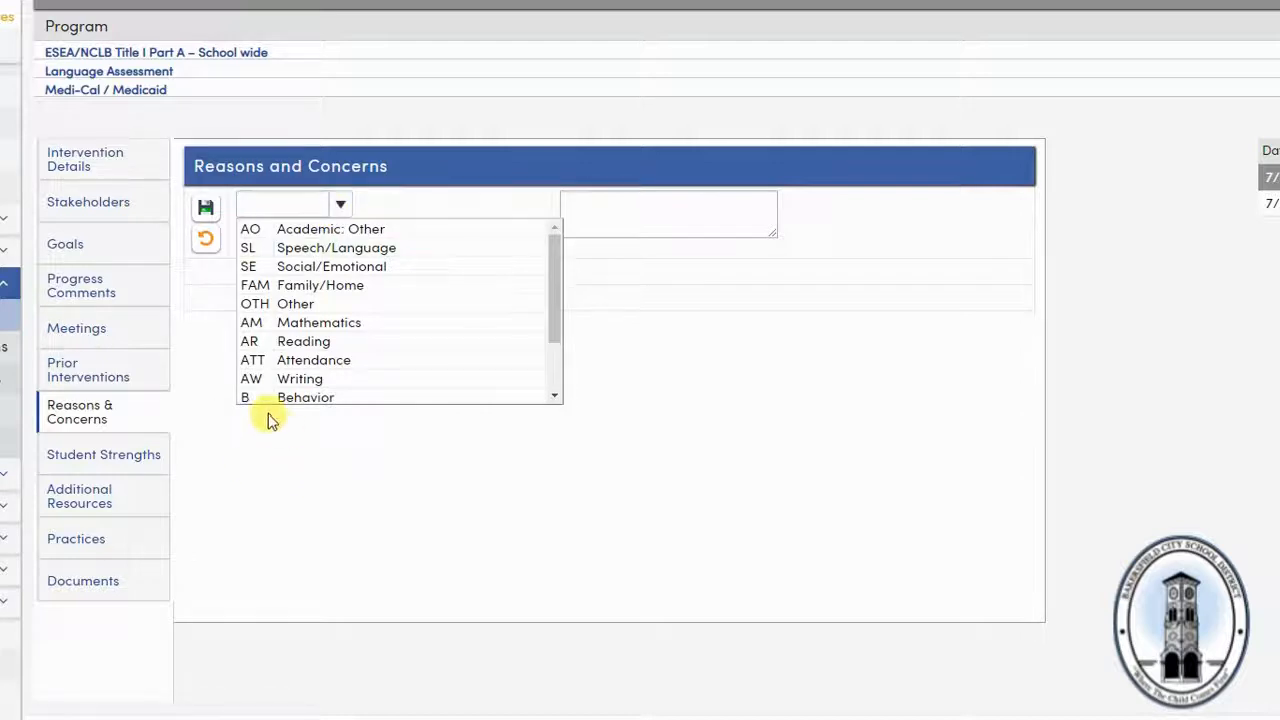
pyautogui.click(205, 240)
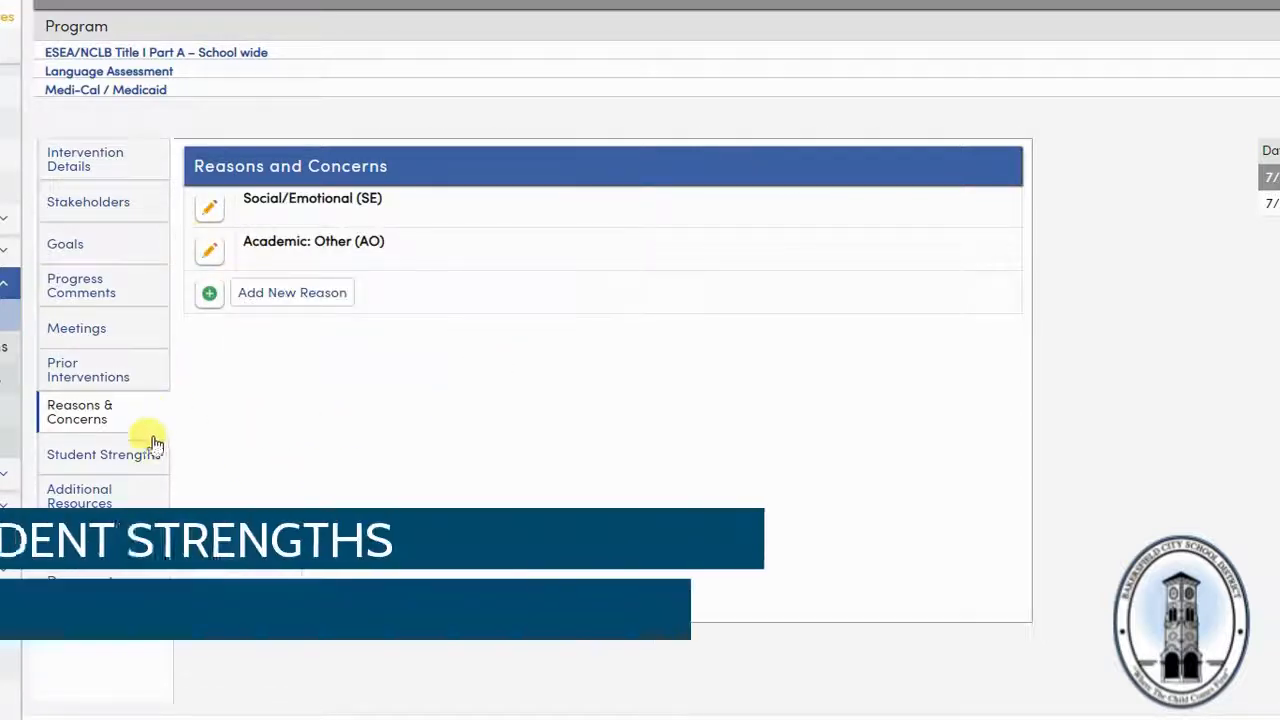
pyautogui.click(103, 454)
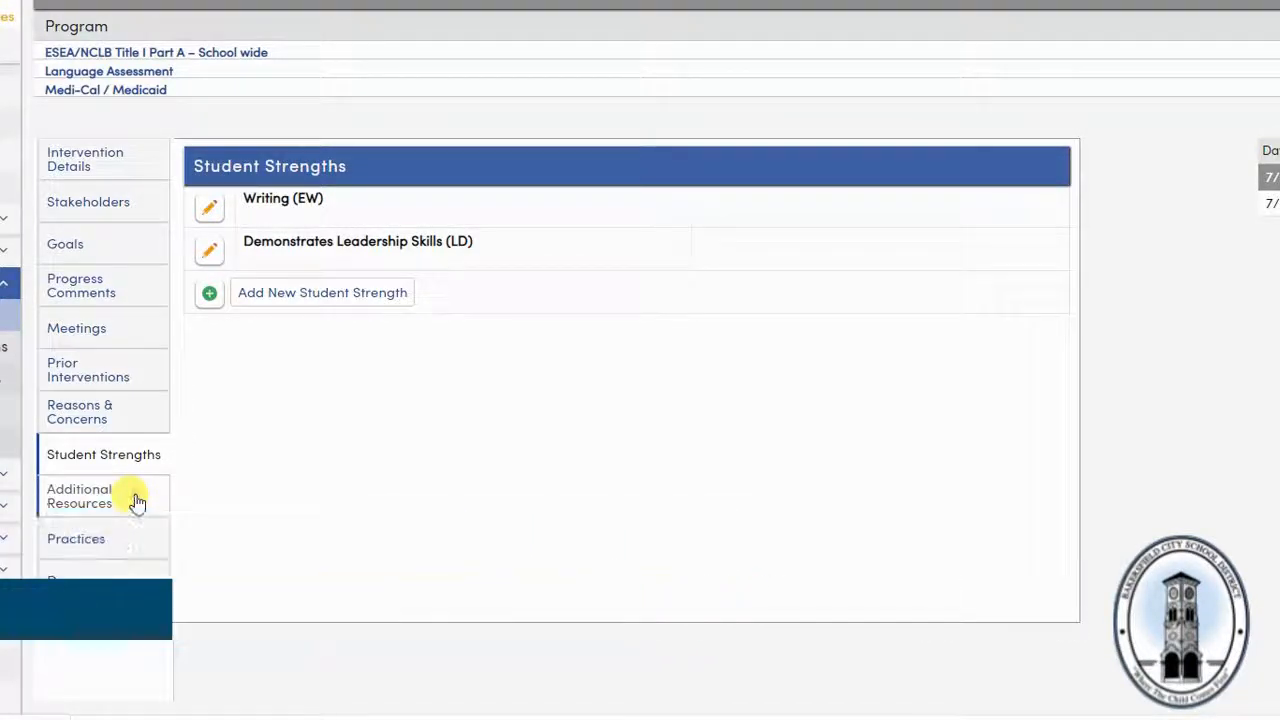
pyautogui.click(76, 538)
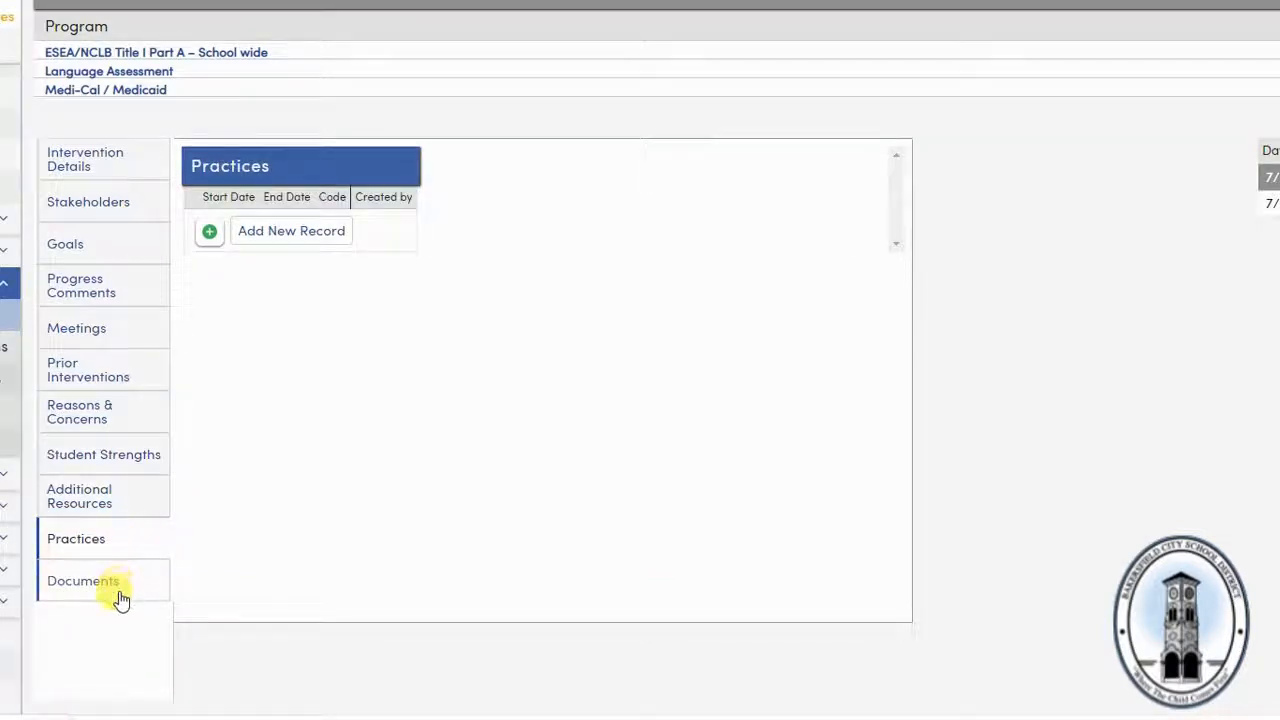
# Open the 7/26/2019 record under Documents in edit mode for a file upload
pyautogui.click(82, 580)
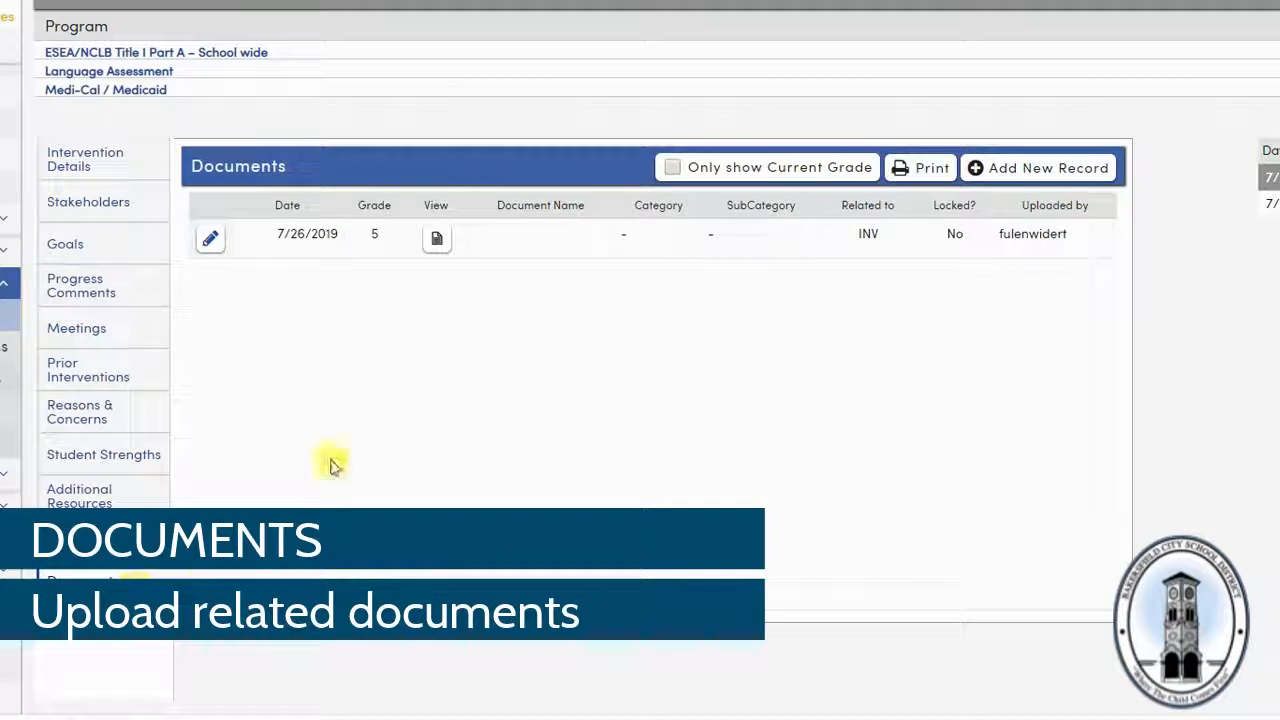
pyautogui.moveTo(320, 442)
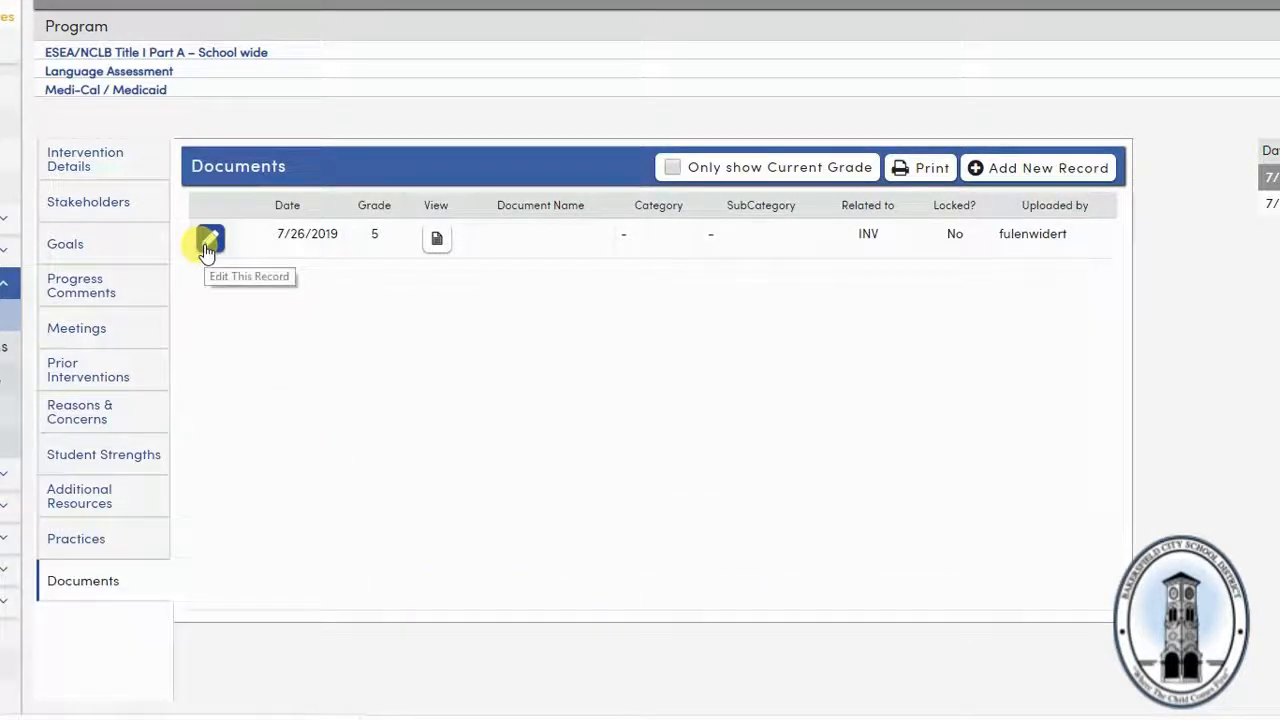
pyautogui.click(210, 237)
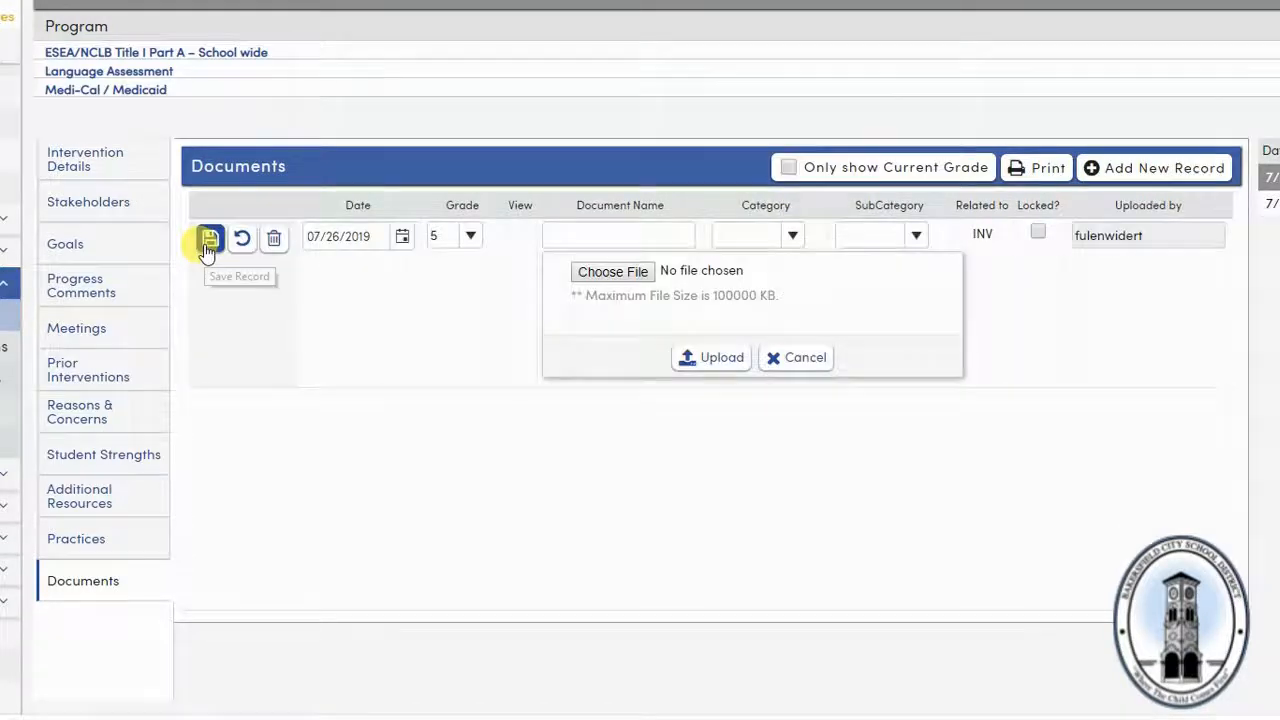
pyautogui.moveTo(358, 421)
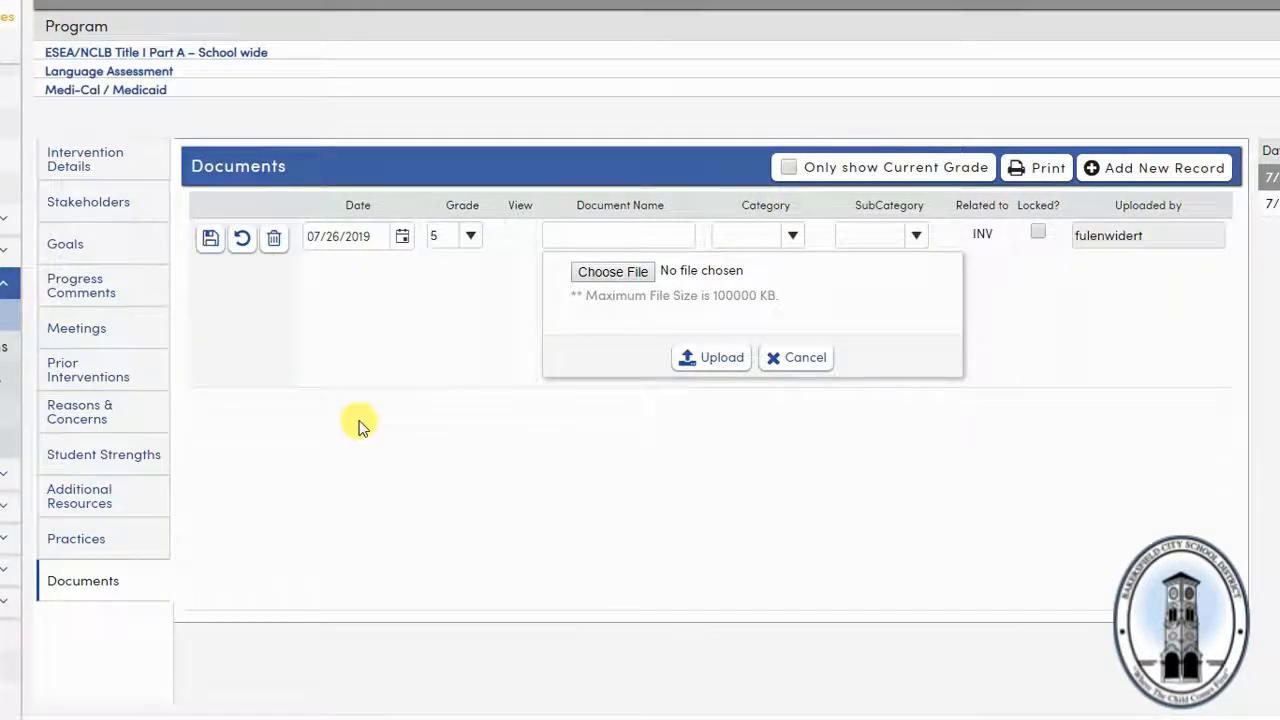
pyautogui.moveTo(680, 450)
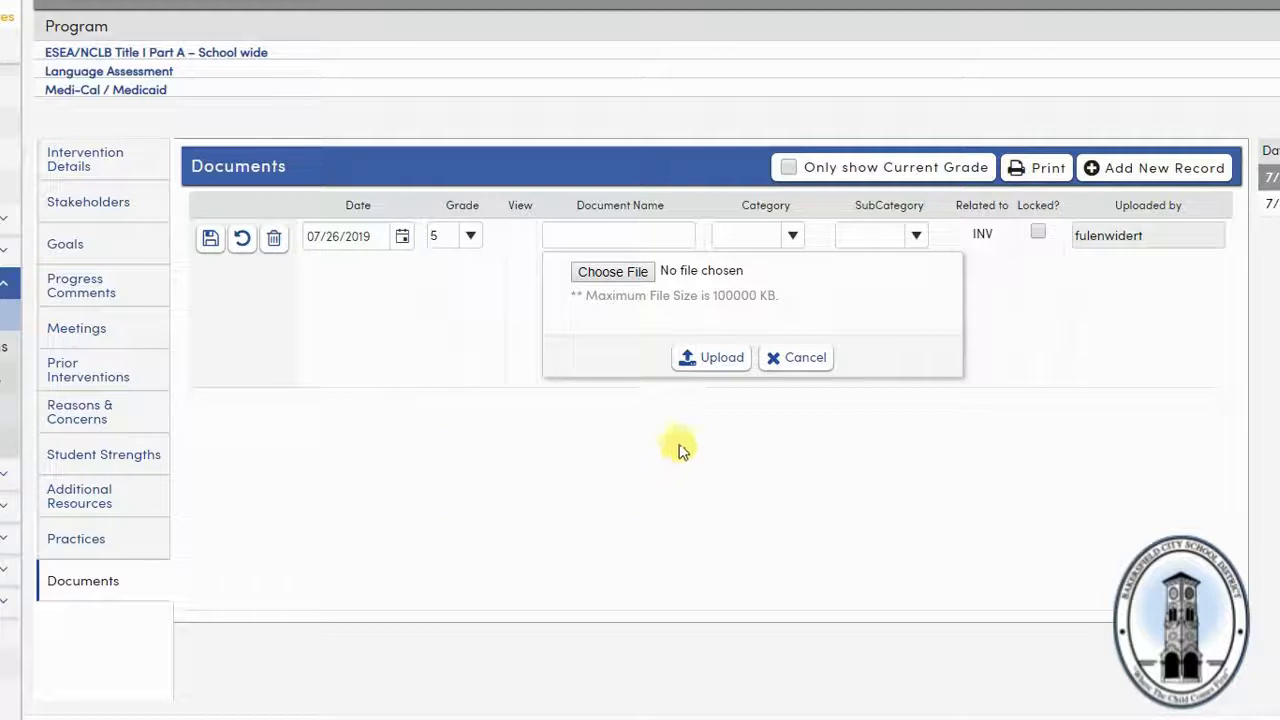
pyautogui.moveTo(708, 418)
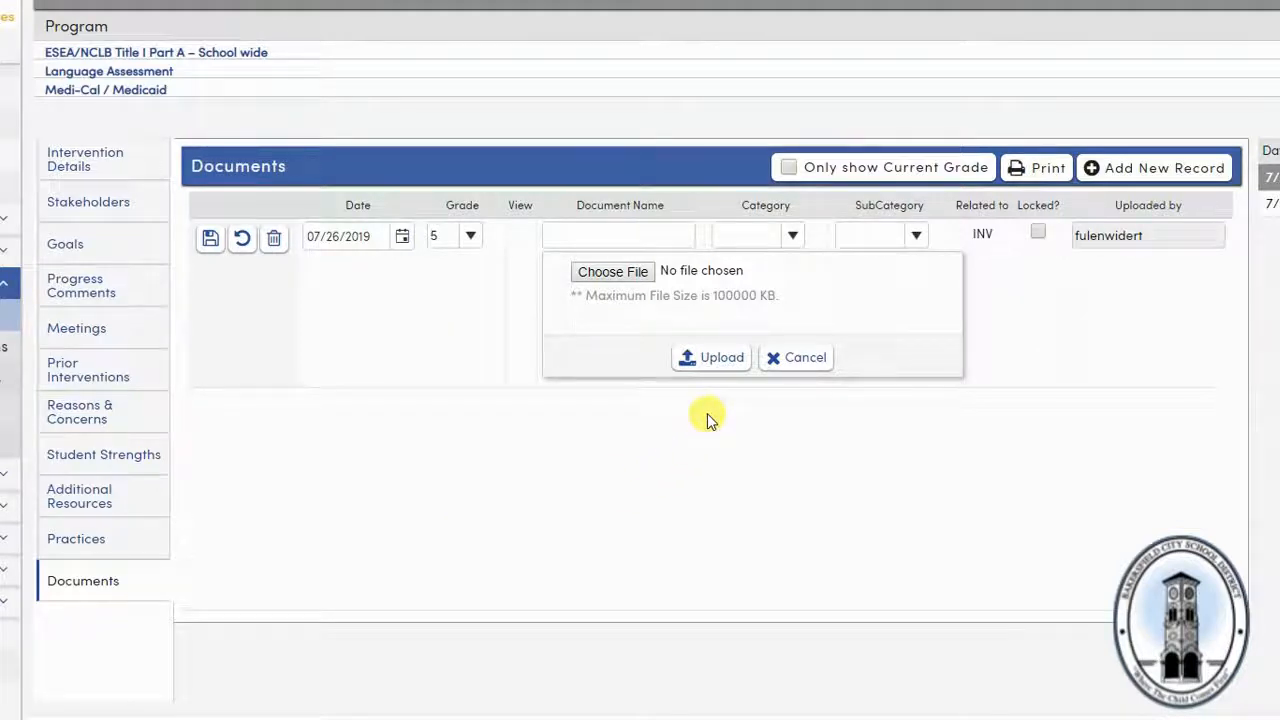